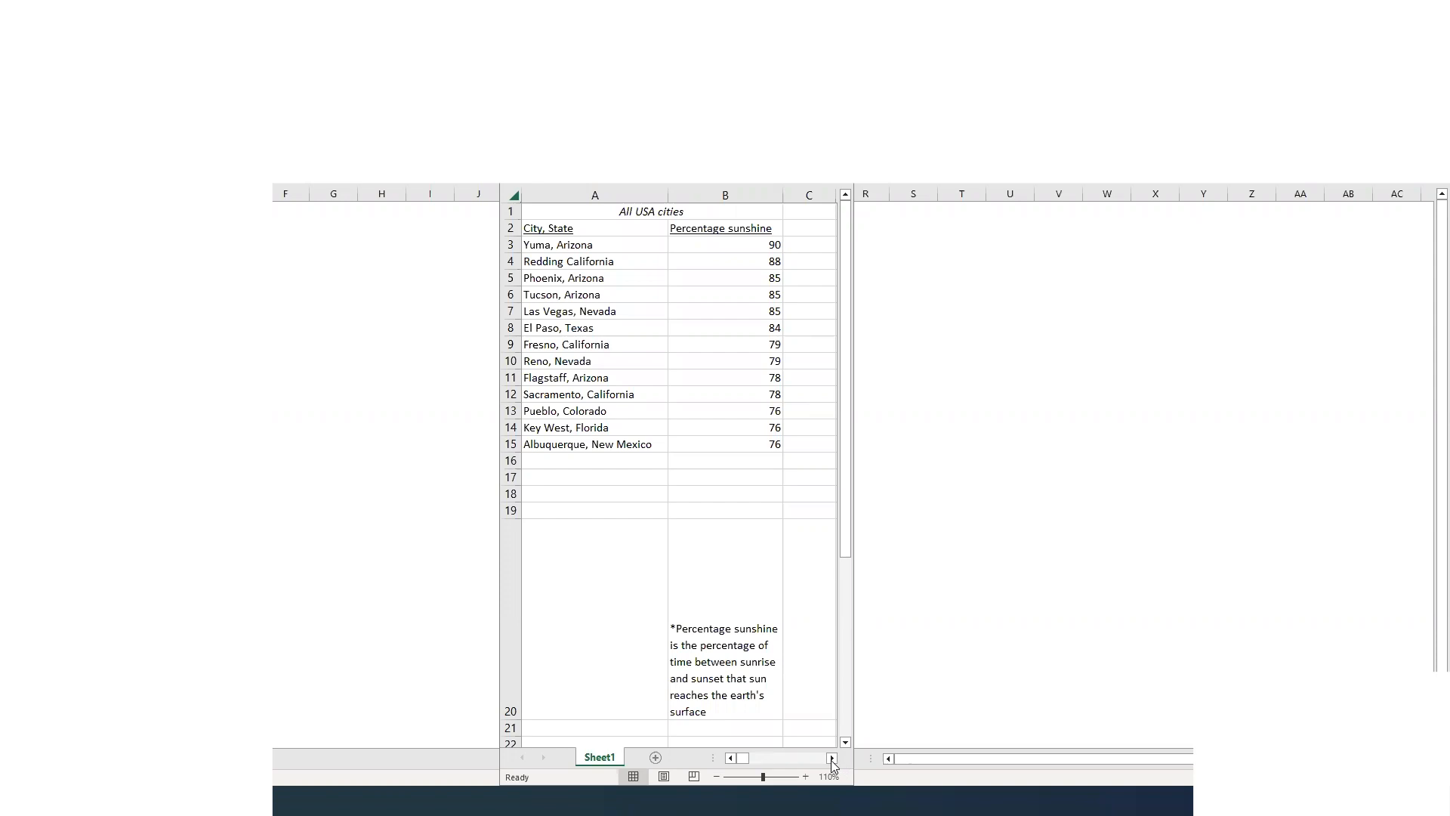
Scroll right from columns A–B to the All USA cities Clear days table in D–E.
{"action": "left_click", "coordinate": [830, 759]}
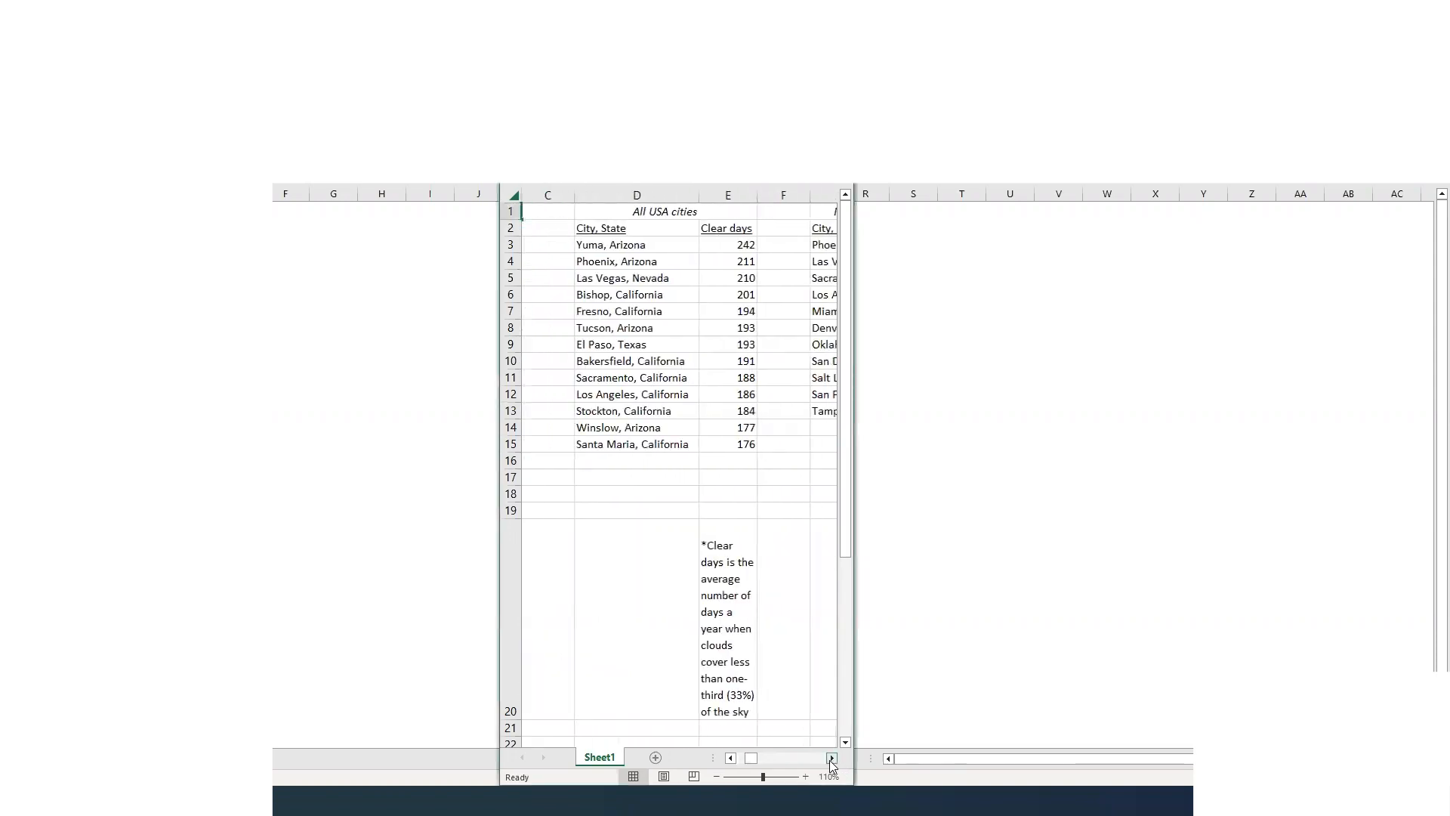
{"action": "left_click", "coordinate": [636, 211]}
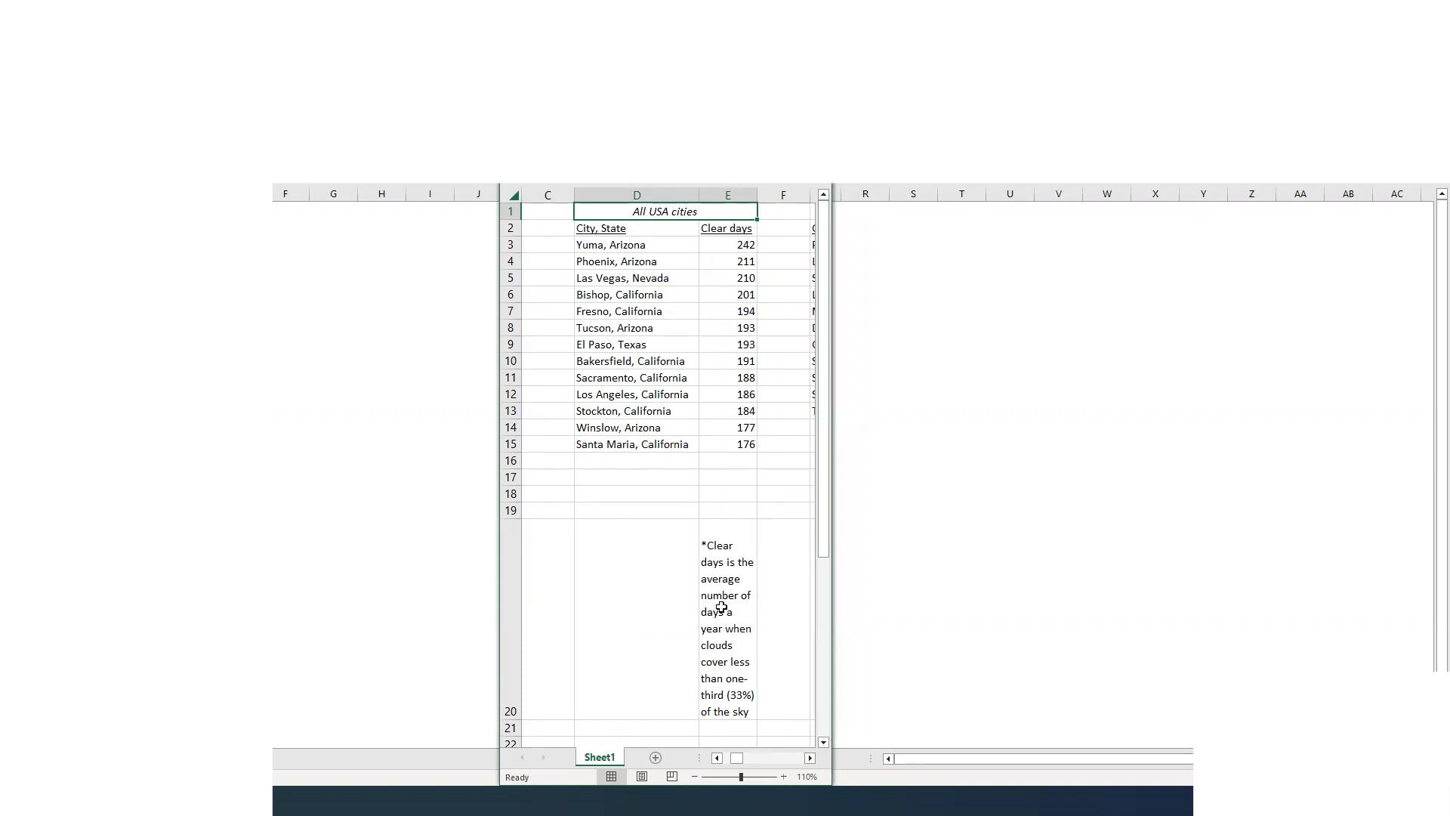
{"action": "mouse_move", "coordinate": [779, 588]}
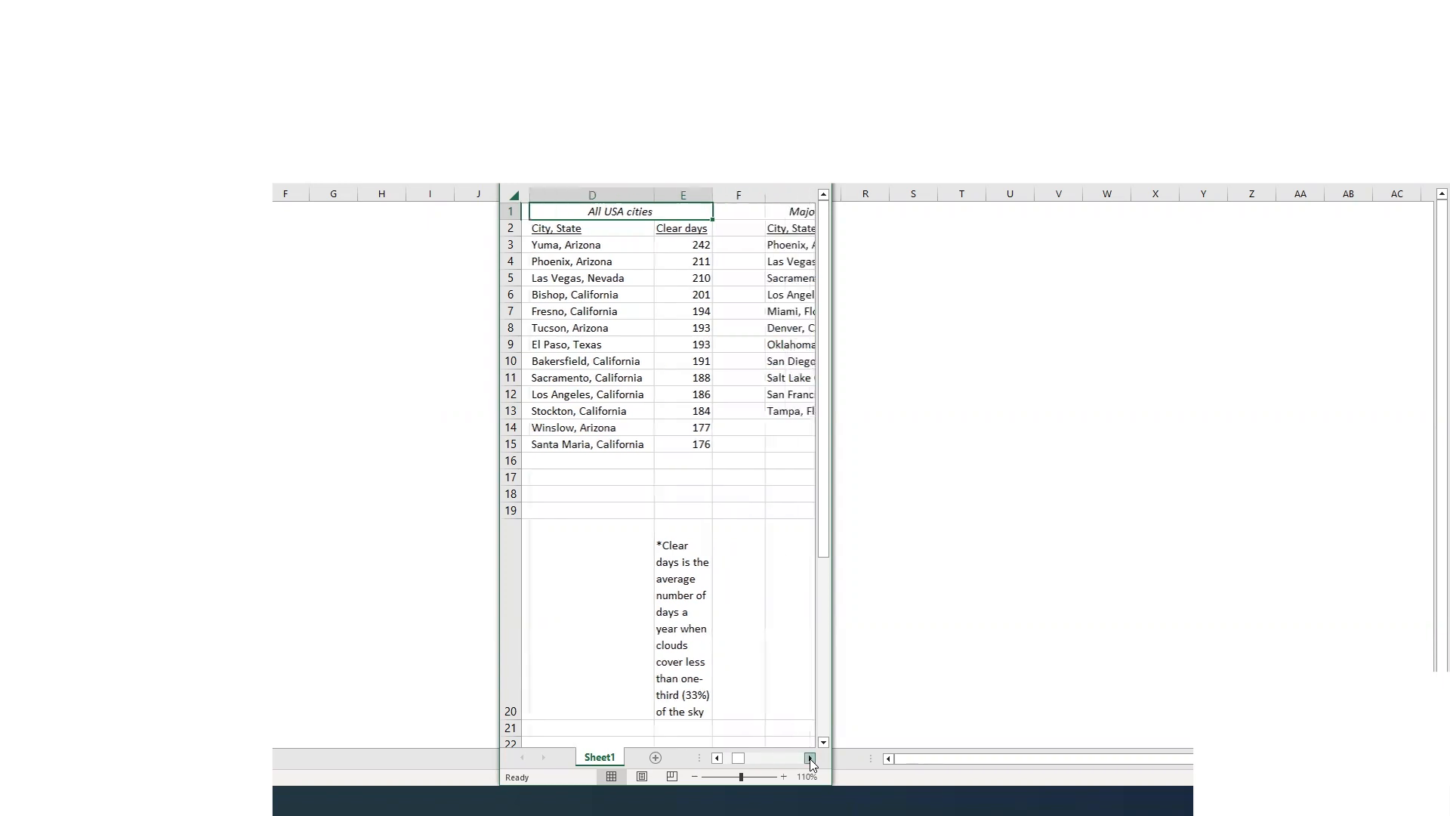
Scroll right to the over-1-million major cities sunshine table in columns G–J.
{"action": "left_click", "coordinate": [809, 759]}
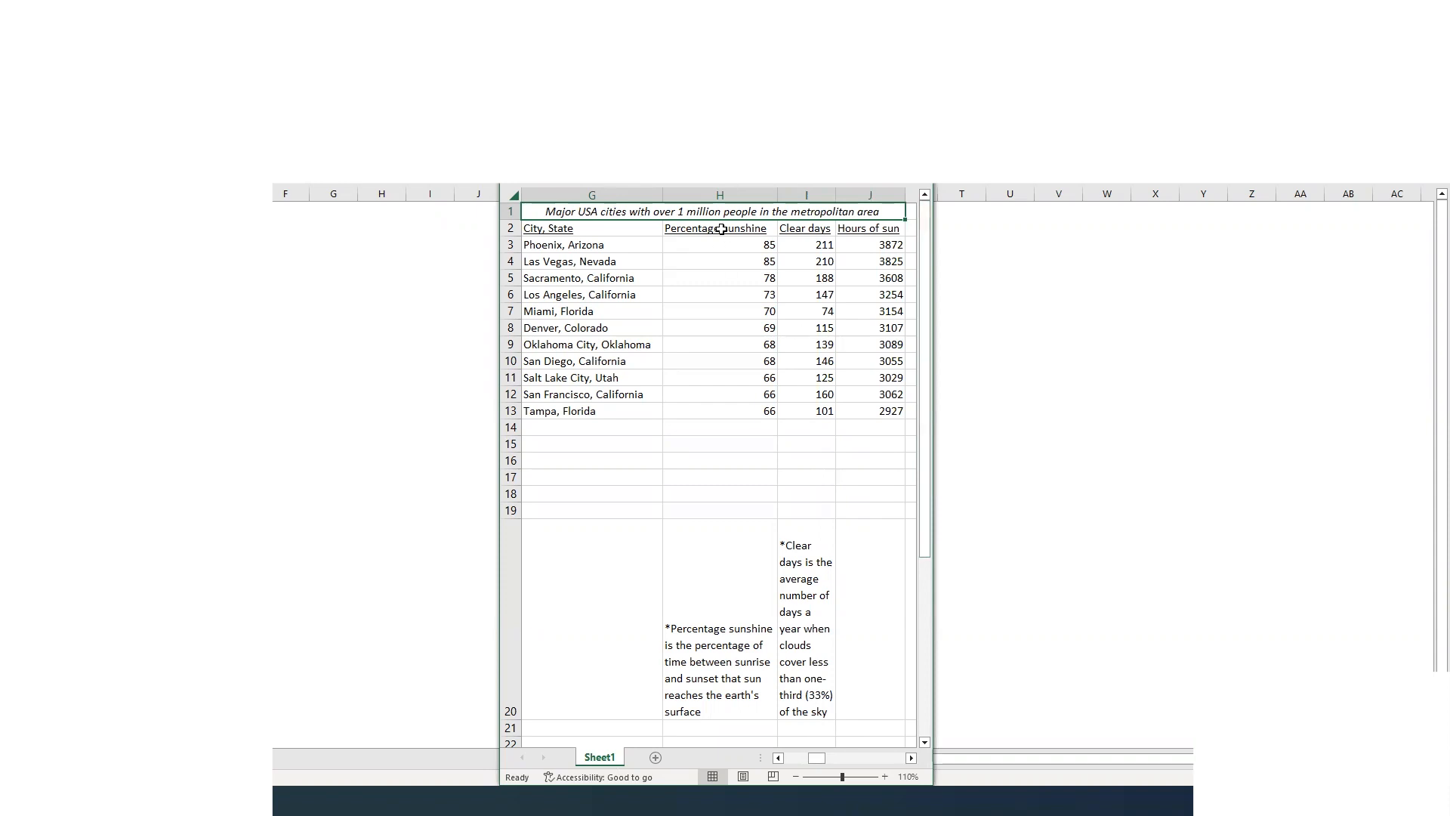
{"action": "mouse_move", "coordinate": [690, 245]}
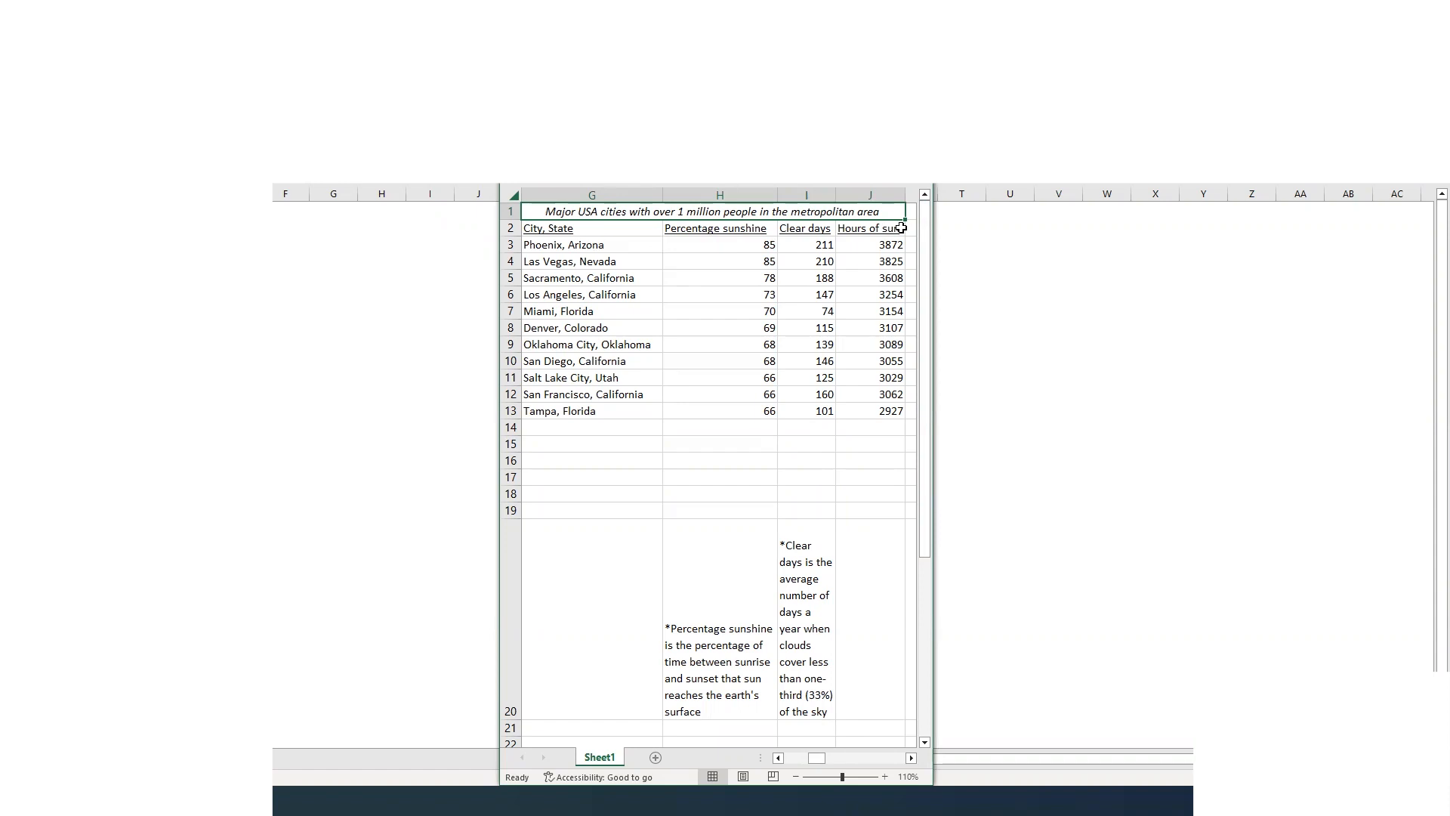
{"action": "mouse_move", "coordinate": [734, 261]}
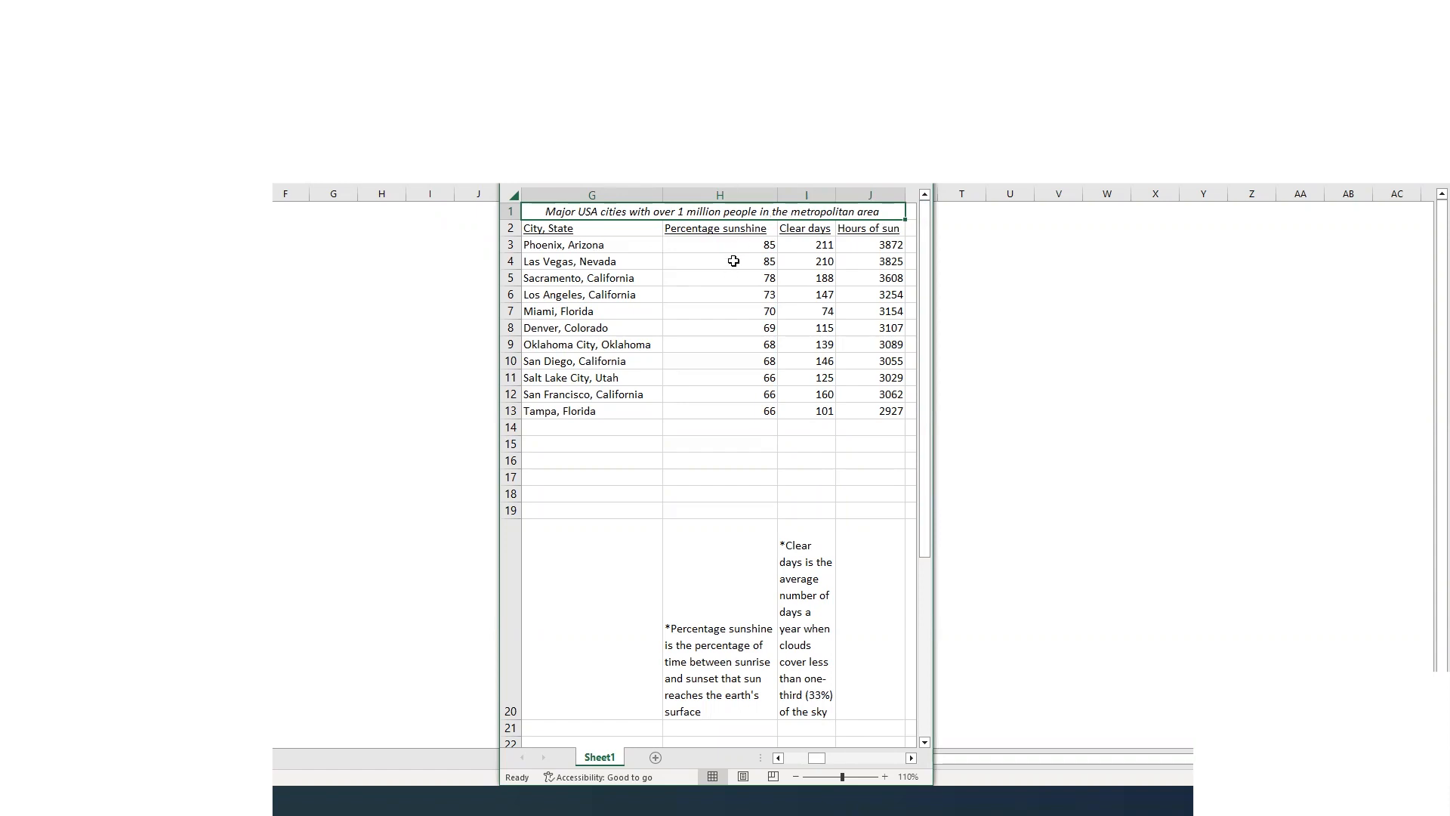
{"action": "mouse_move", "coordinate": [630, 310]}
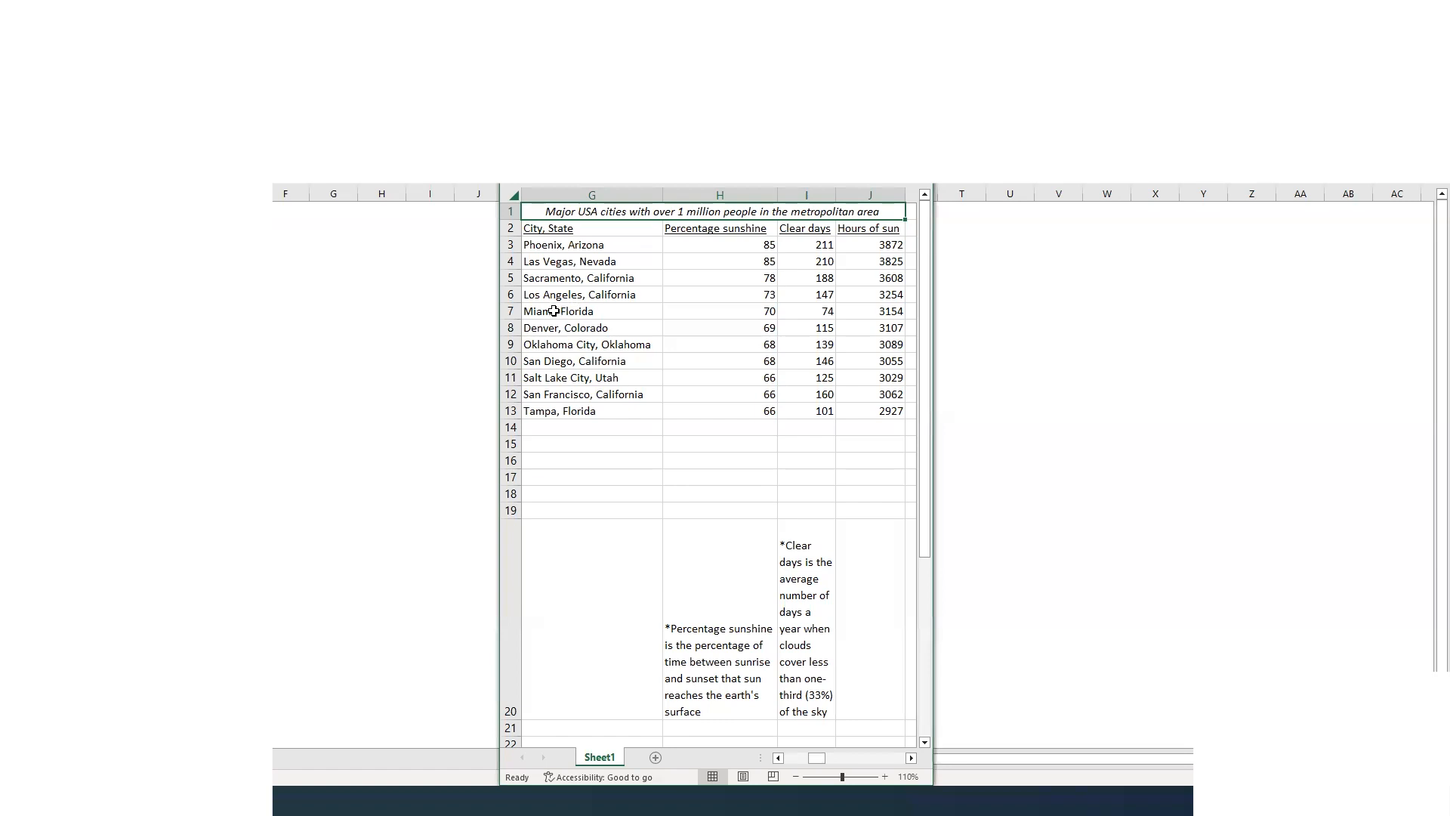
{"action": "mouse_move", "coordinate": [659, 308]}
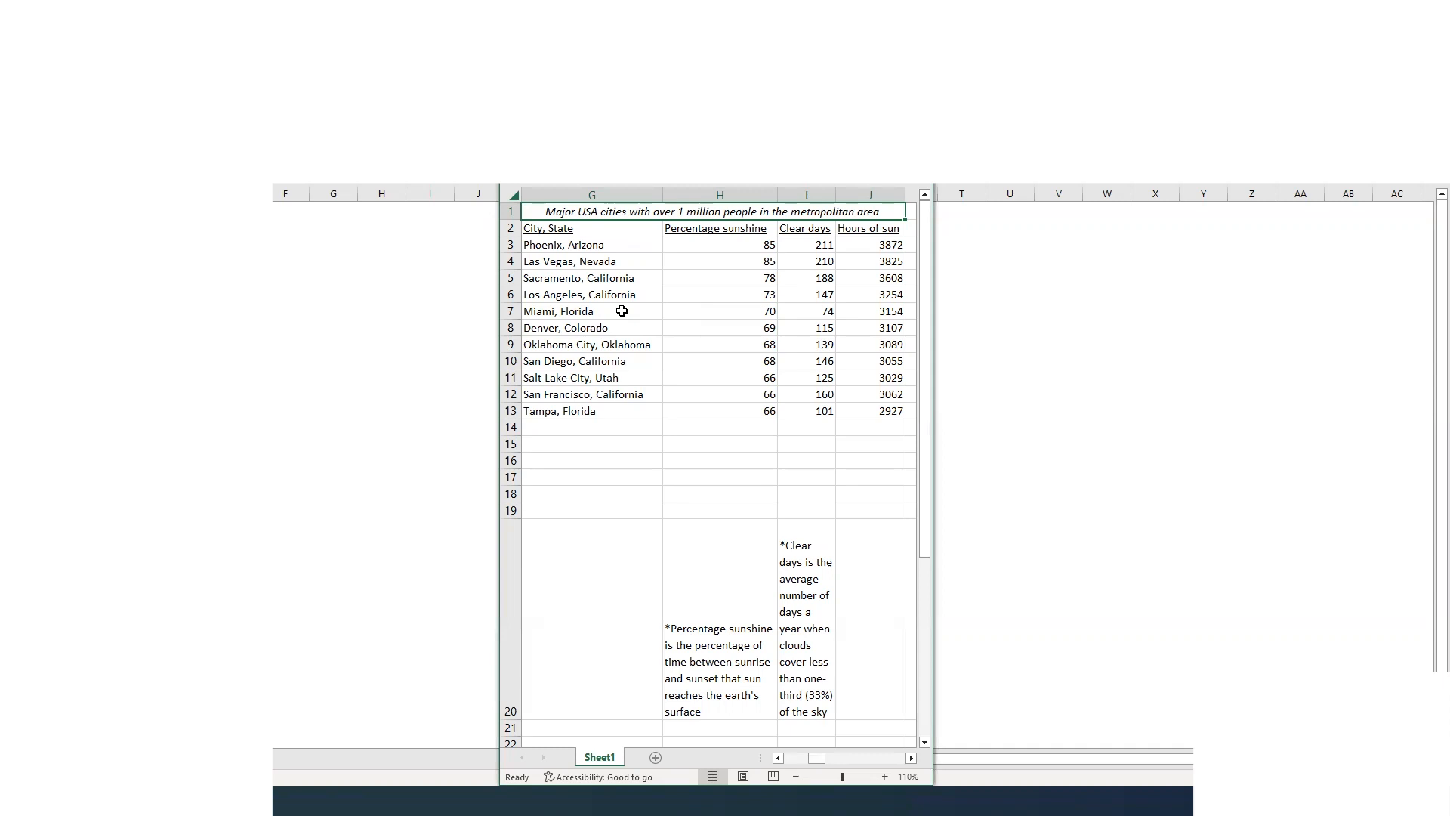
{"action": "mouse_move", "coordinate": [640, 304]}
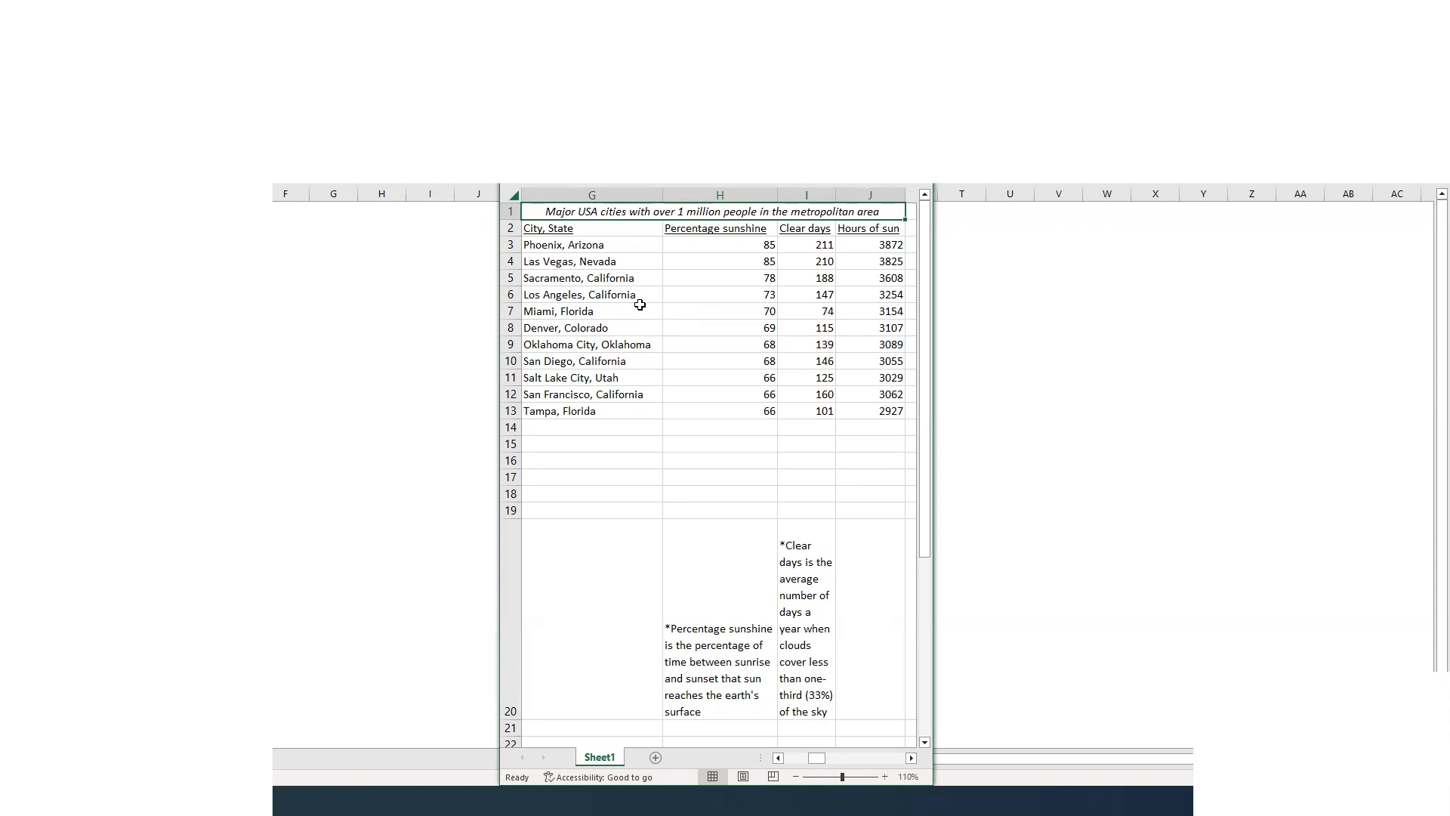
{"action": "mouse_move", "coordinate": [648, 361]}
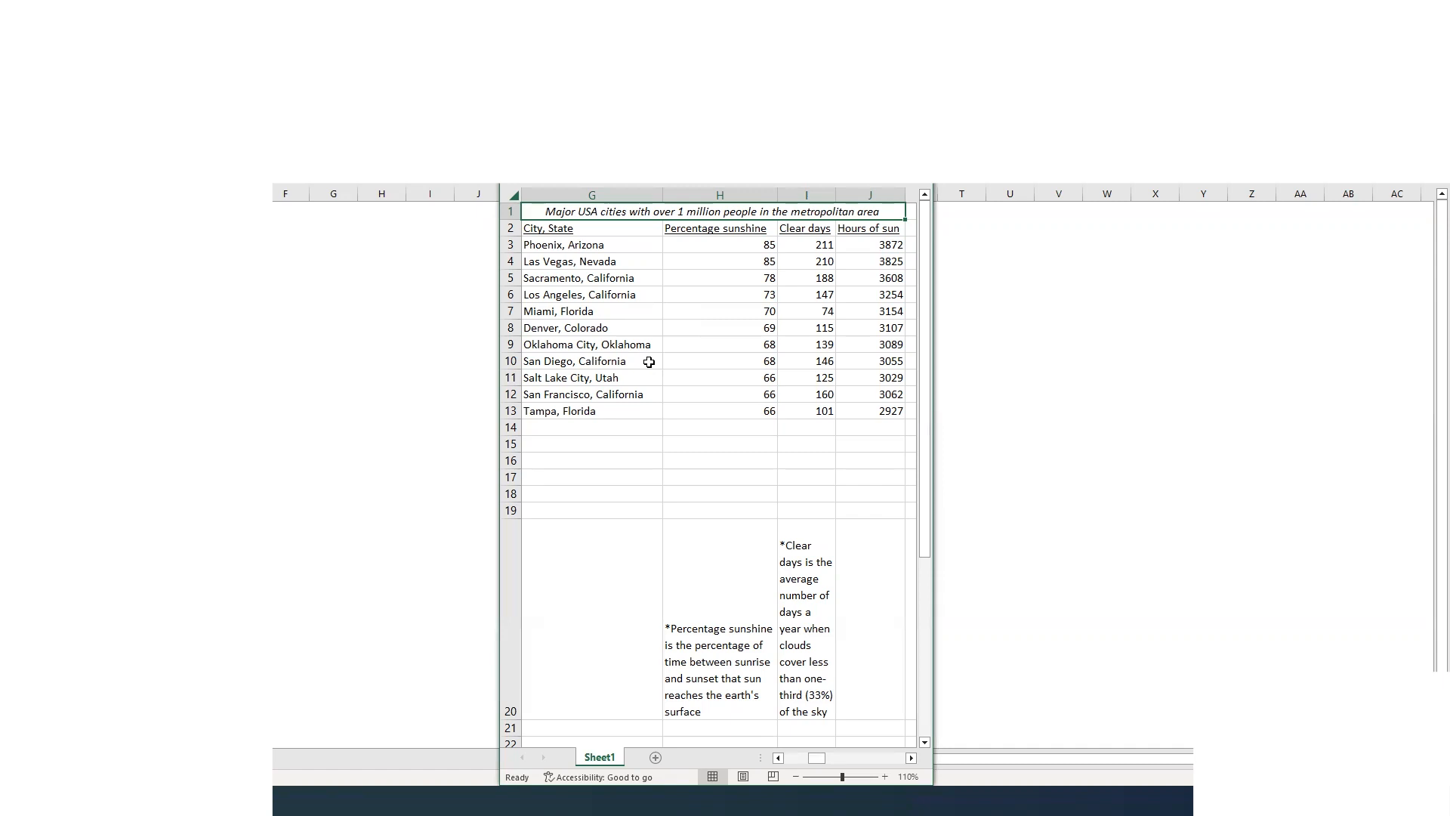
{"action": "mouse_move", "coordinate": [701, 367]}
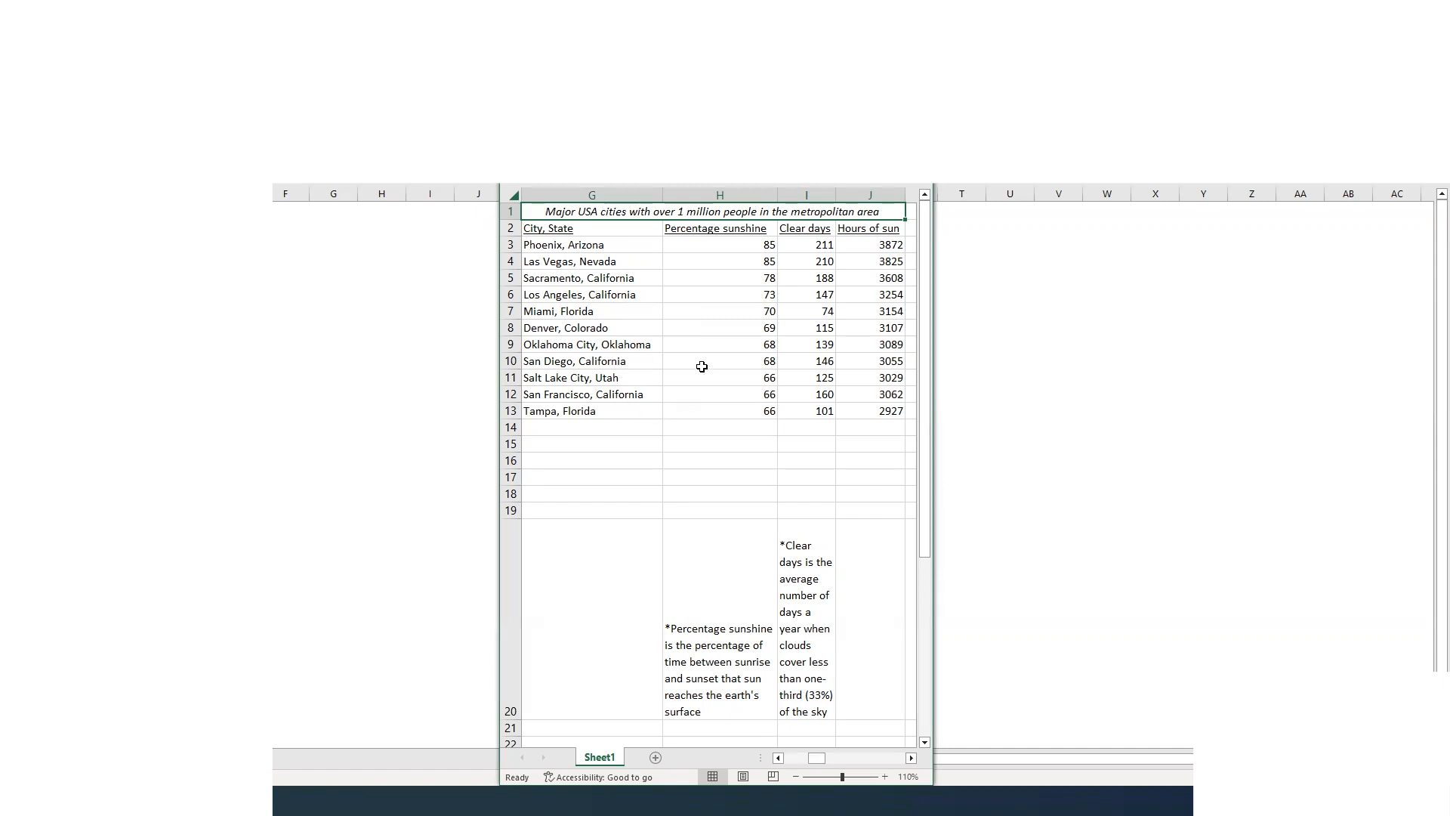
{"action": "mouse_move", "coordinate": [720, 613]}
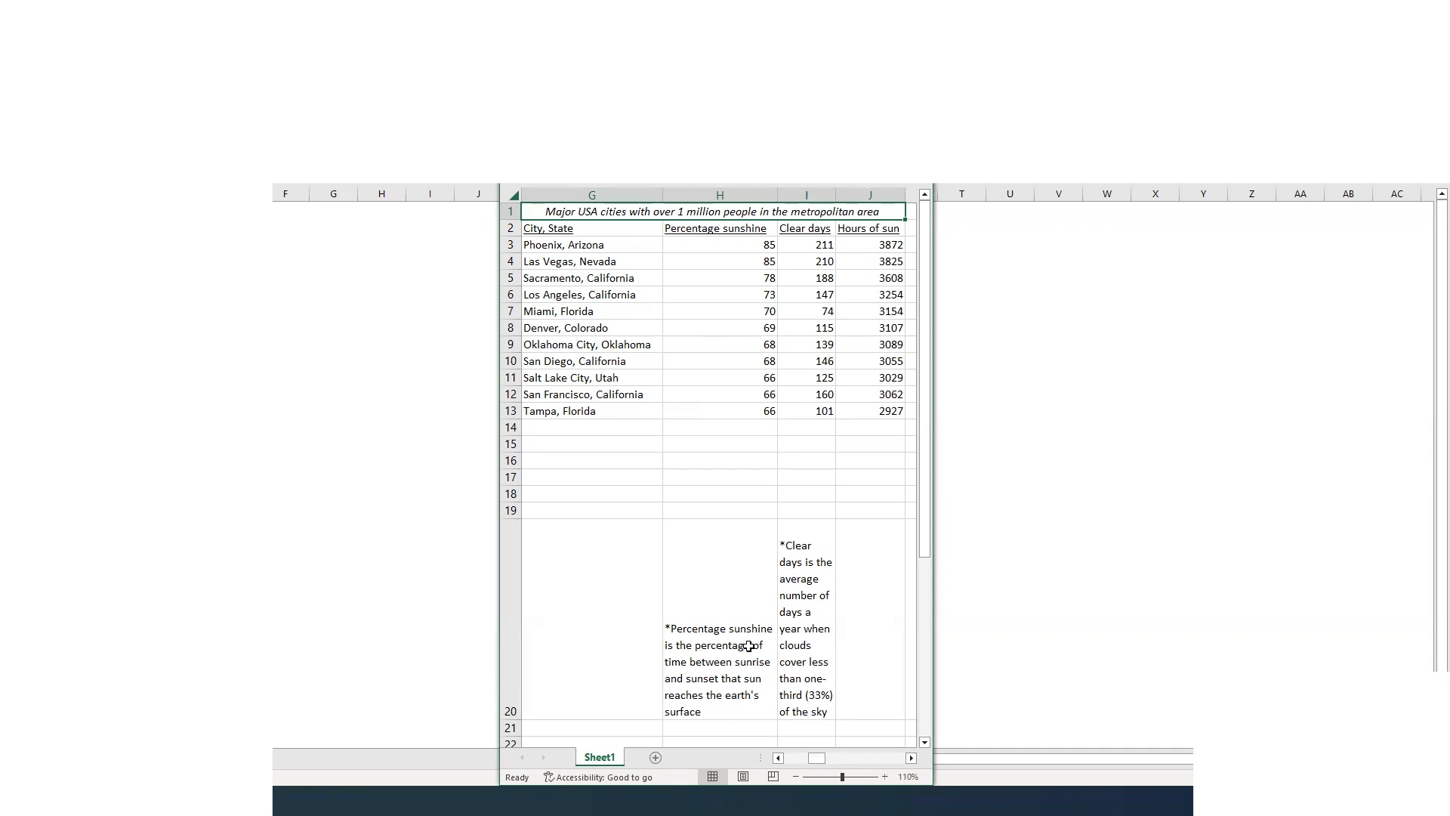
{"action": "mouse_move", "coordinate": [735, 663]}
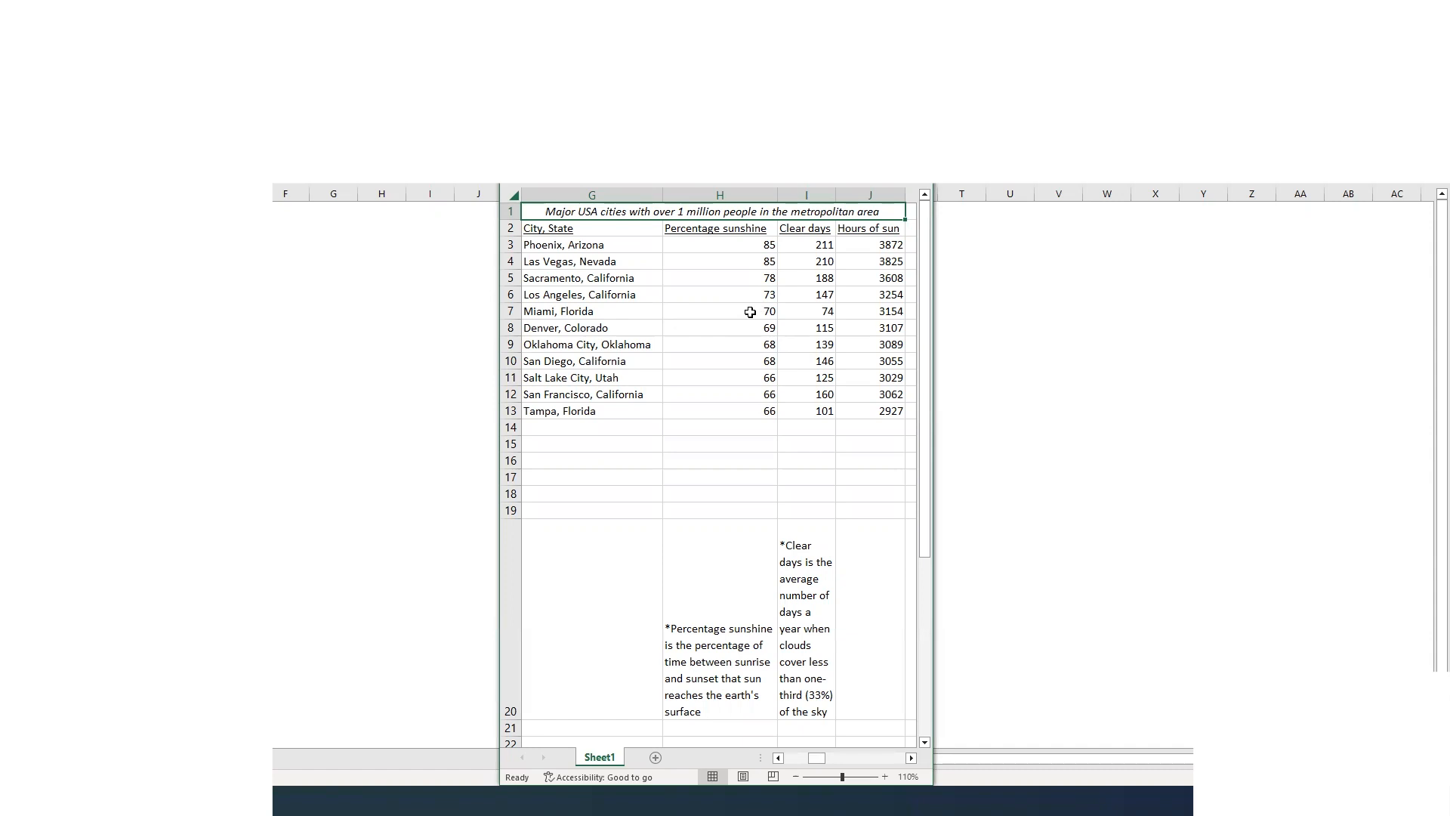
{"action": "mouse_move", "coordinate": [750, 302]}
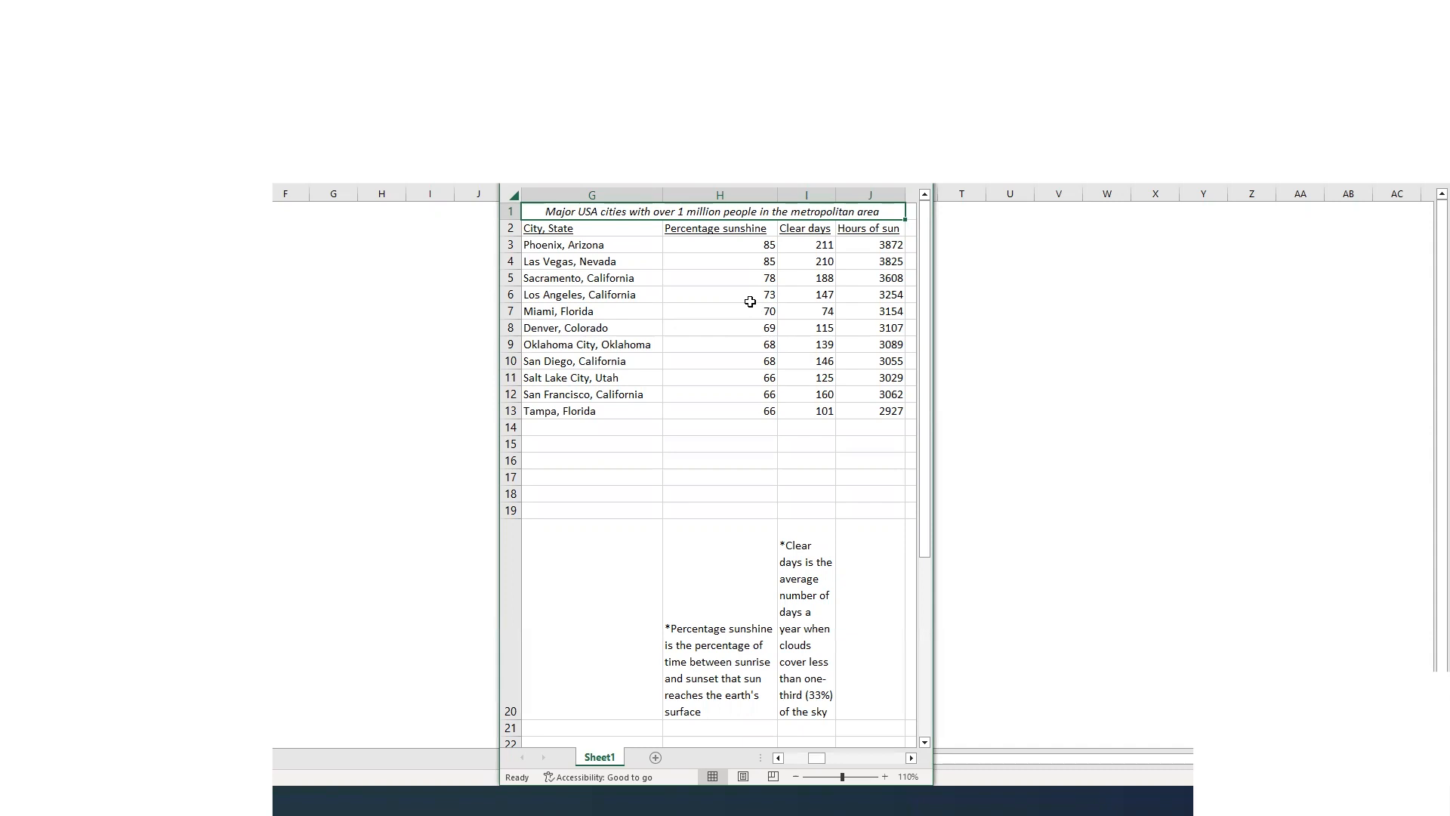
{"action": "mouse_move", "coordinate": [829, 310]}
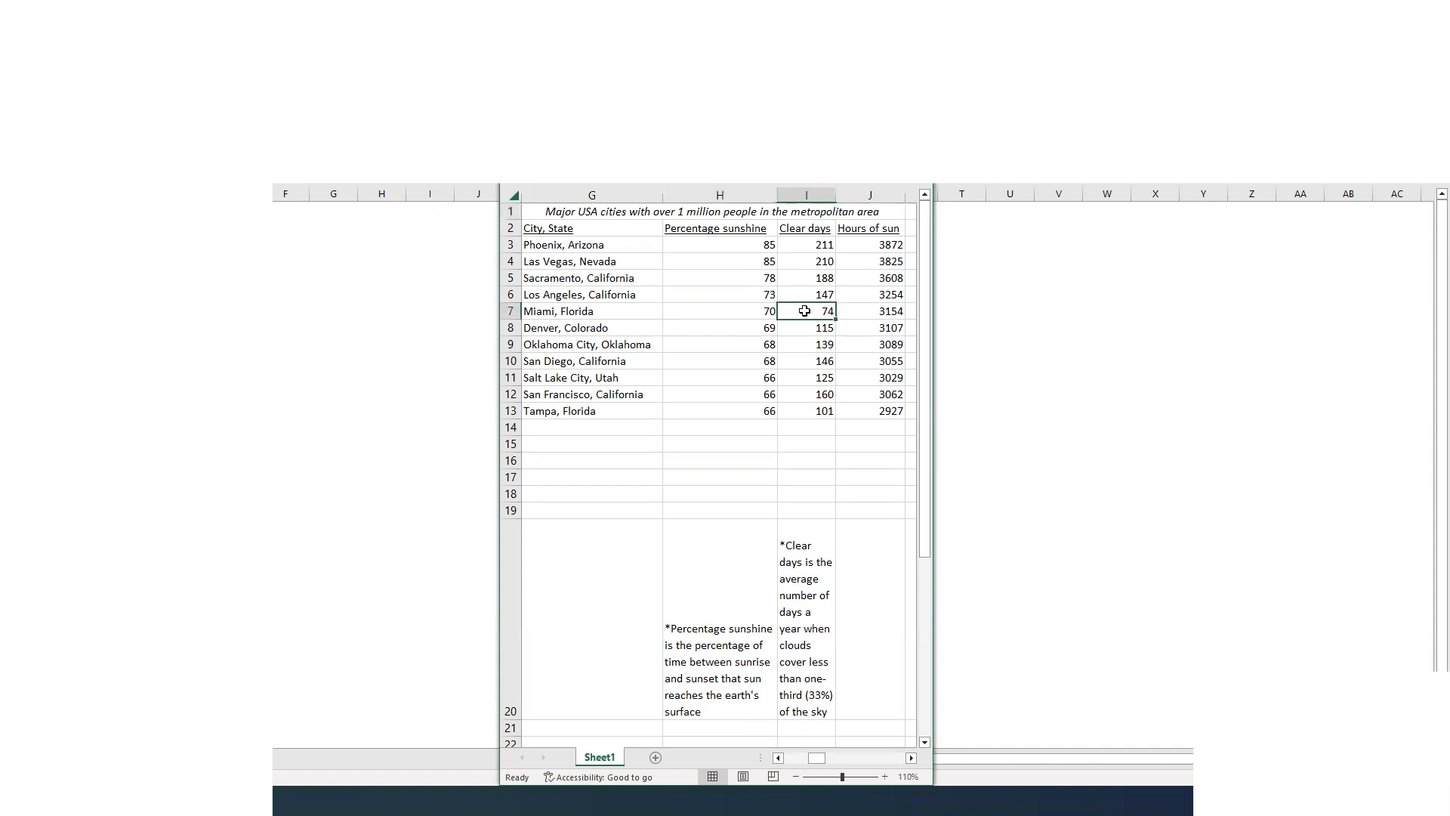
{"action": "mouse_move", "coordinate": [808, 323]}
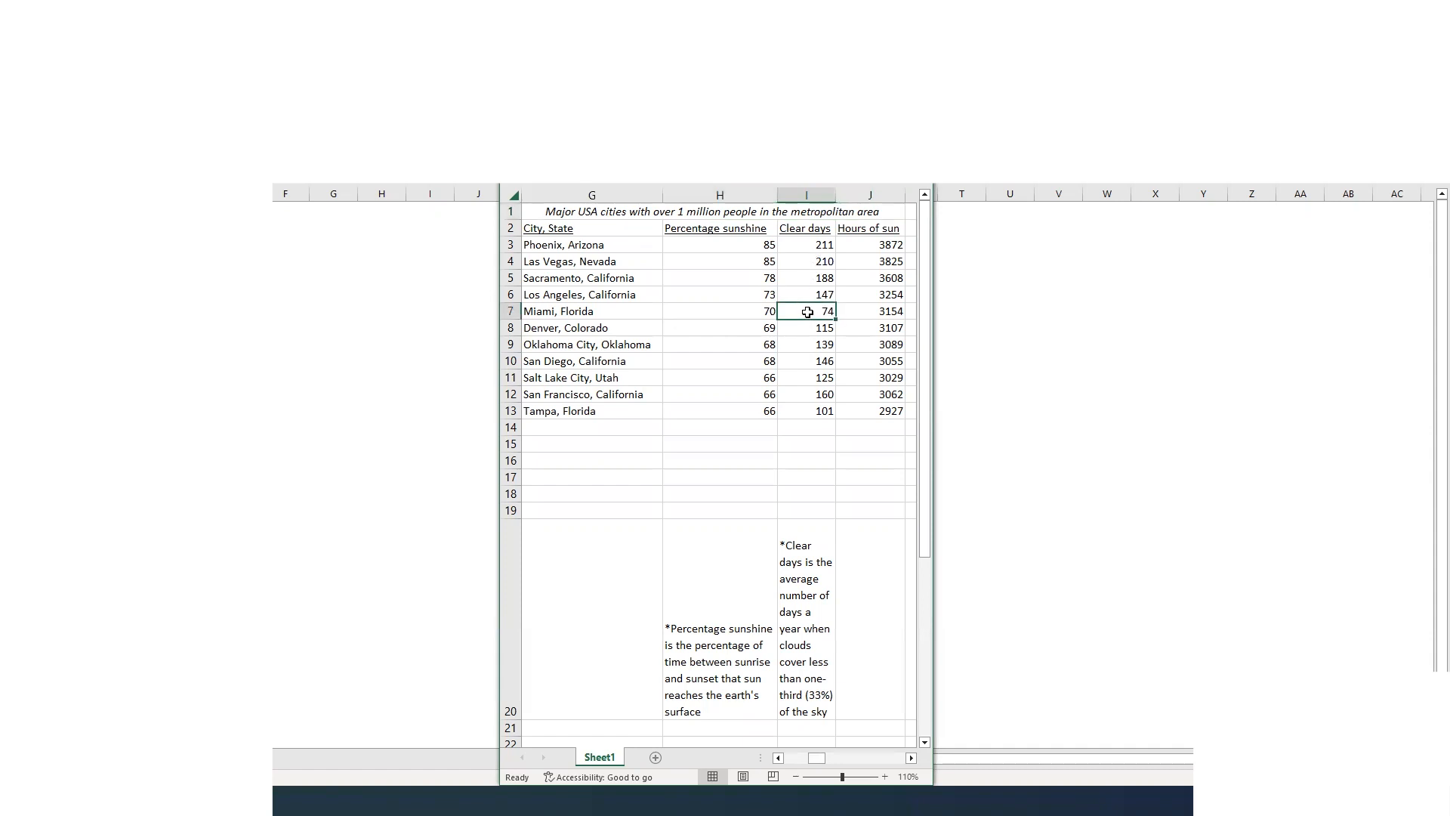
{"action": "mouse_move", "coordinate": [816, 250]}
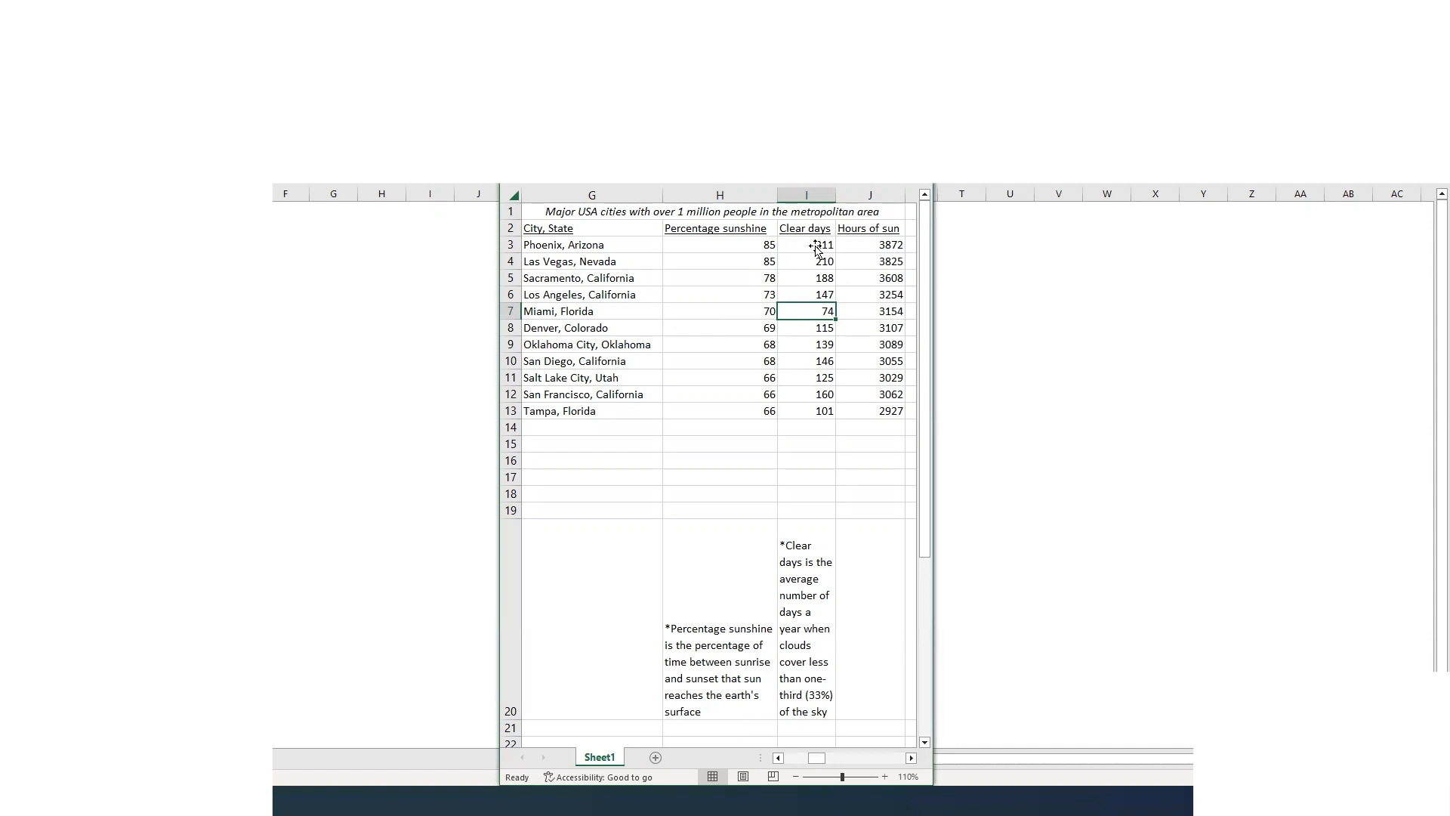
{"action": "mouse_move", "coordinate": [817, 355]}
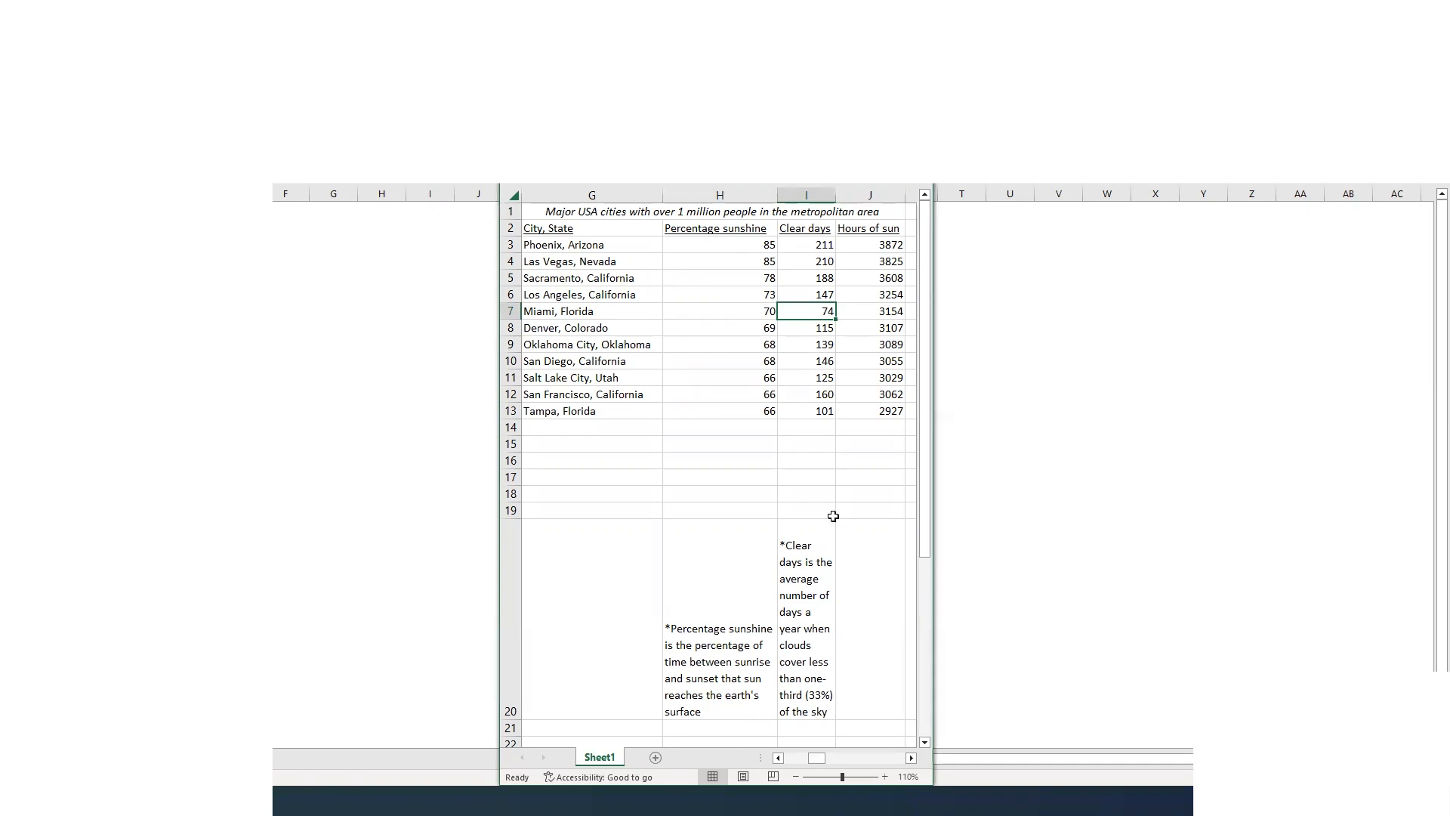
{"action": "mouse_move", "coordinate": [822, 633]}
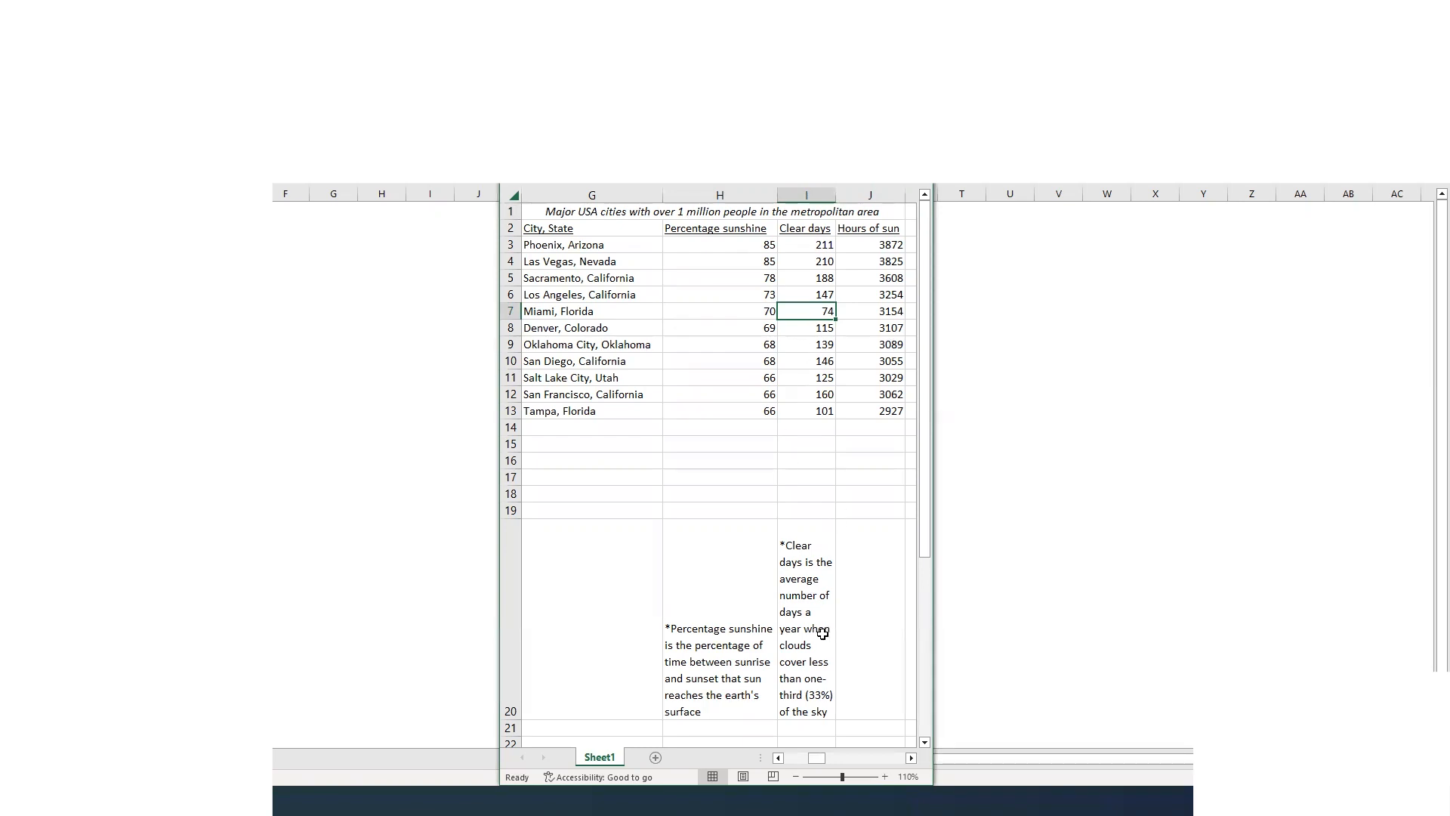
{"action": "mouse_move", "coordinate": [812, 599]}
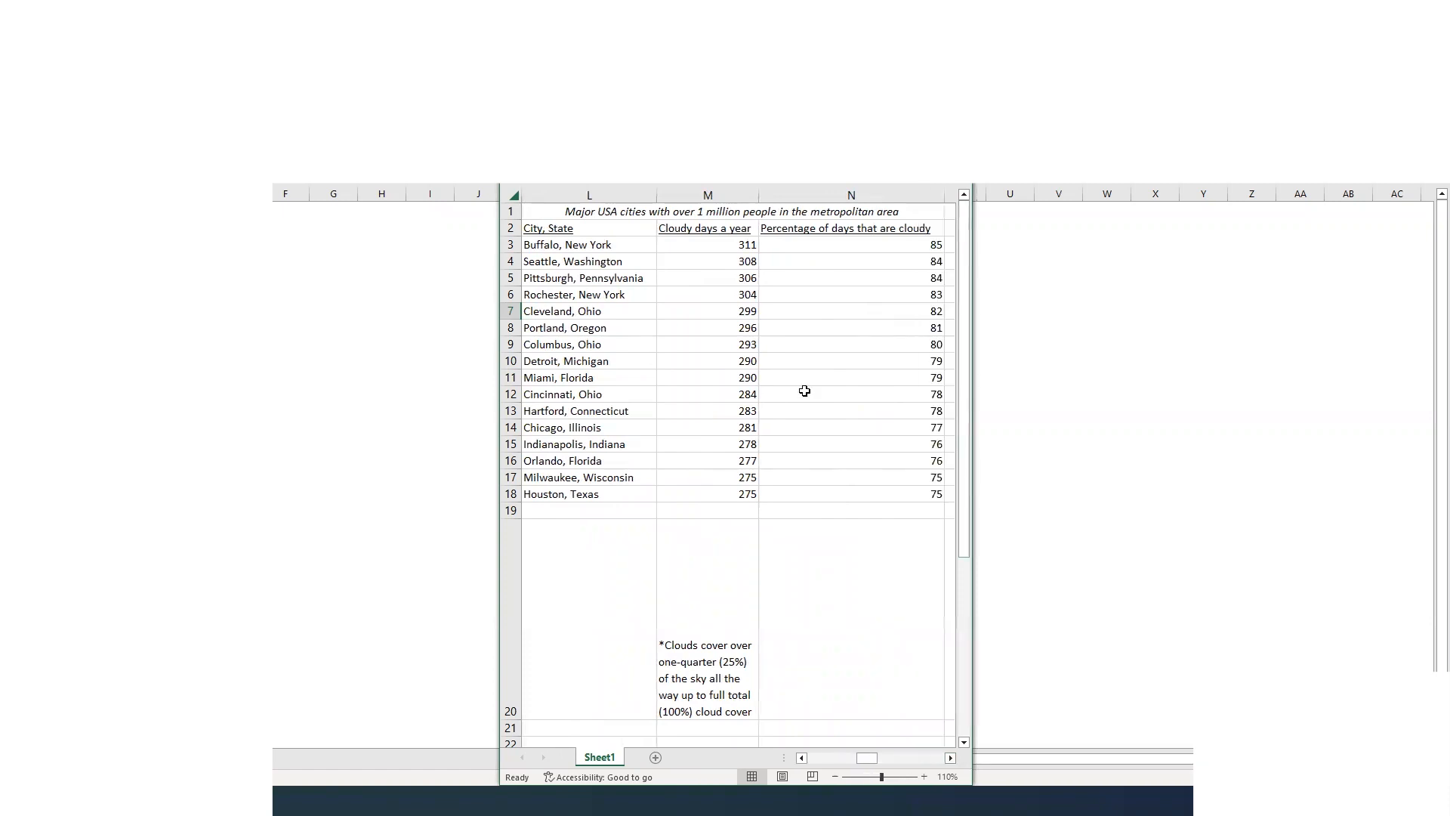
{"action": "mouse_move", "coordinate": [740, 311]}
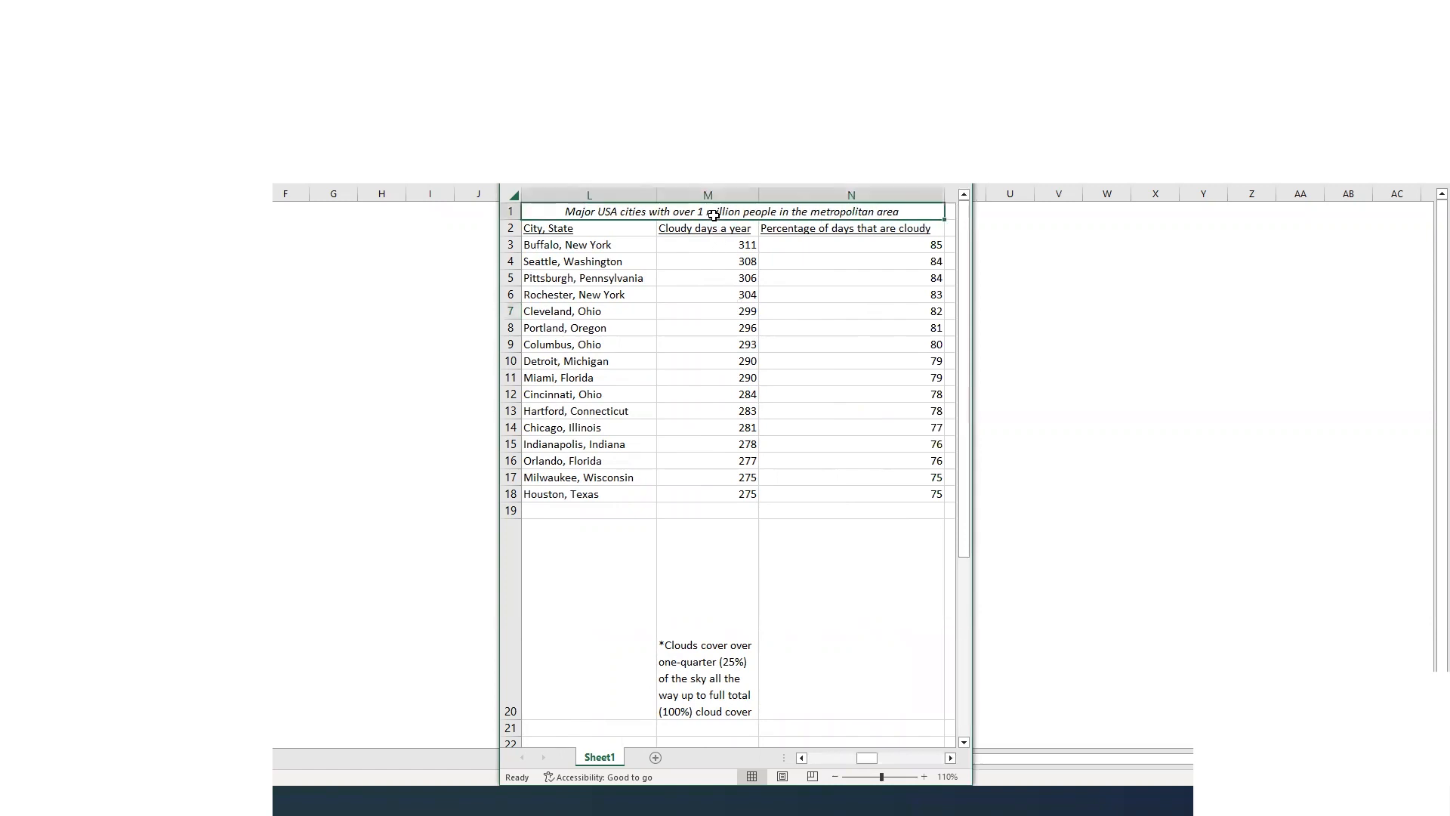
{"action": "mouse_move", "coordinate": [679, 268]}
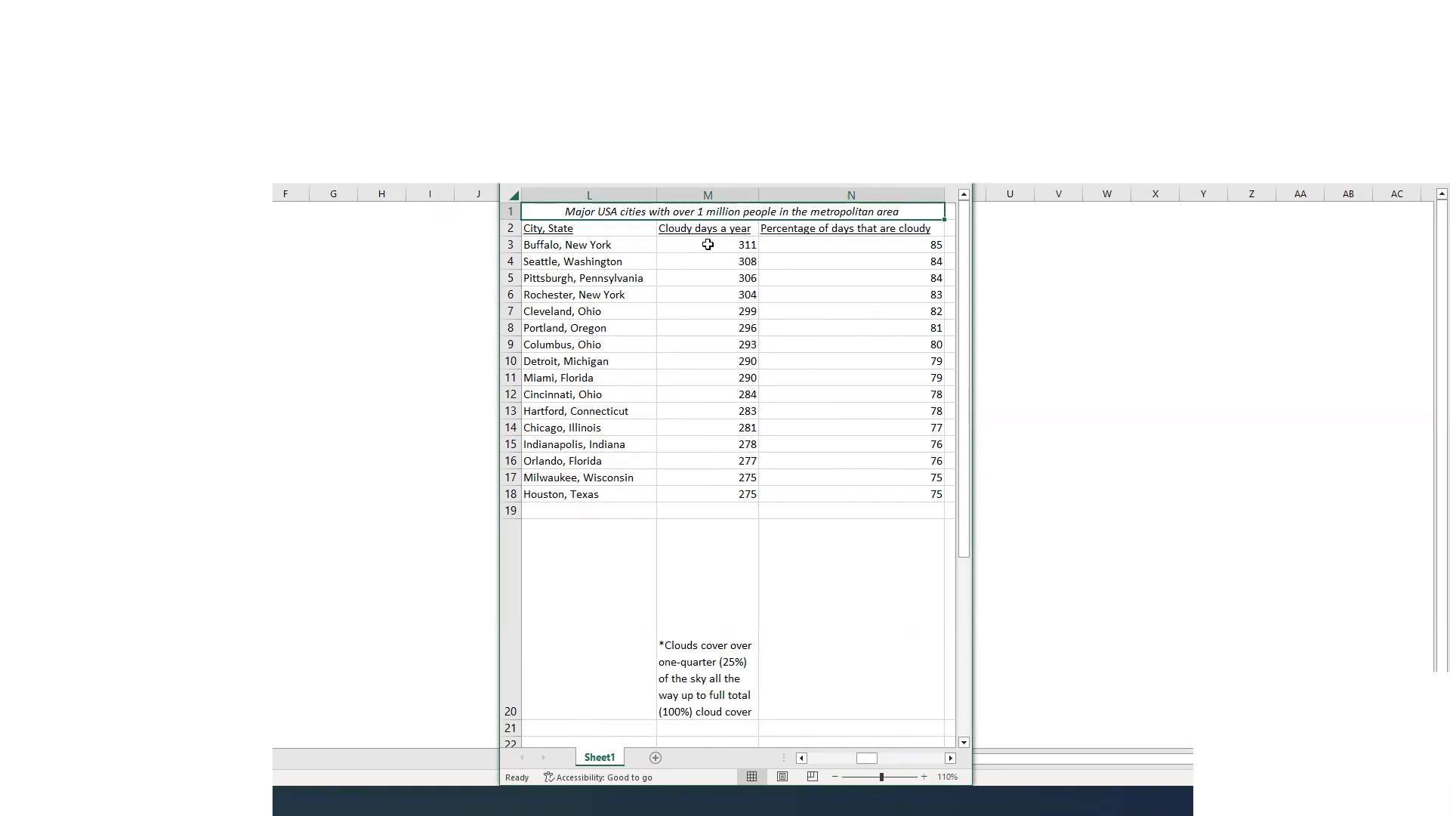
{"action": "mouse_move", "coordinate": [696, 483]}
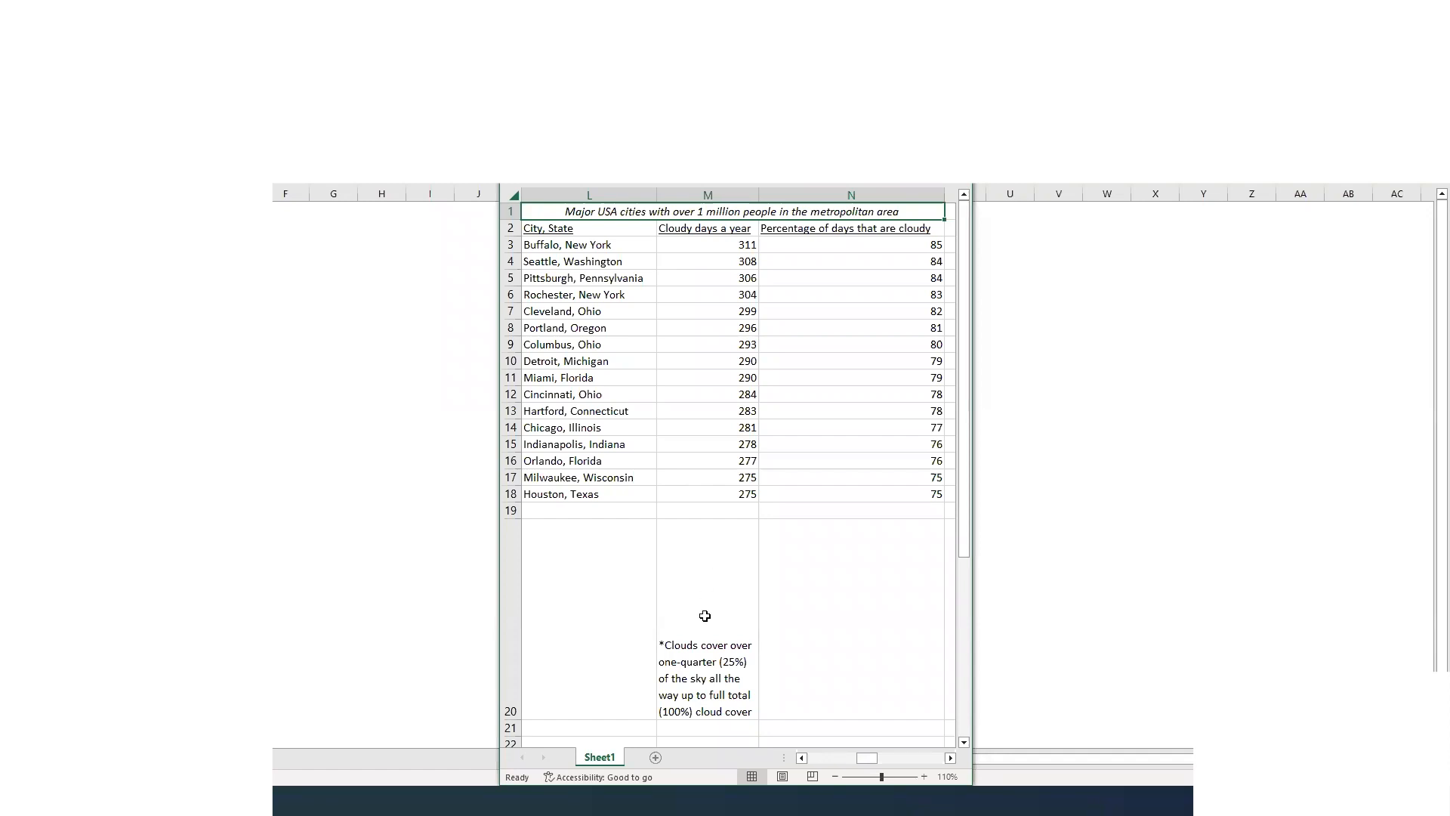
{"action": "mouse_move", "coordinate": [717, 602]}
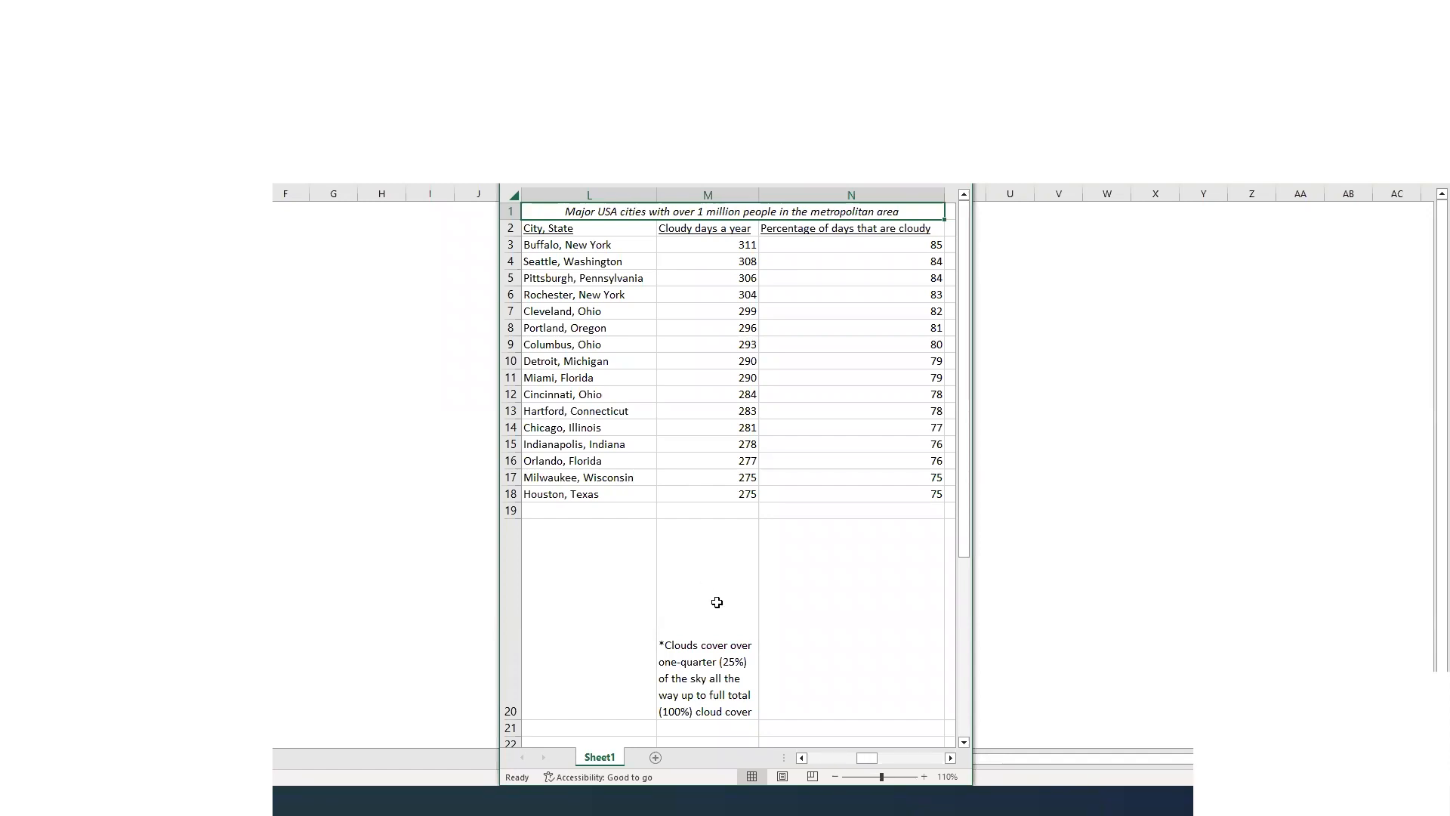
{"action": "mouse_move", "coordinate": [725, 644]}
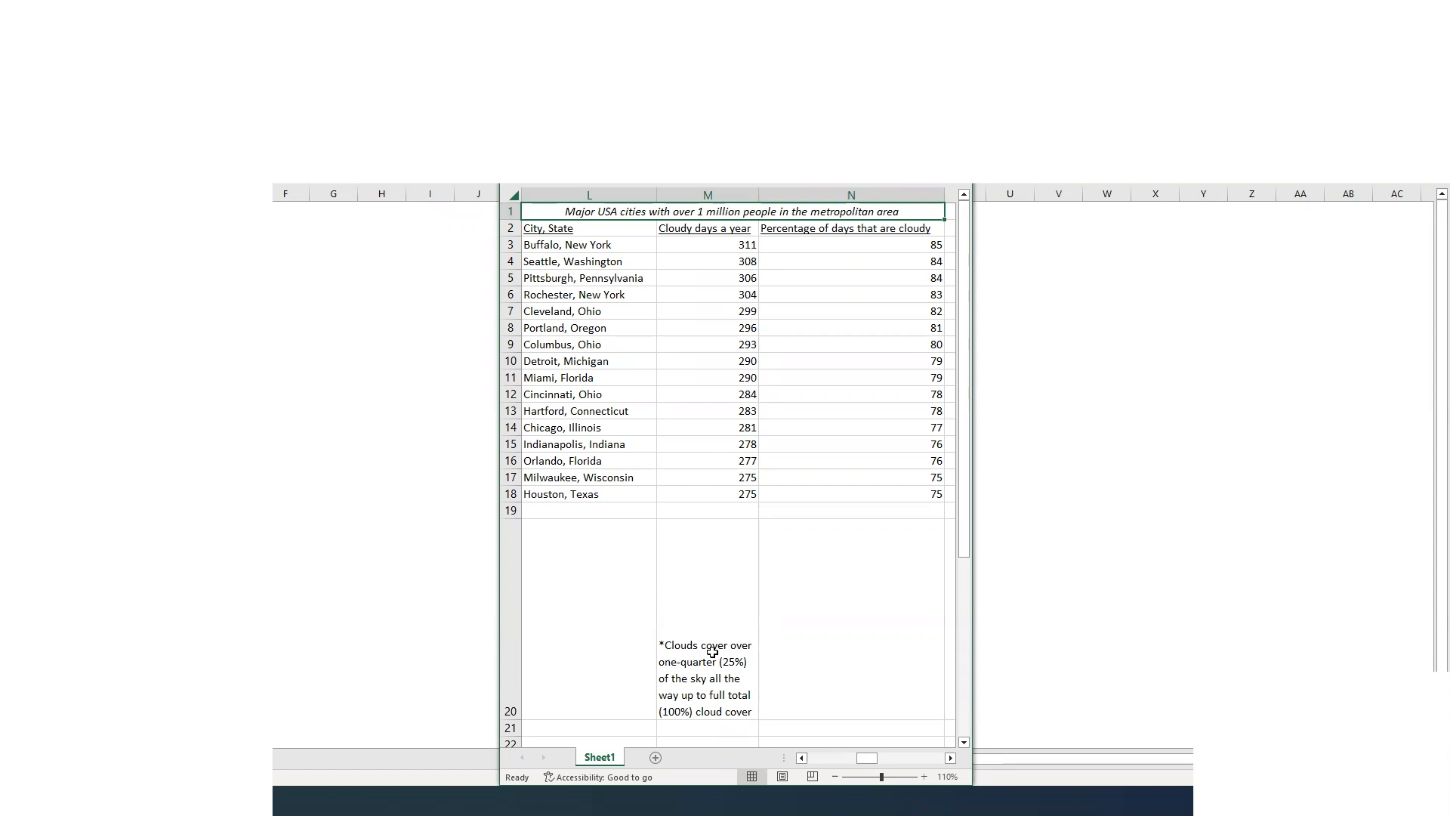
{"action": "mouse_move", "coordinate": [730, 678]}
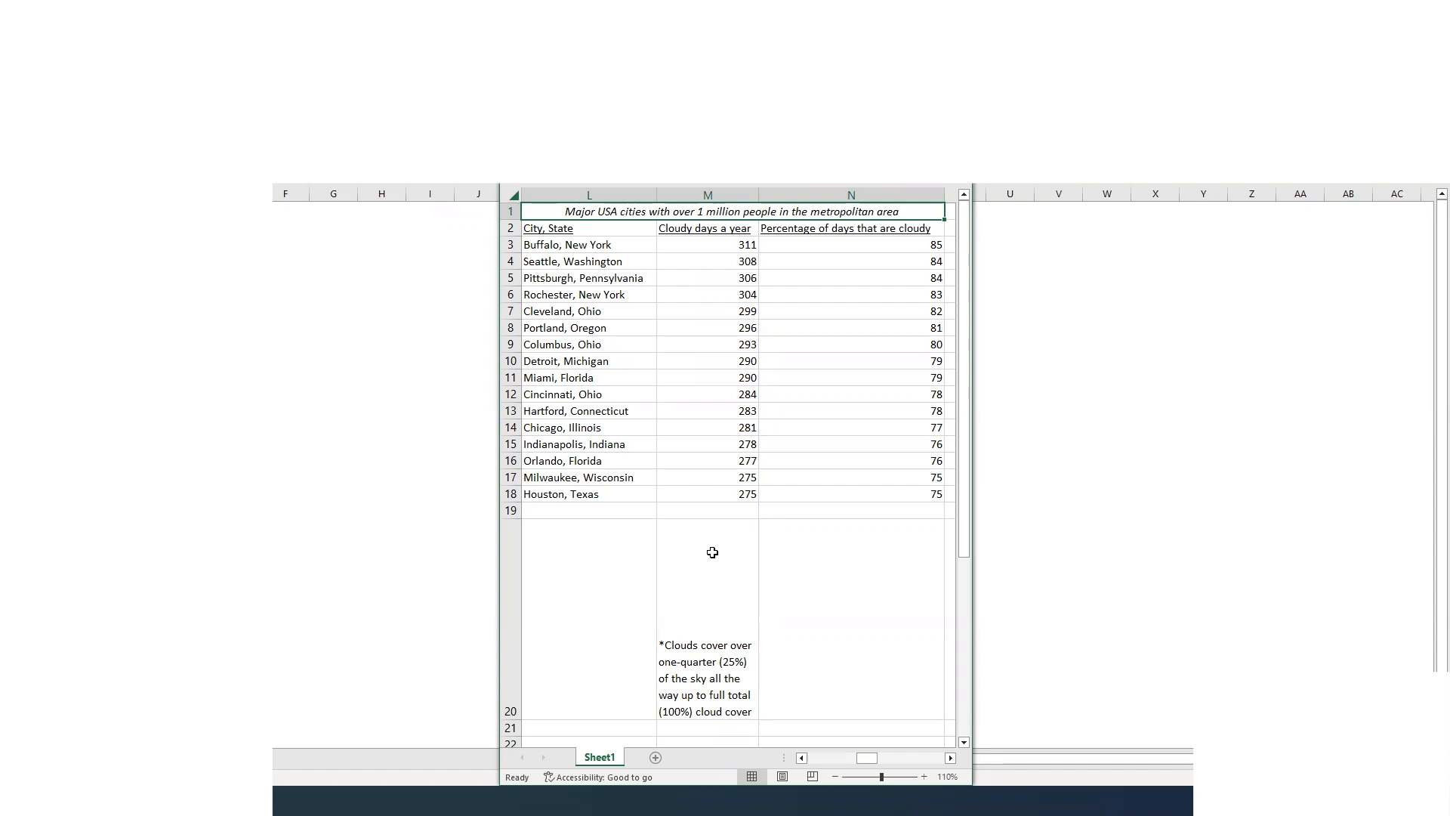
{"action": "mouse_move", "coordinate": [726, 543]}
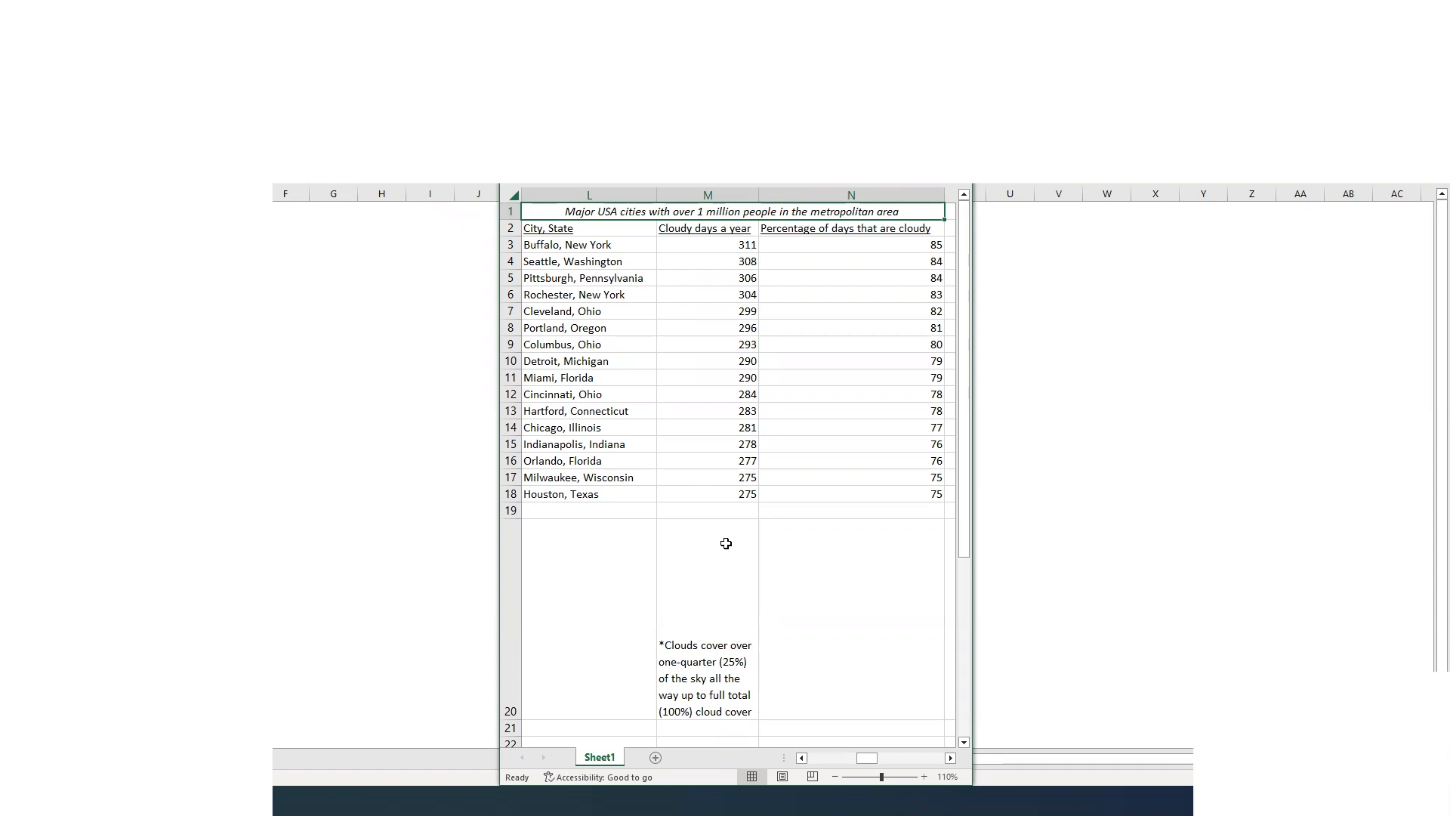
{"action": "mouse_move", "coordinate": [669, 454]}
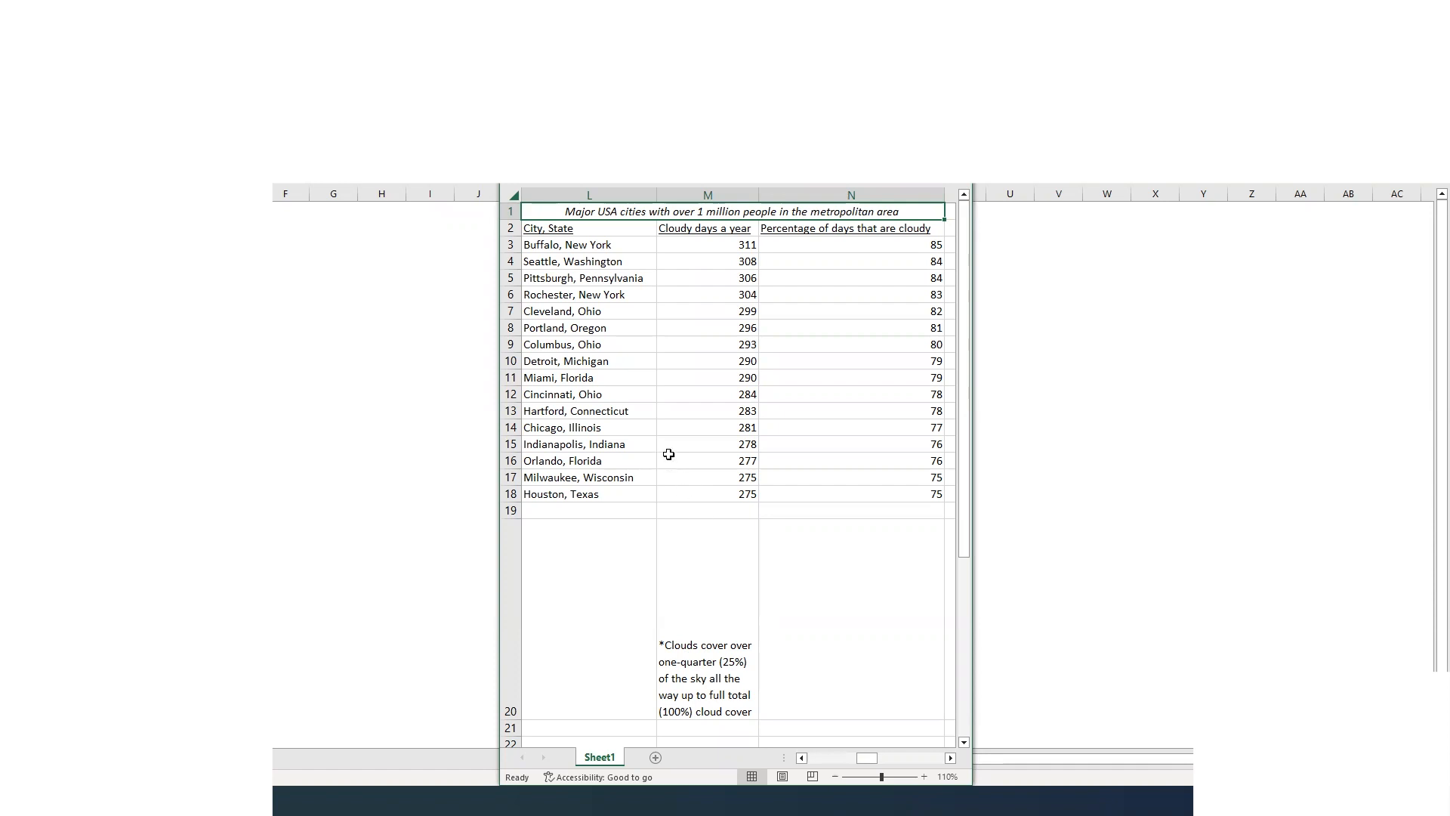
{"action": "mouse_move", "coordinate": [574, 262]}
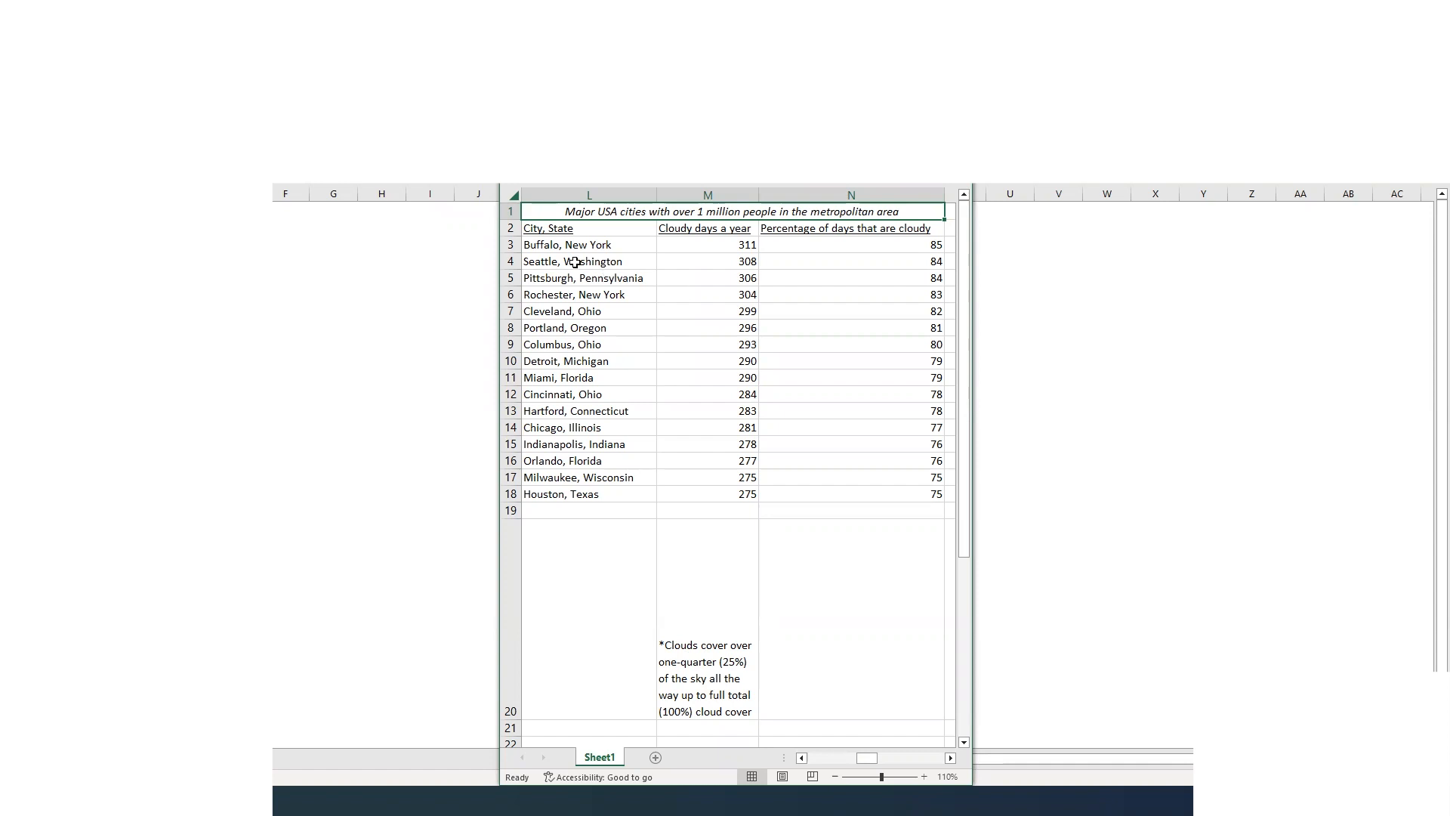
{"action": "mouse_move", "coordinate": [573, 312]}
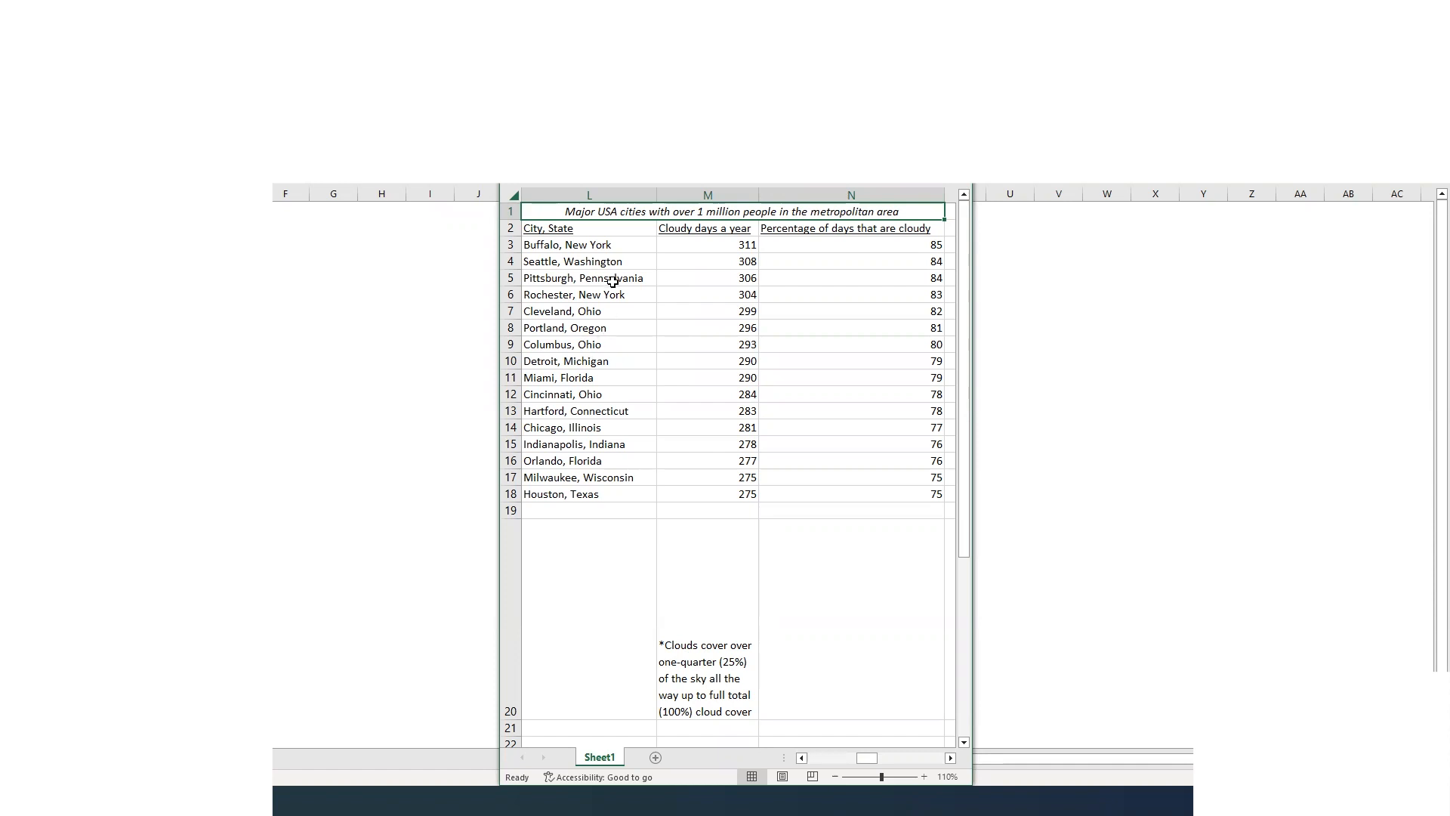
{"action": "mouse_move", "coordinate": [600, 259]}
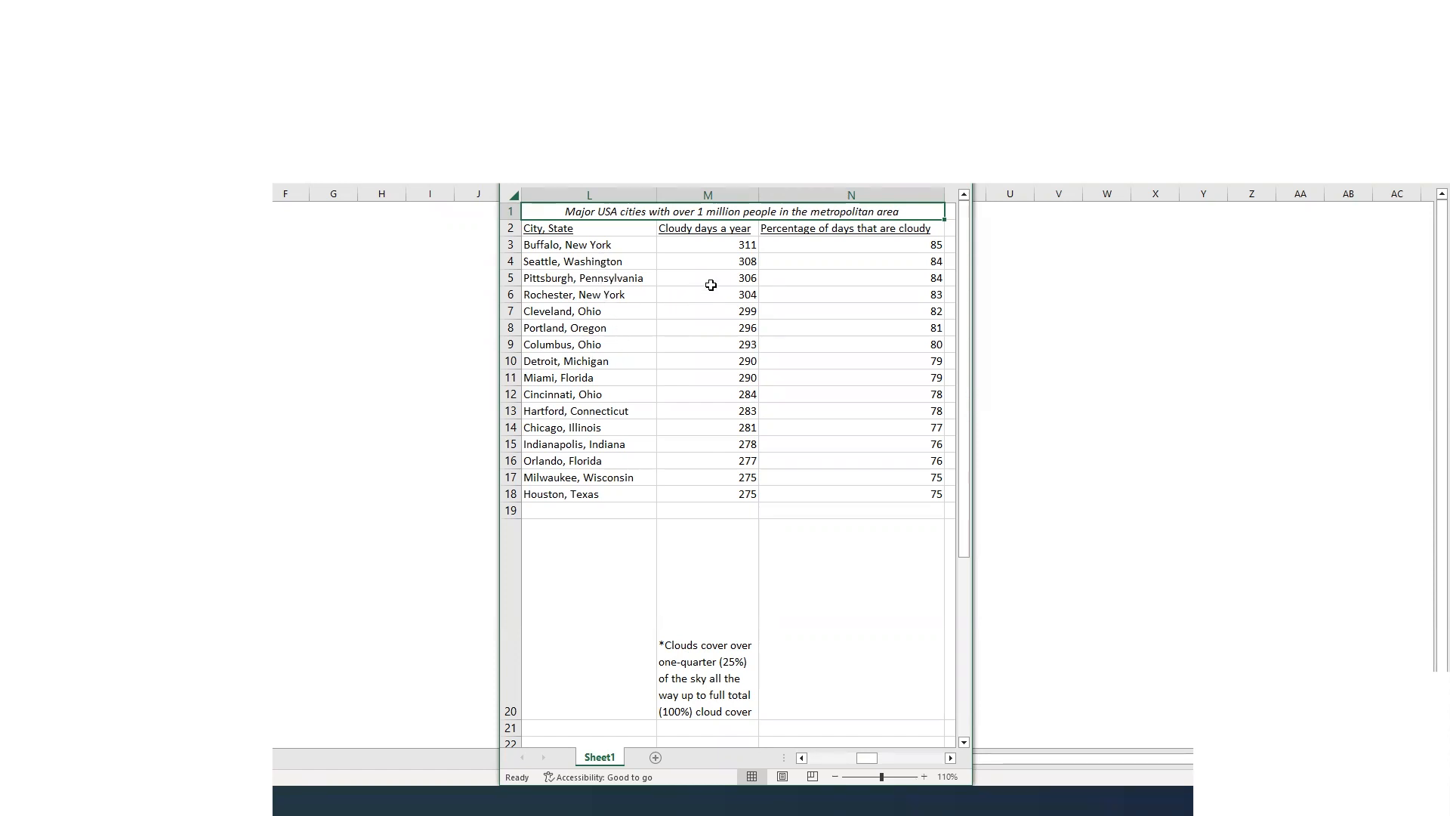
{"action": "mouse_move", "coordinate": [589, 279]}
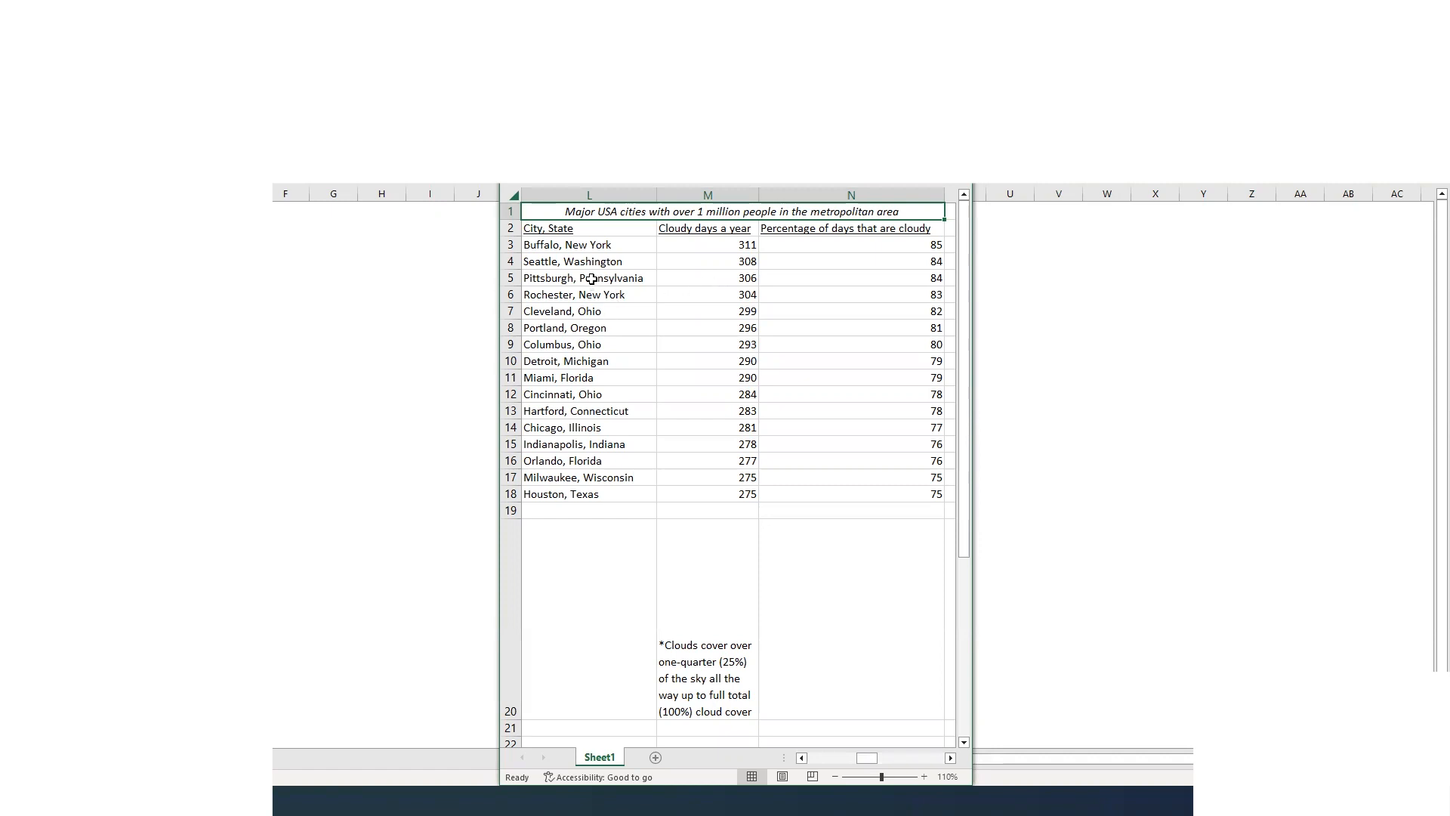
{"action": "mouse_move", "coordinate": [629, 263]}
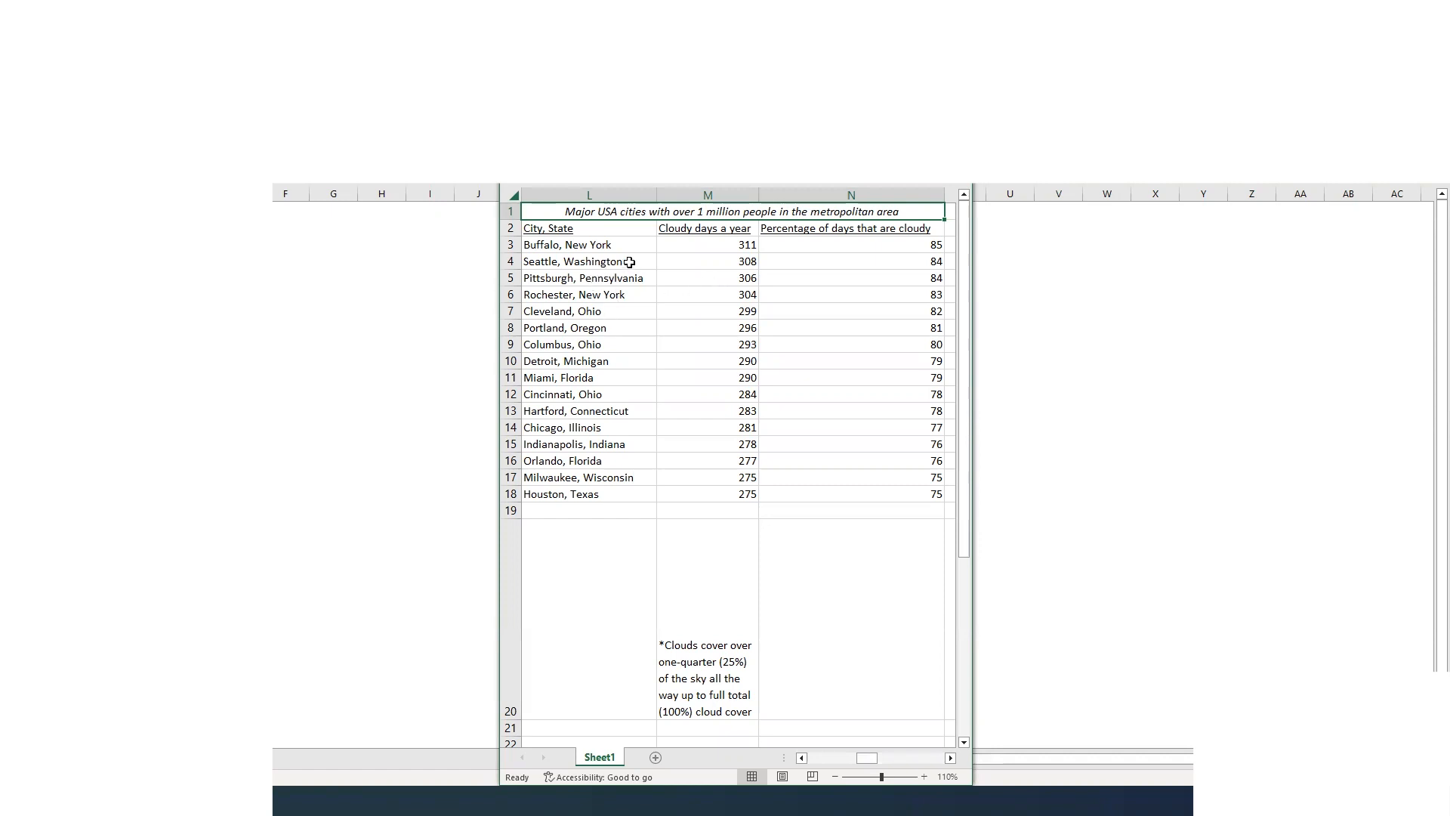
{"action": "mouse_move", "coordinate": [626, 294]}
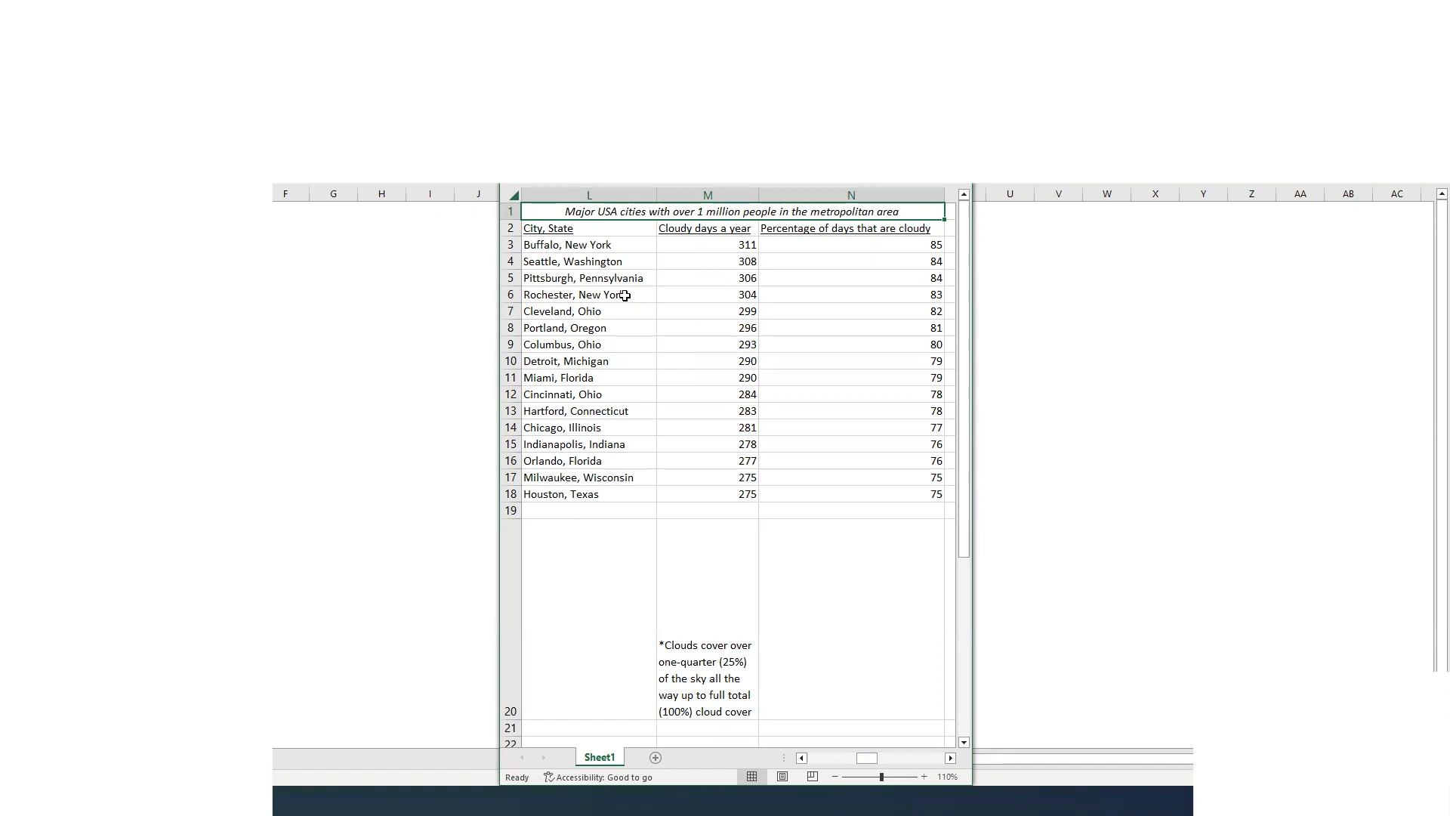
{"action": "mouse_move", "coordinate": [554, 378]}
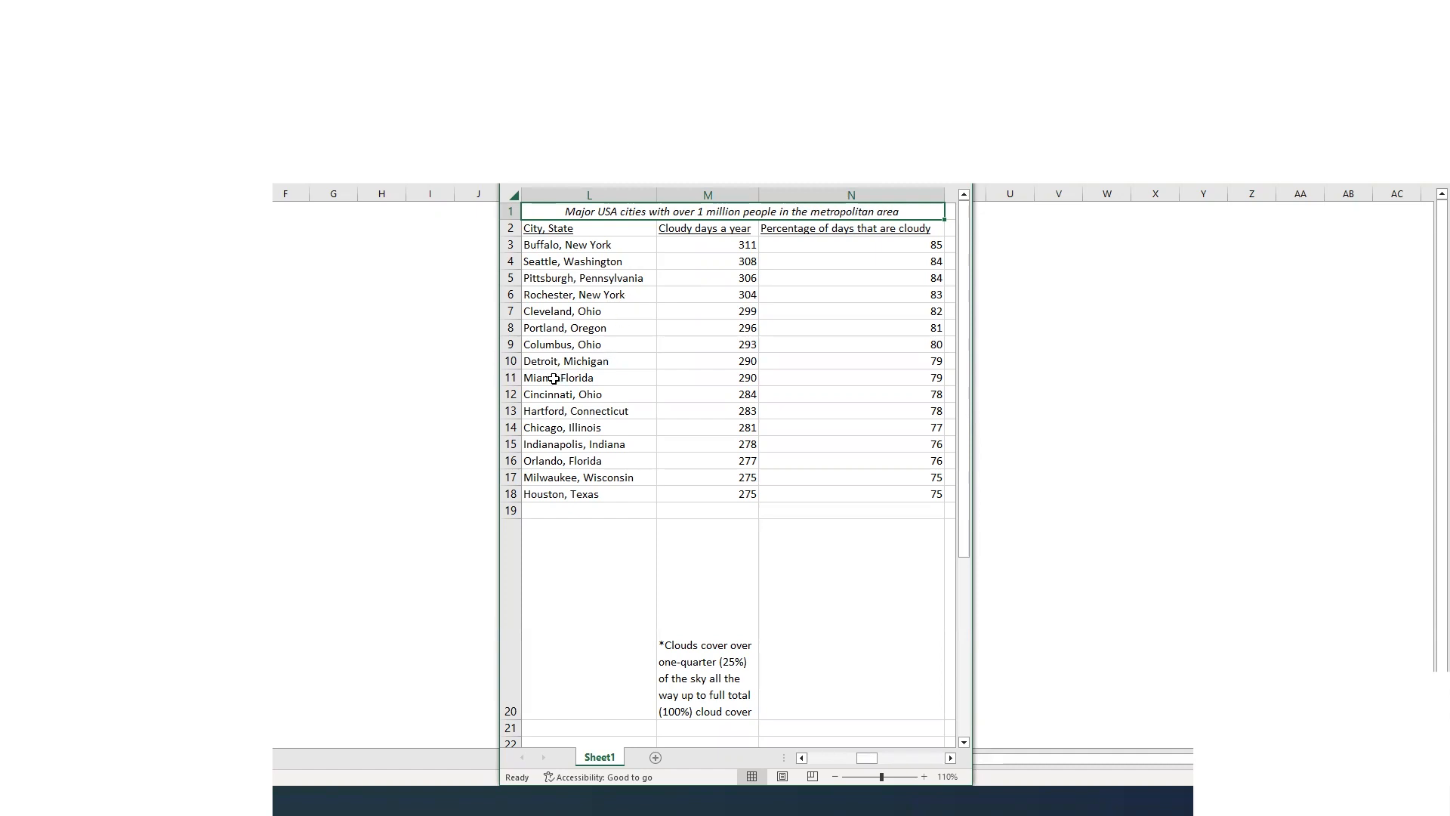
{"action": "mouse_move", "coordinate": [615, 394]}
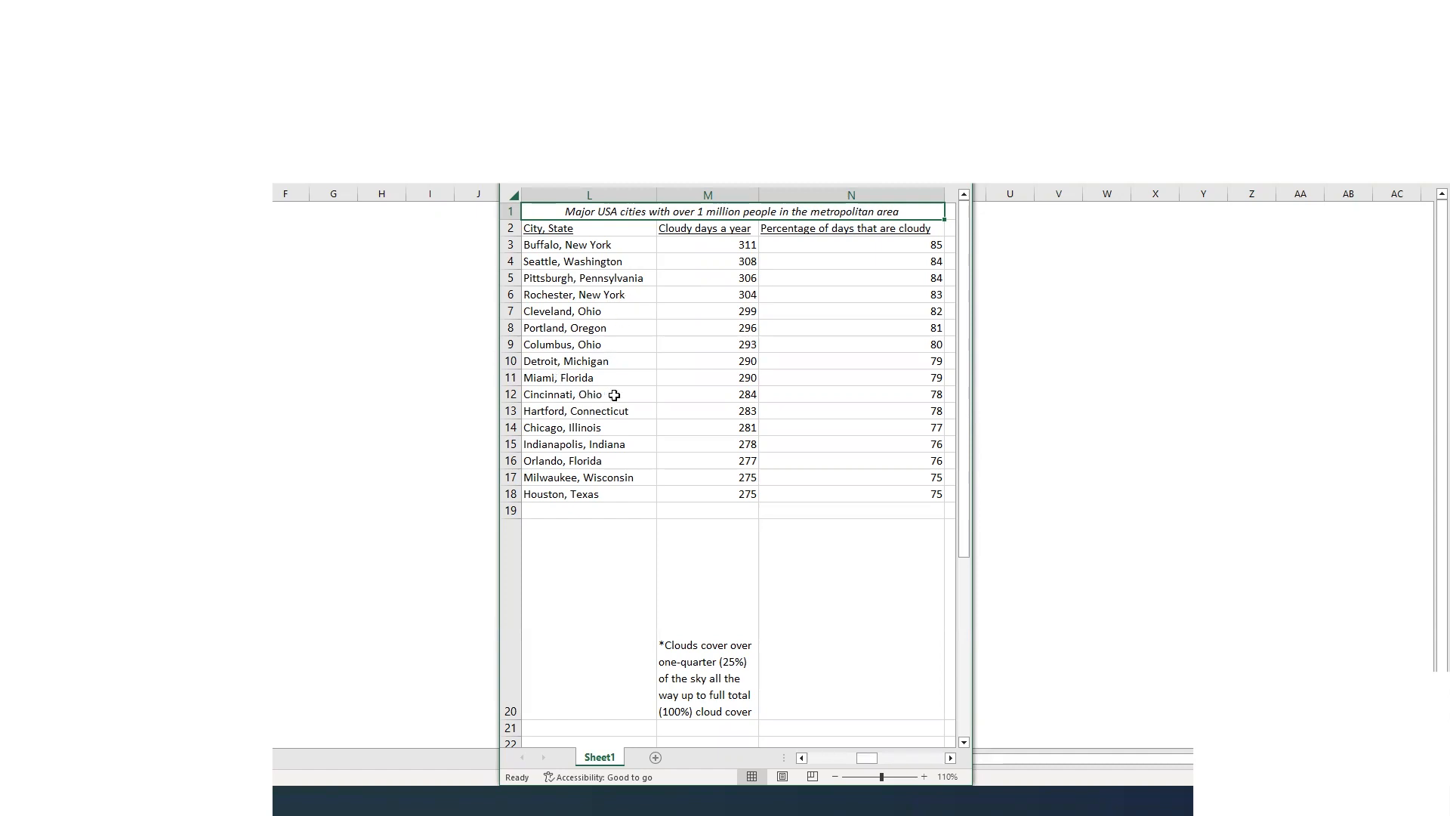
{"action": "mouse_move", "coordinate": [626, 392]}
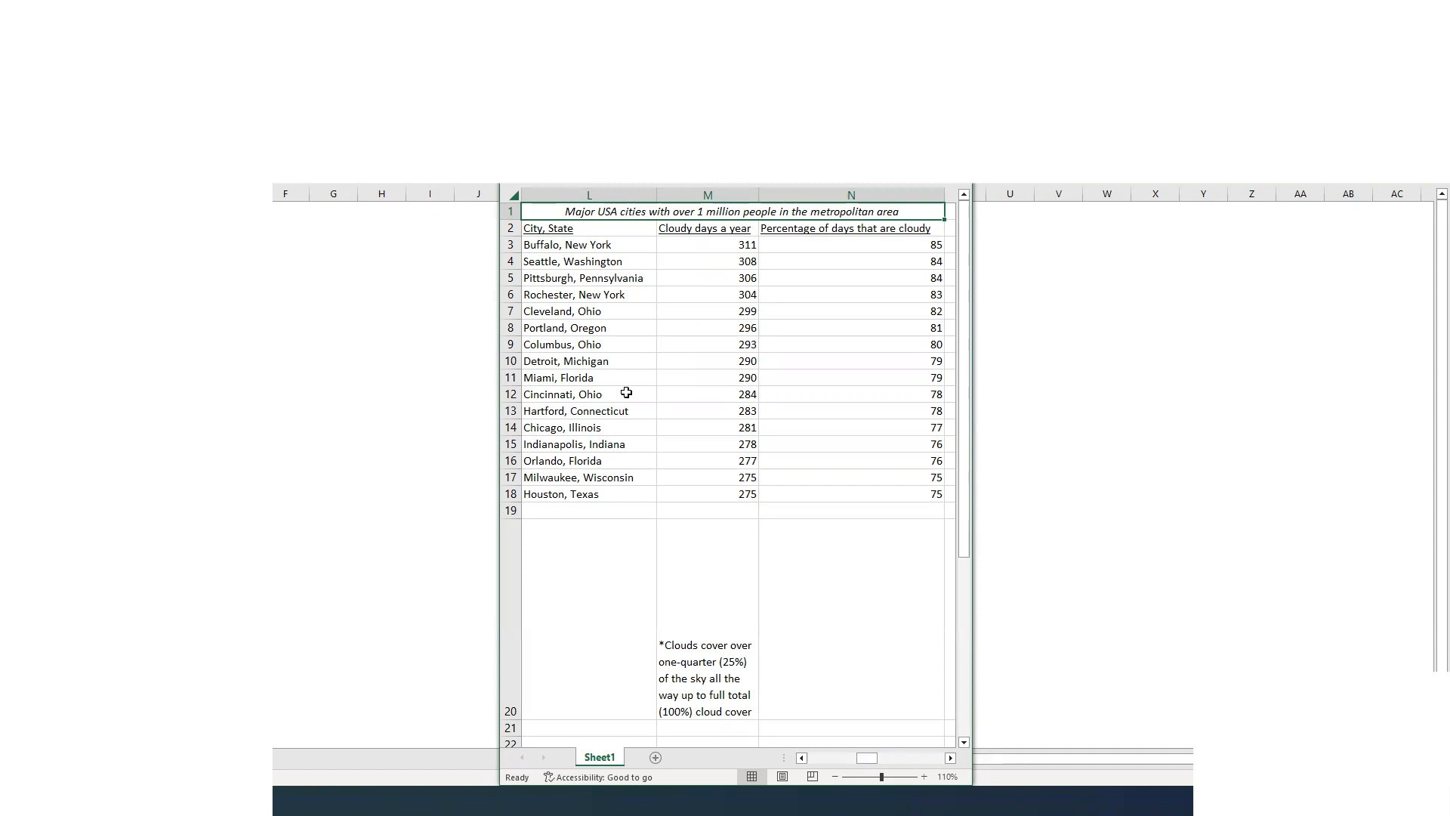
{"action": "mouse_move", "coordinate": [725, 395]}
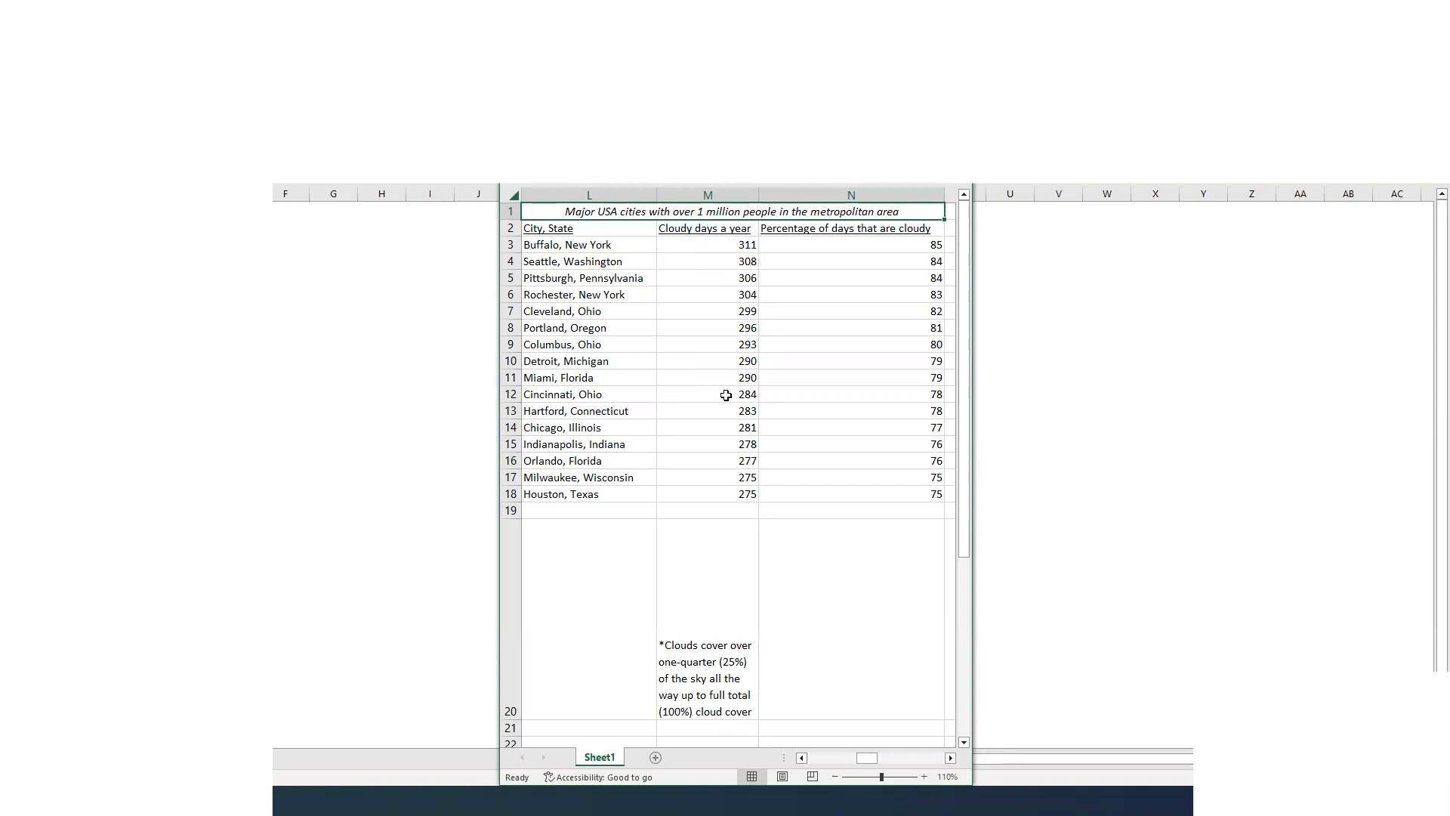
{"action": "mouse_move", "coordinate": [716, 377]}
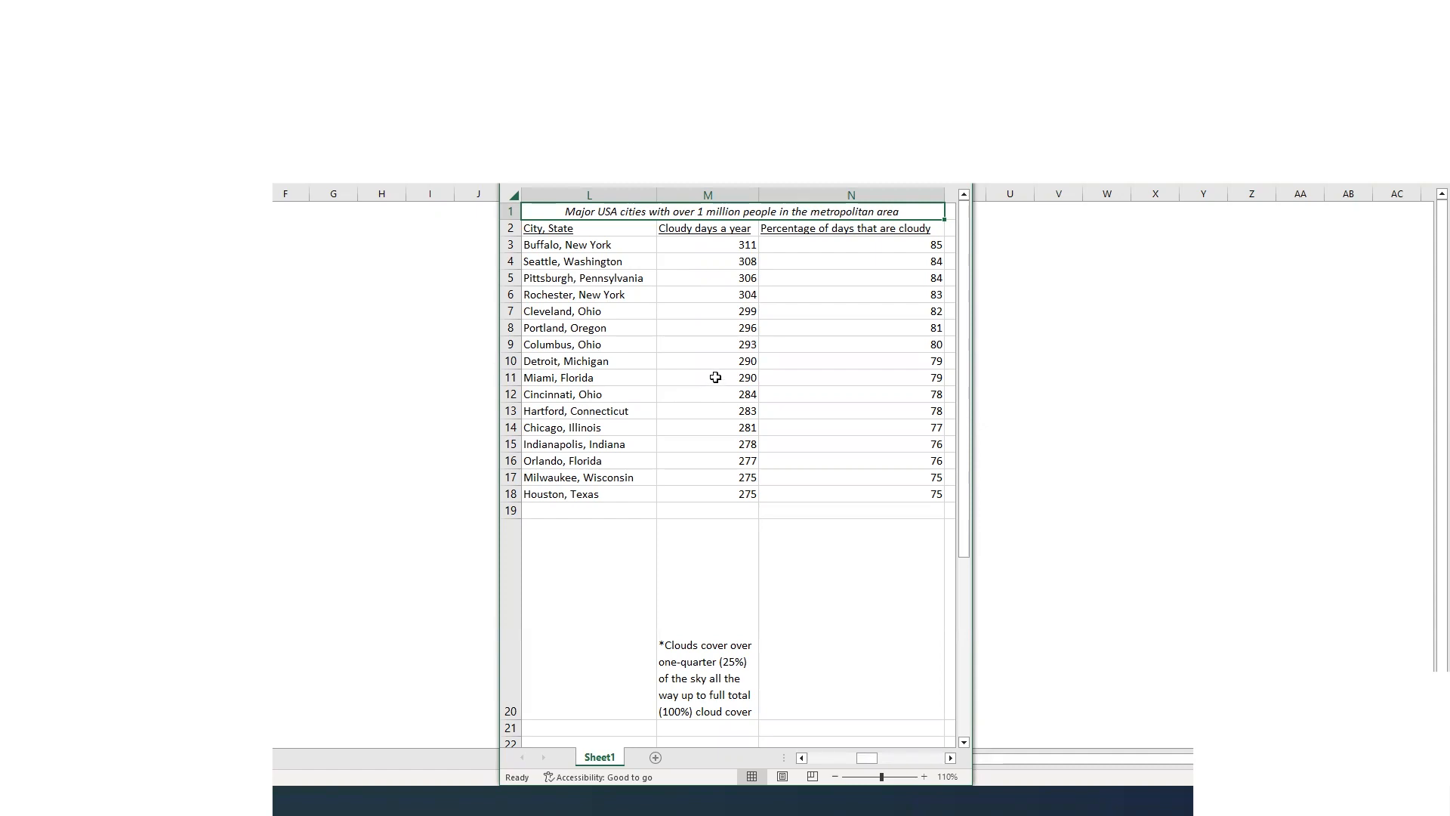
{"action": "mouse_move", "coordinate": [713, 374]}
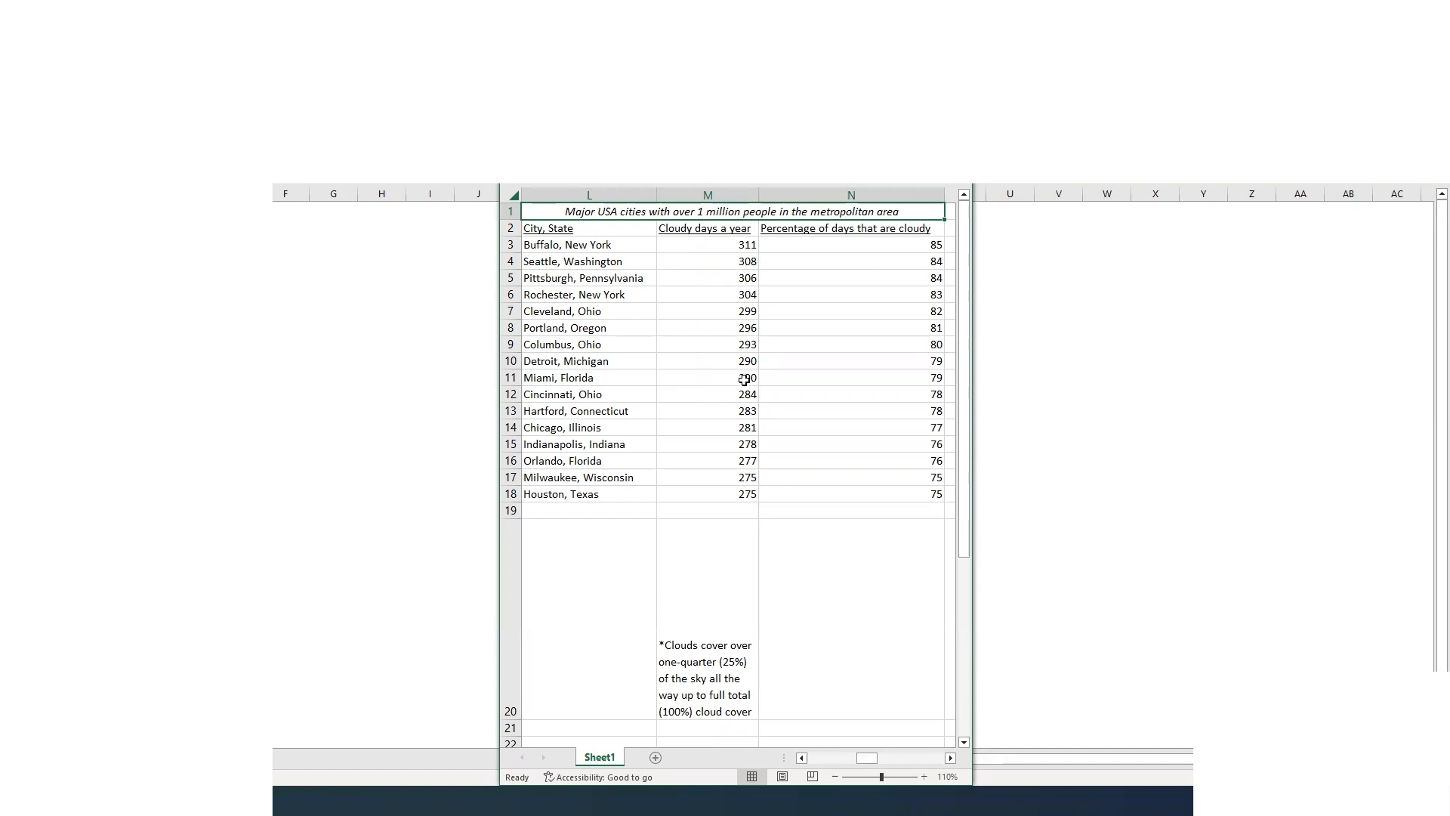
{"action": "mouse_move", "coordinate": [740, 393]}
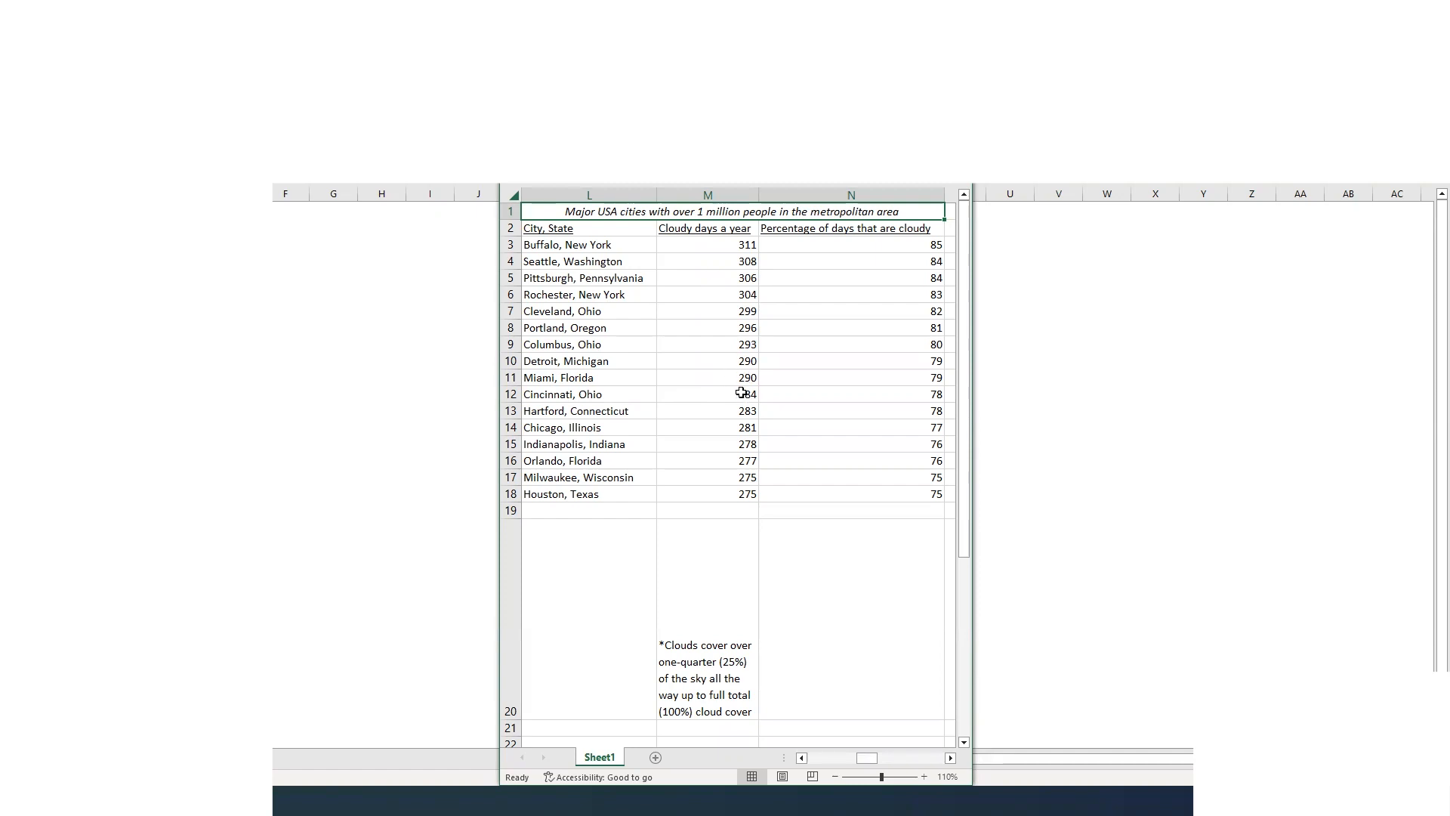
{"action": "mouse_move", "coordinate": [800, 390]}
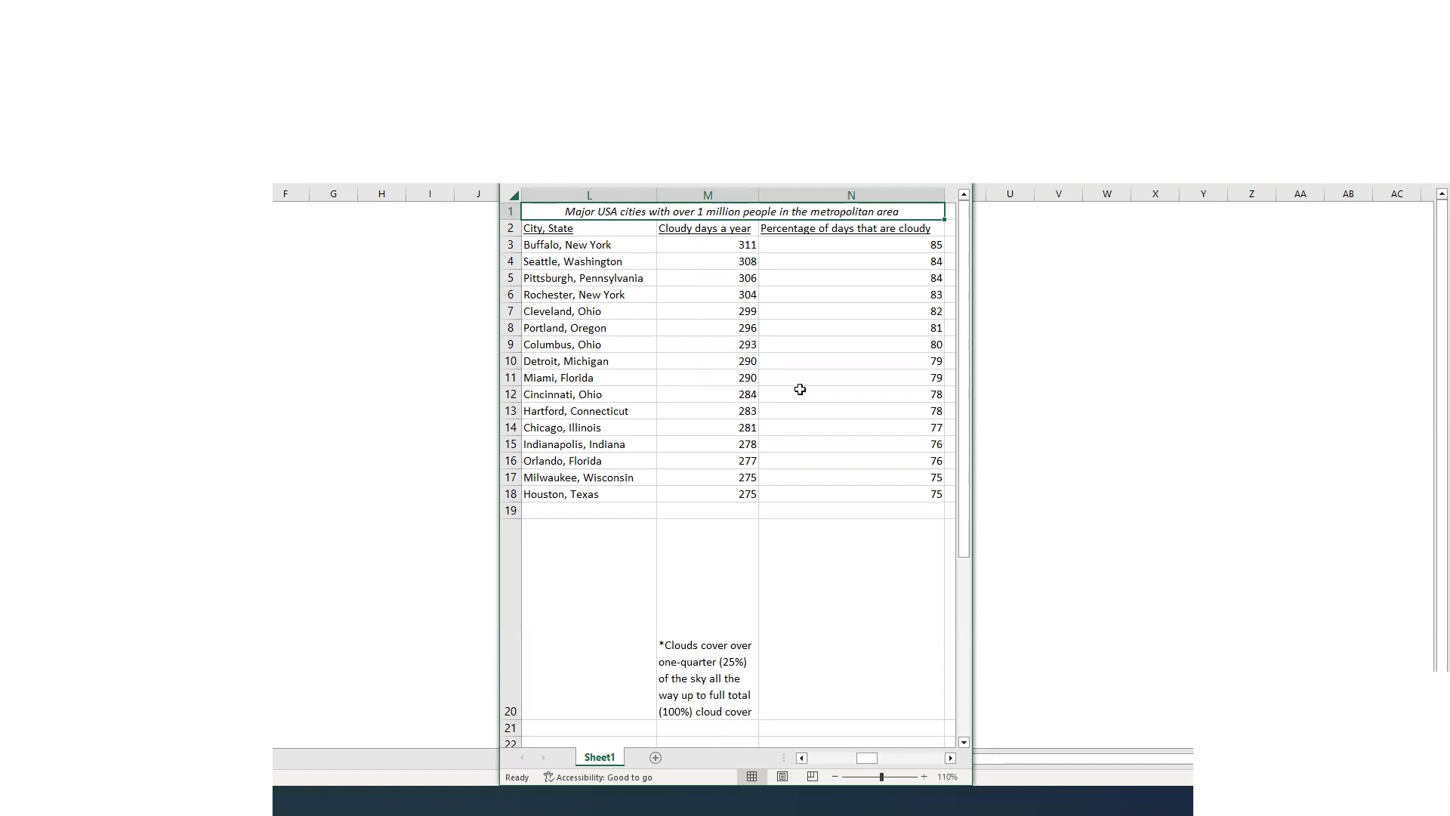
{"action": "mouse_move", "coordinate": [804, 395]}
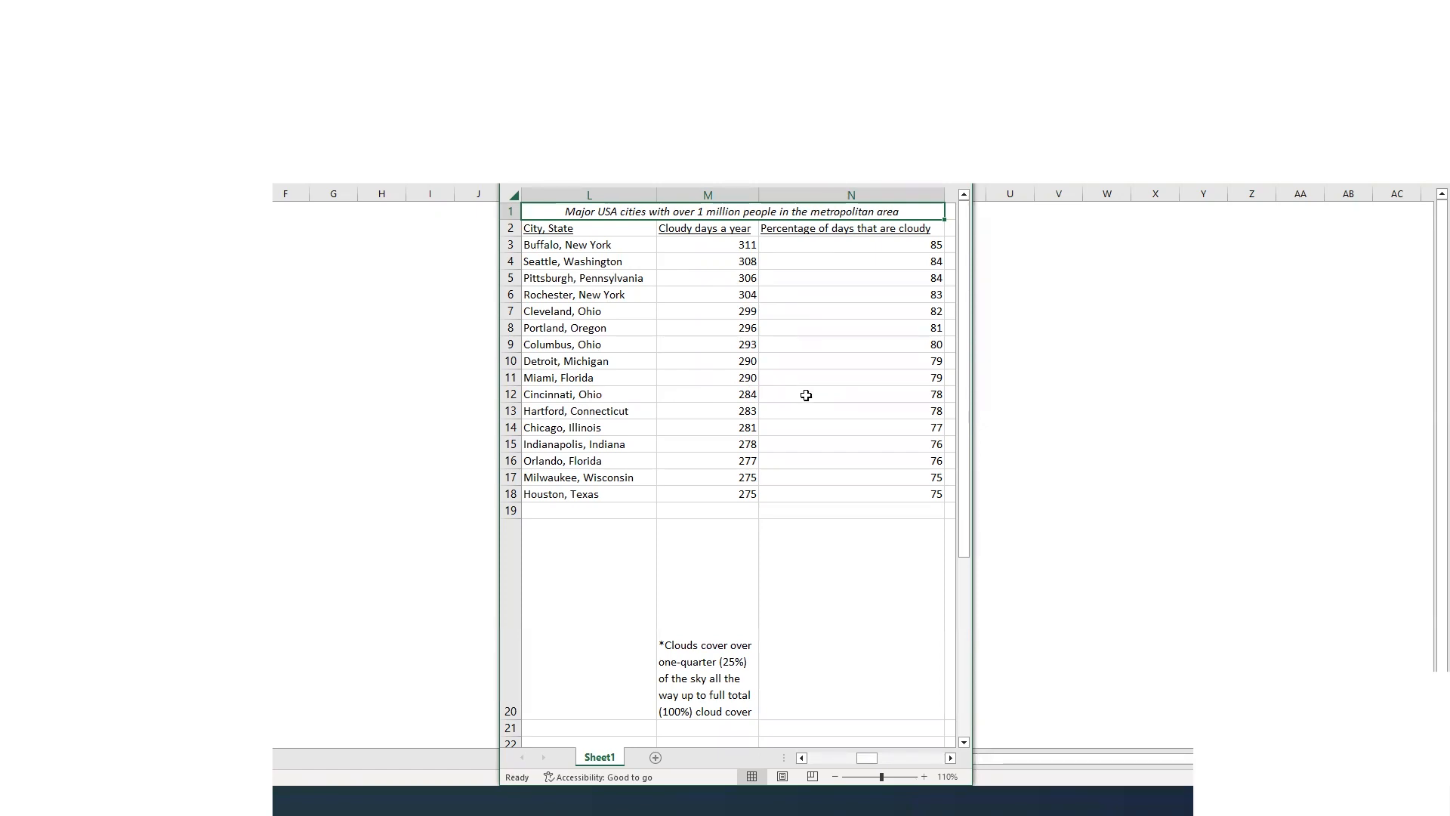
{"action": "mouse_move", "coordinate": [829, 378]}
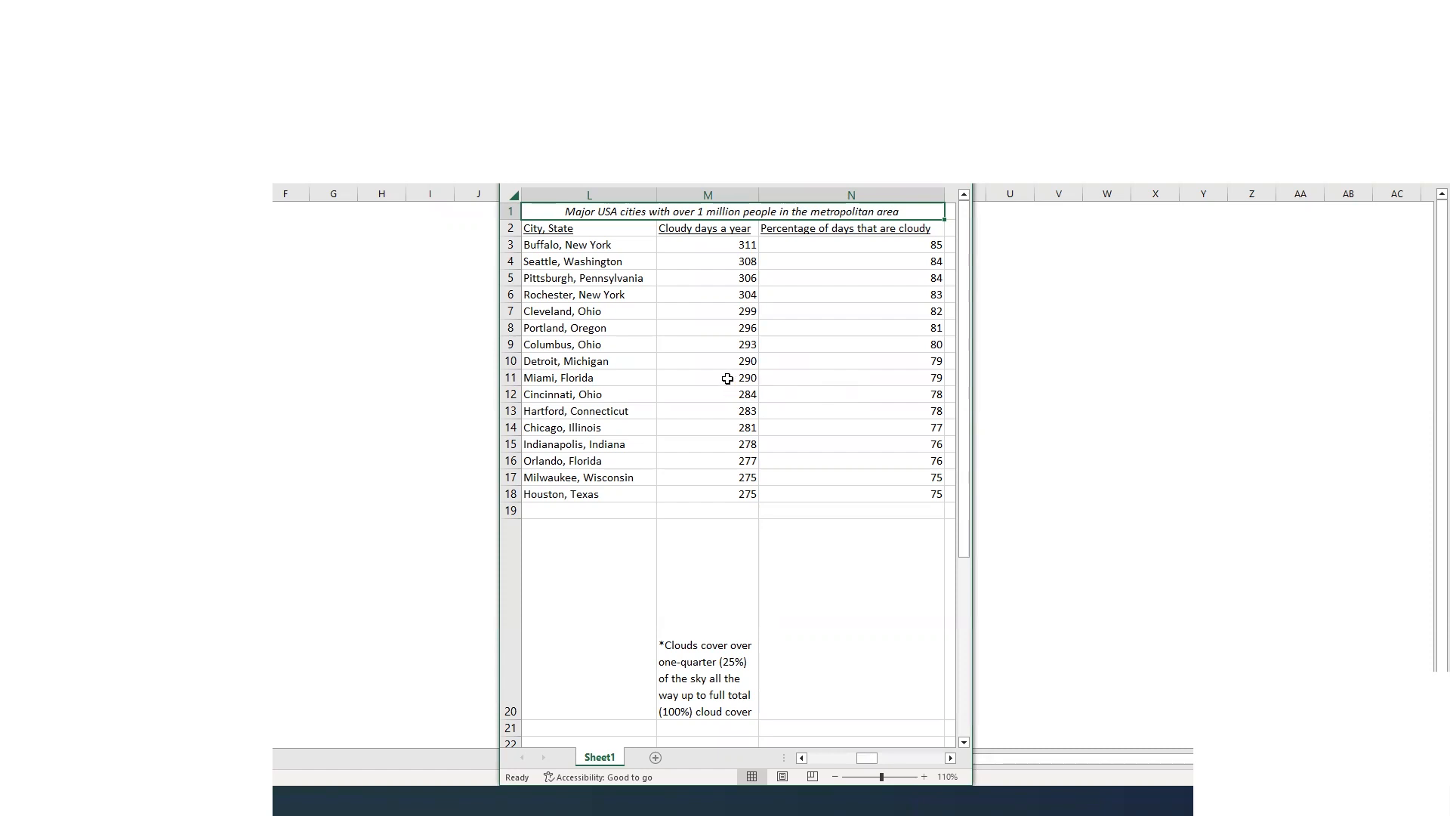
{"action": "mouse_move", "coordinate": [710, 393]}
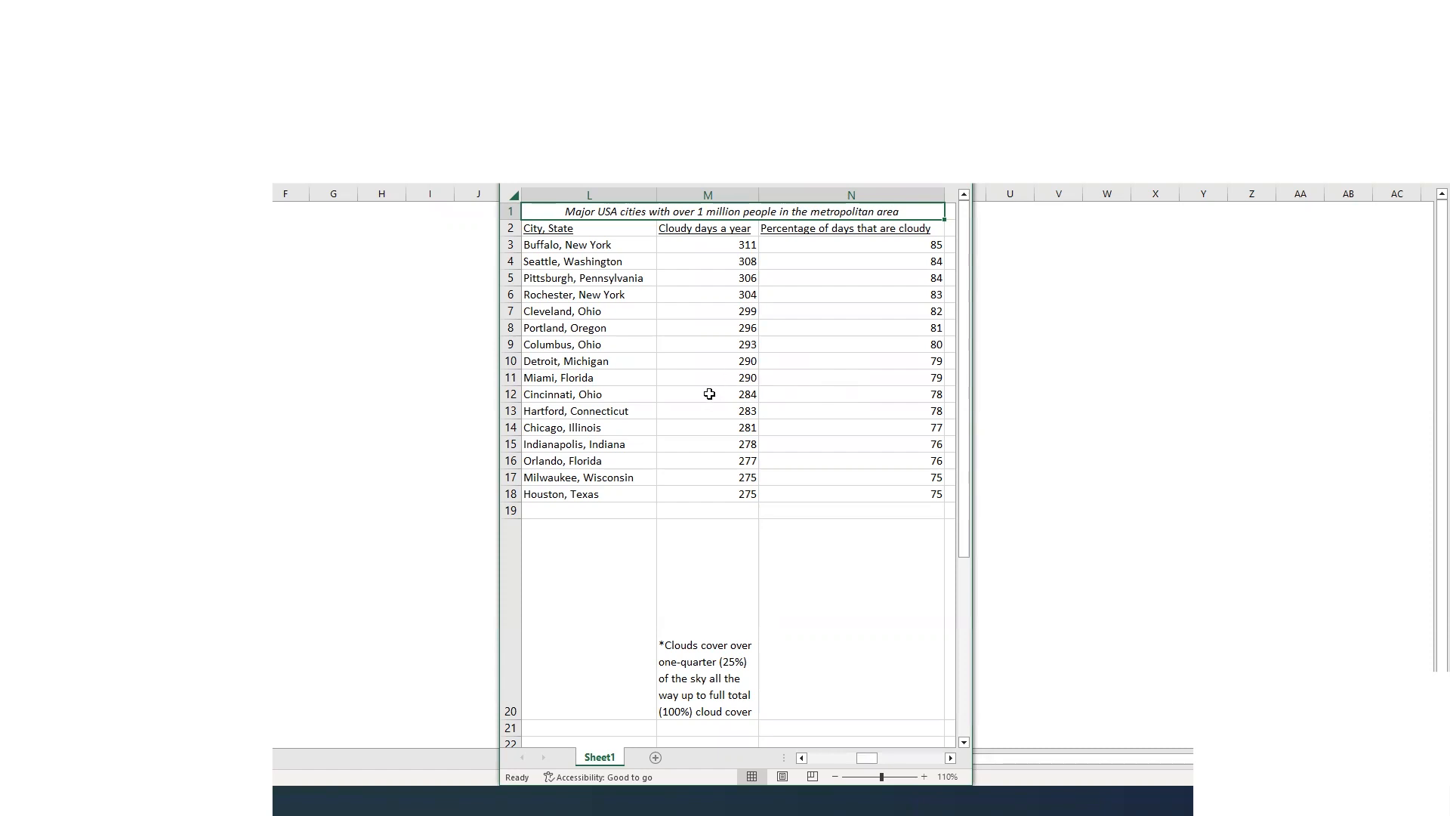
{"action": "mouse_move", "coordinate": [617, 372]}
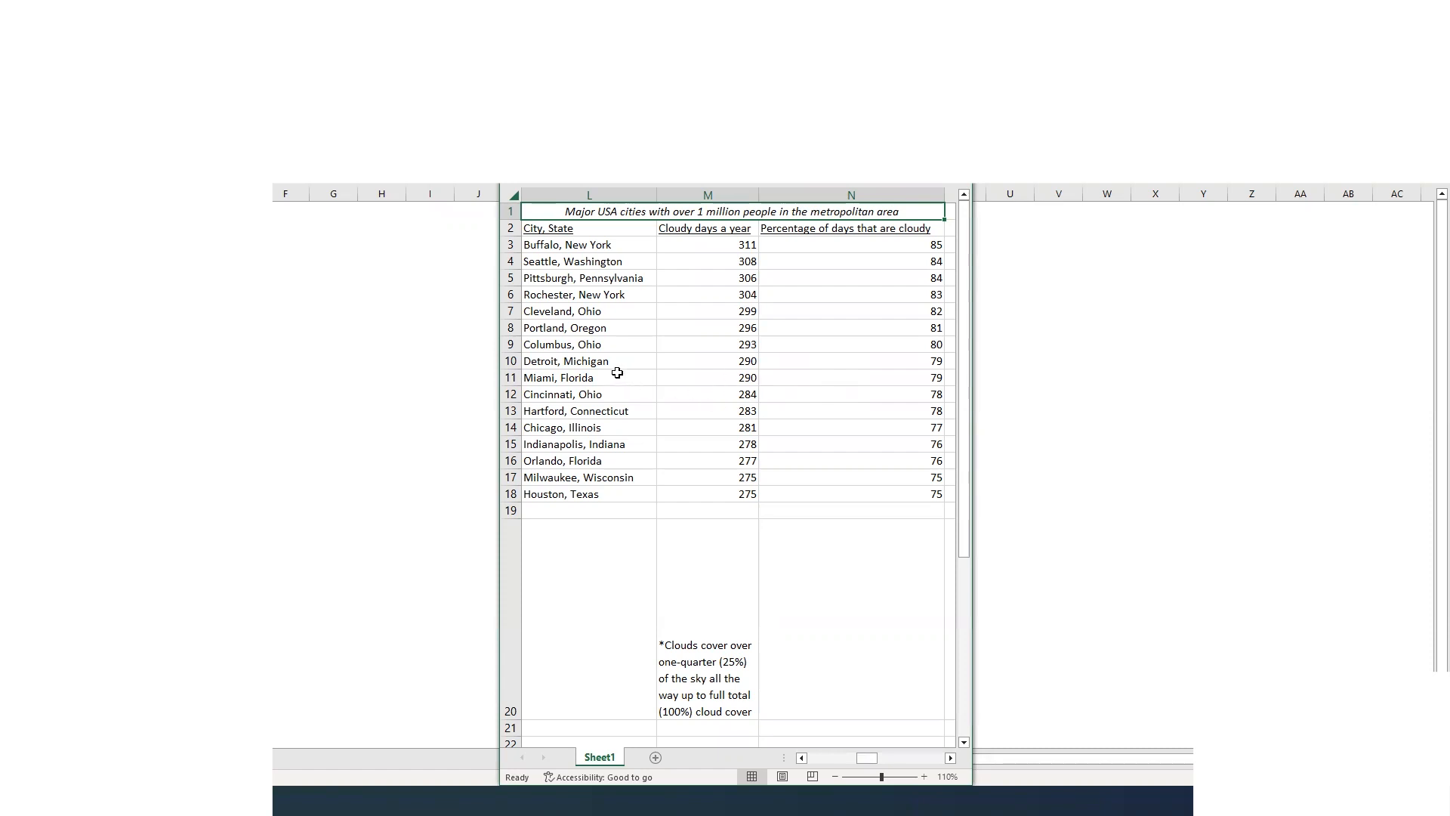
{"action": "mouse_move", "coordinate": [623, 388]}
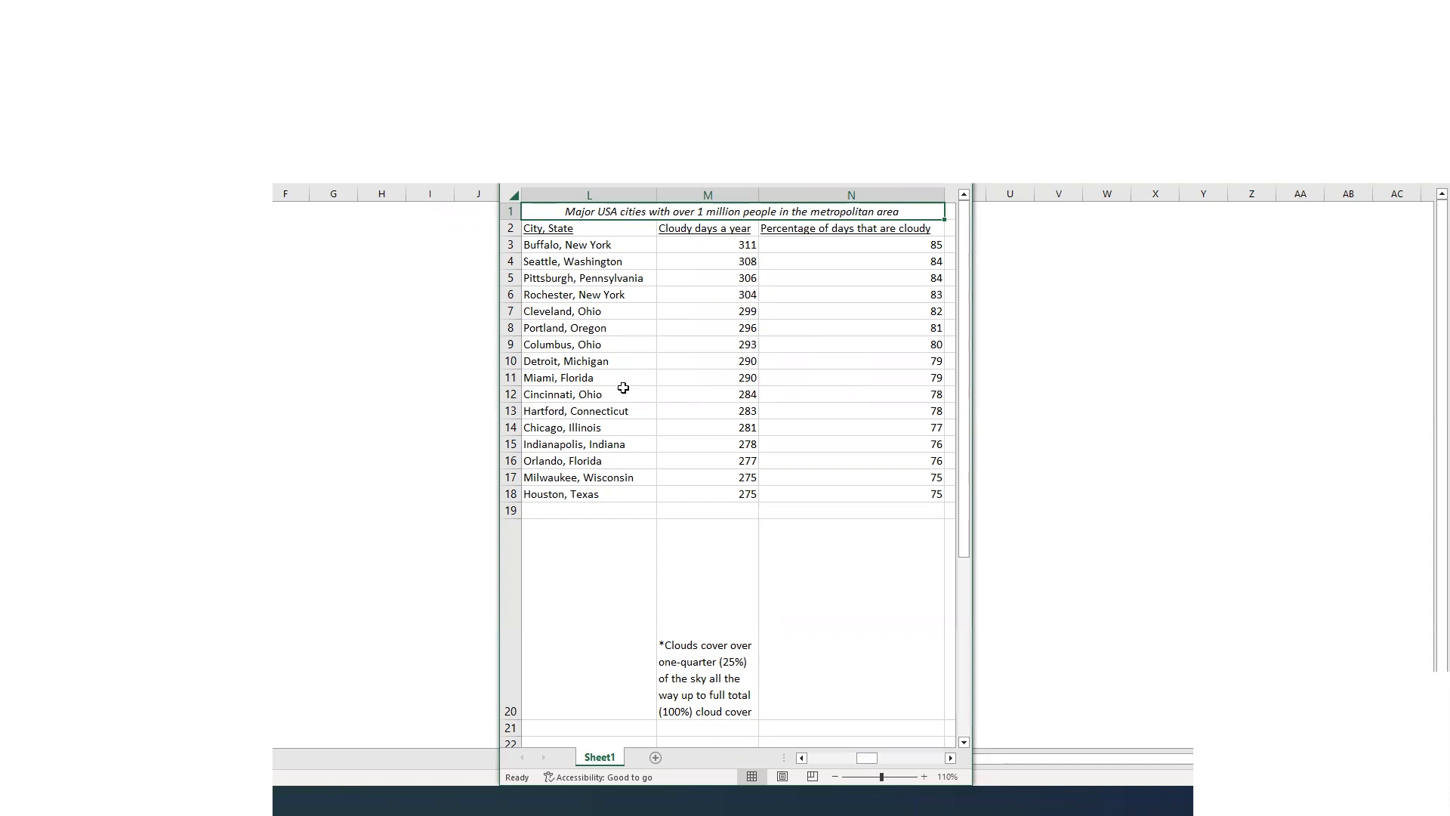
{"action": "mouse_move", "coordinate": [823, 730]}
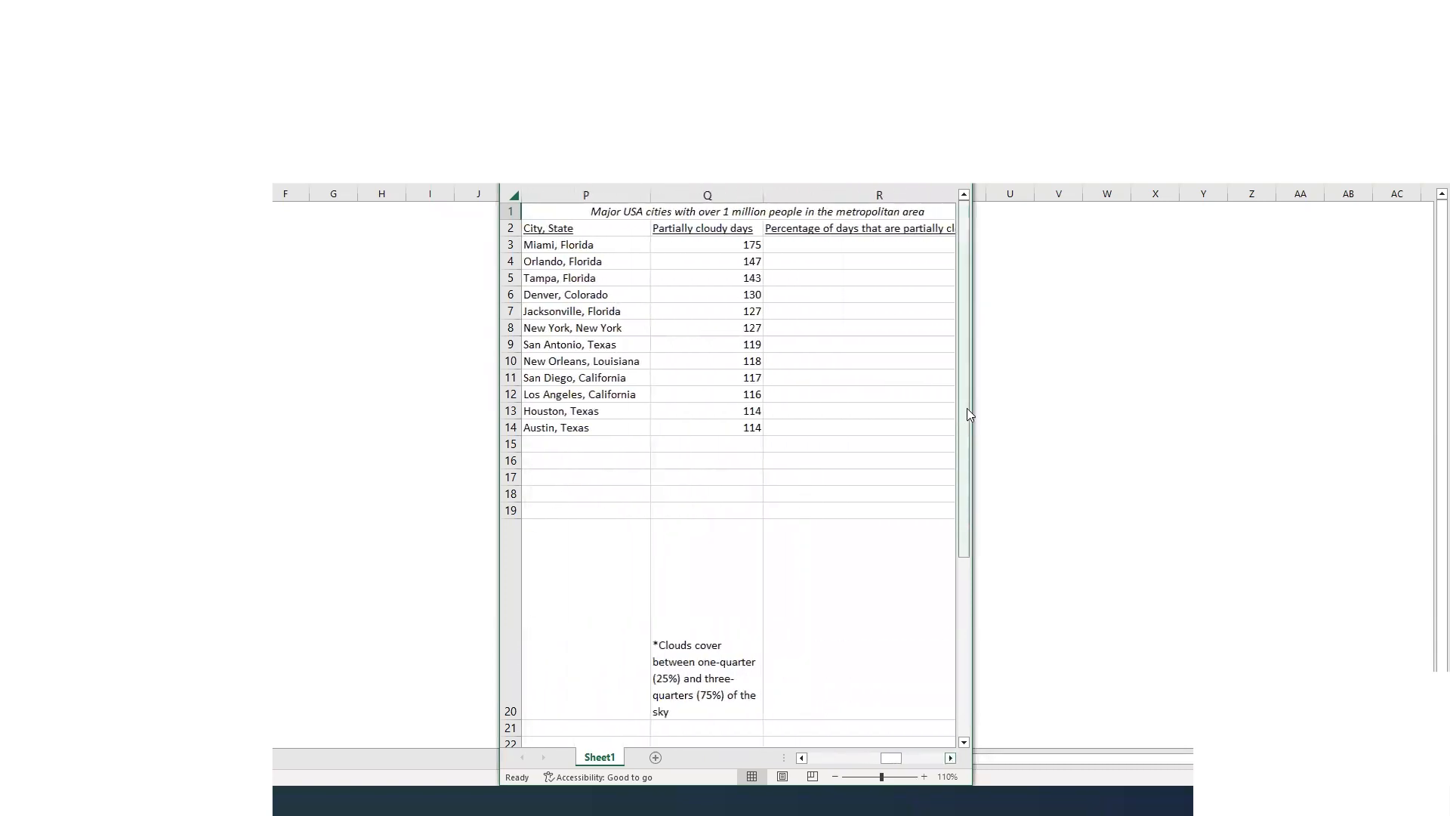
{"action": "mouse_move", "coordinate": [974, 404]}
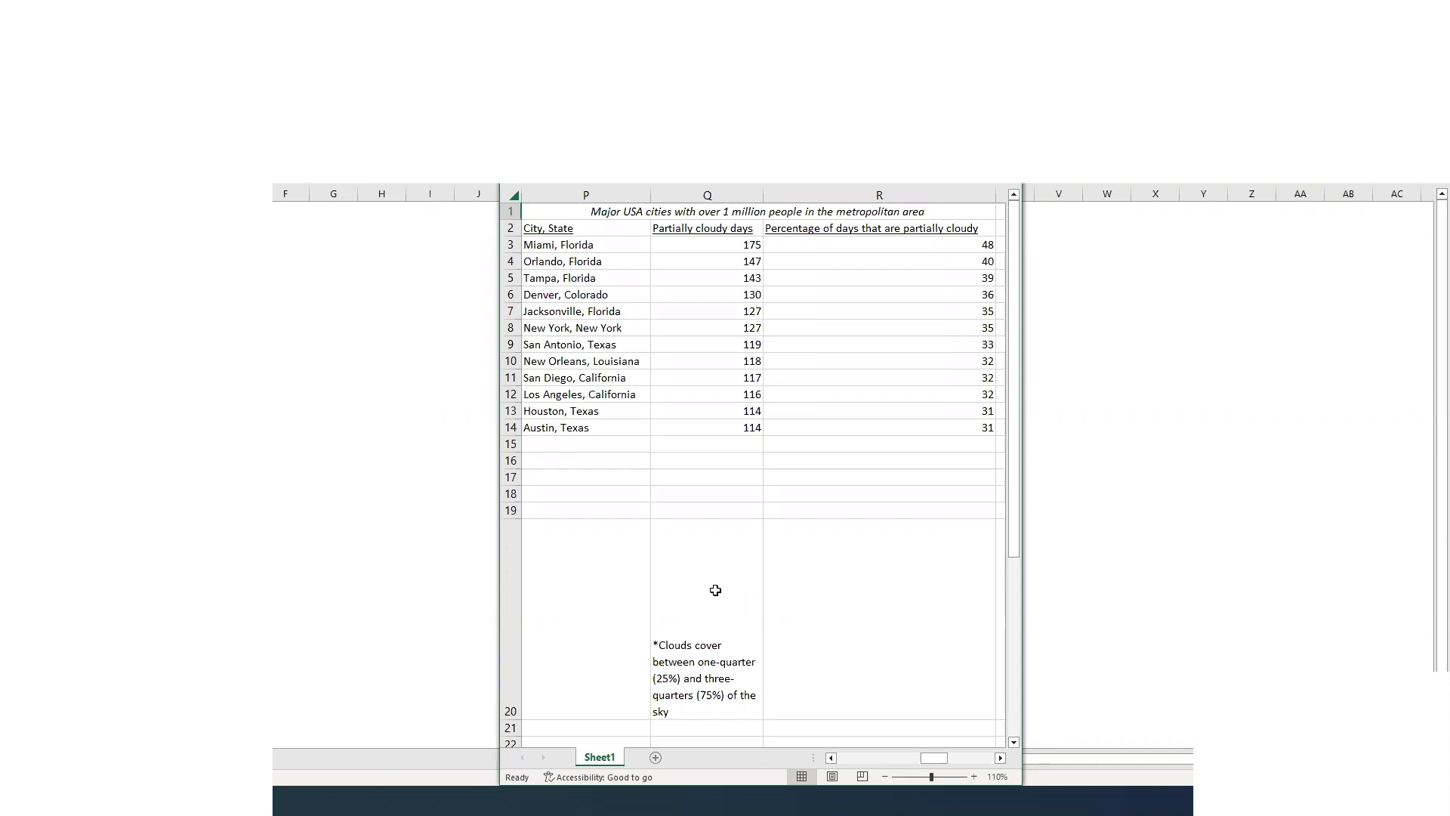
{"action": "mouse_move", "coordinate": [714, 581]}
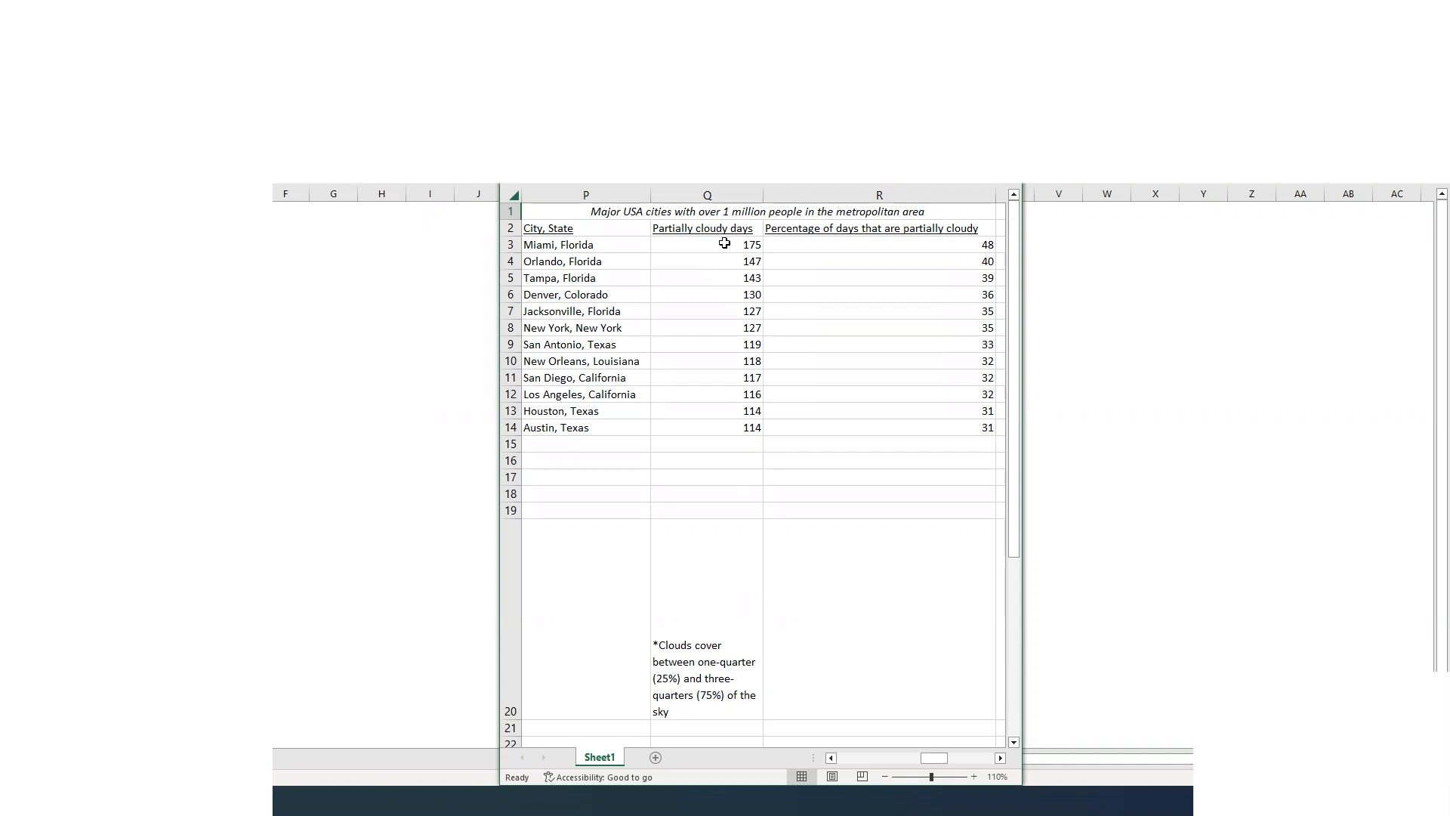
{"action": "mouse_move", "coordinate": [617, 262]}
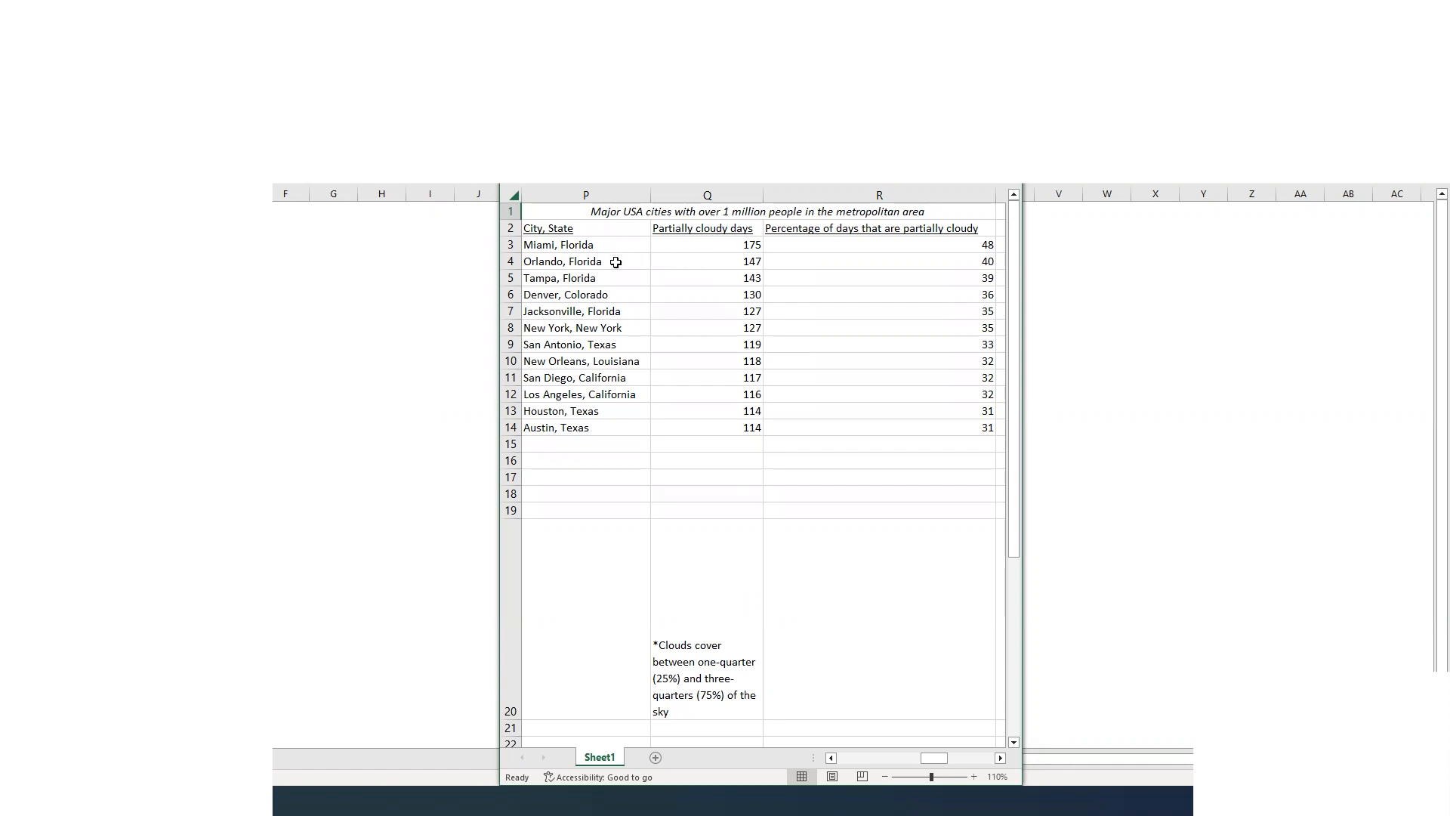
{"action": "mouse_move", "coordinate": [630, 306]}
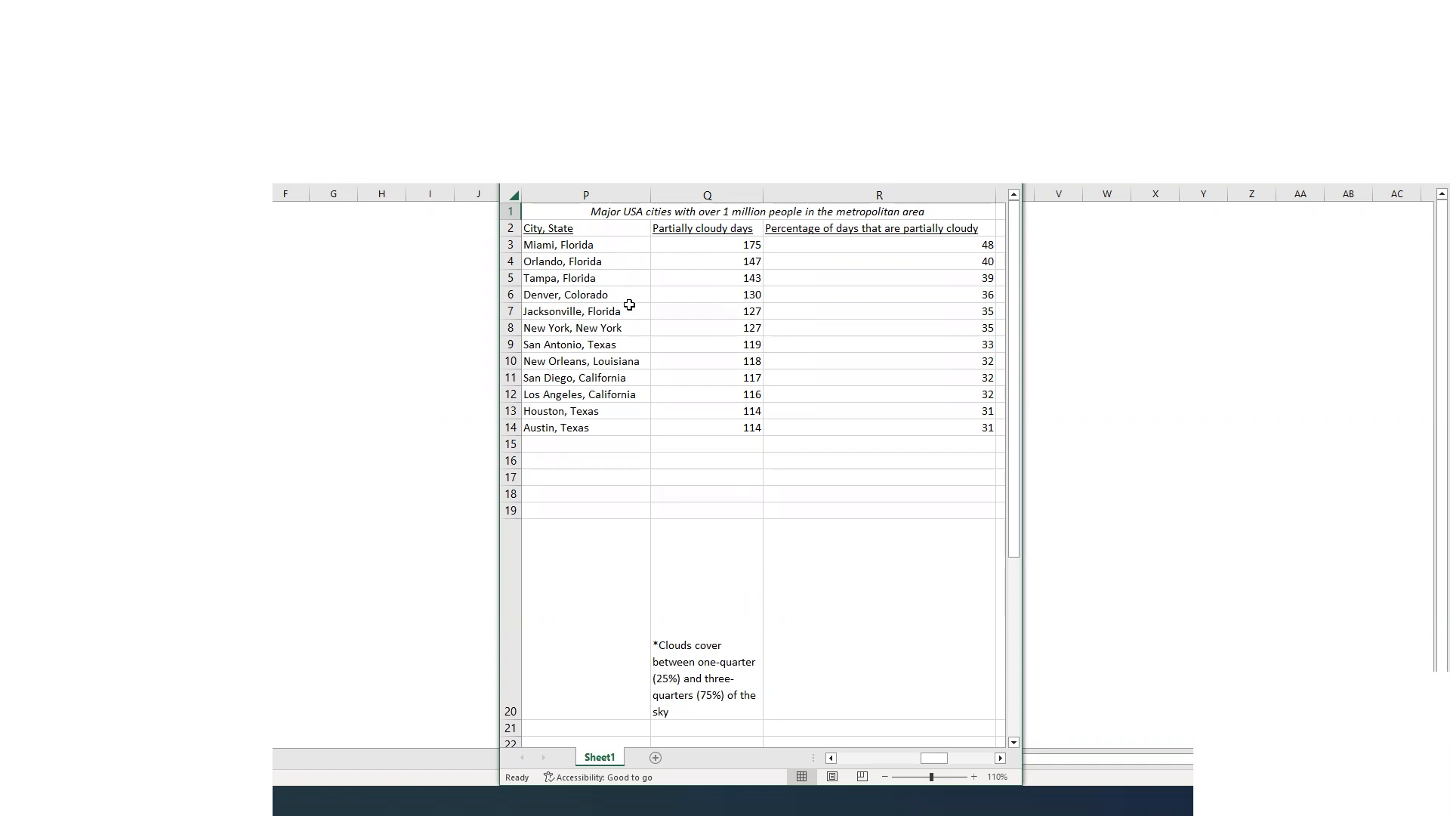
{"action": "mouse_move", "coordinate": [677, 401]}
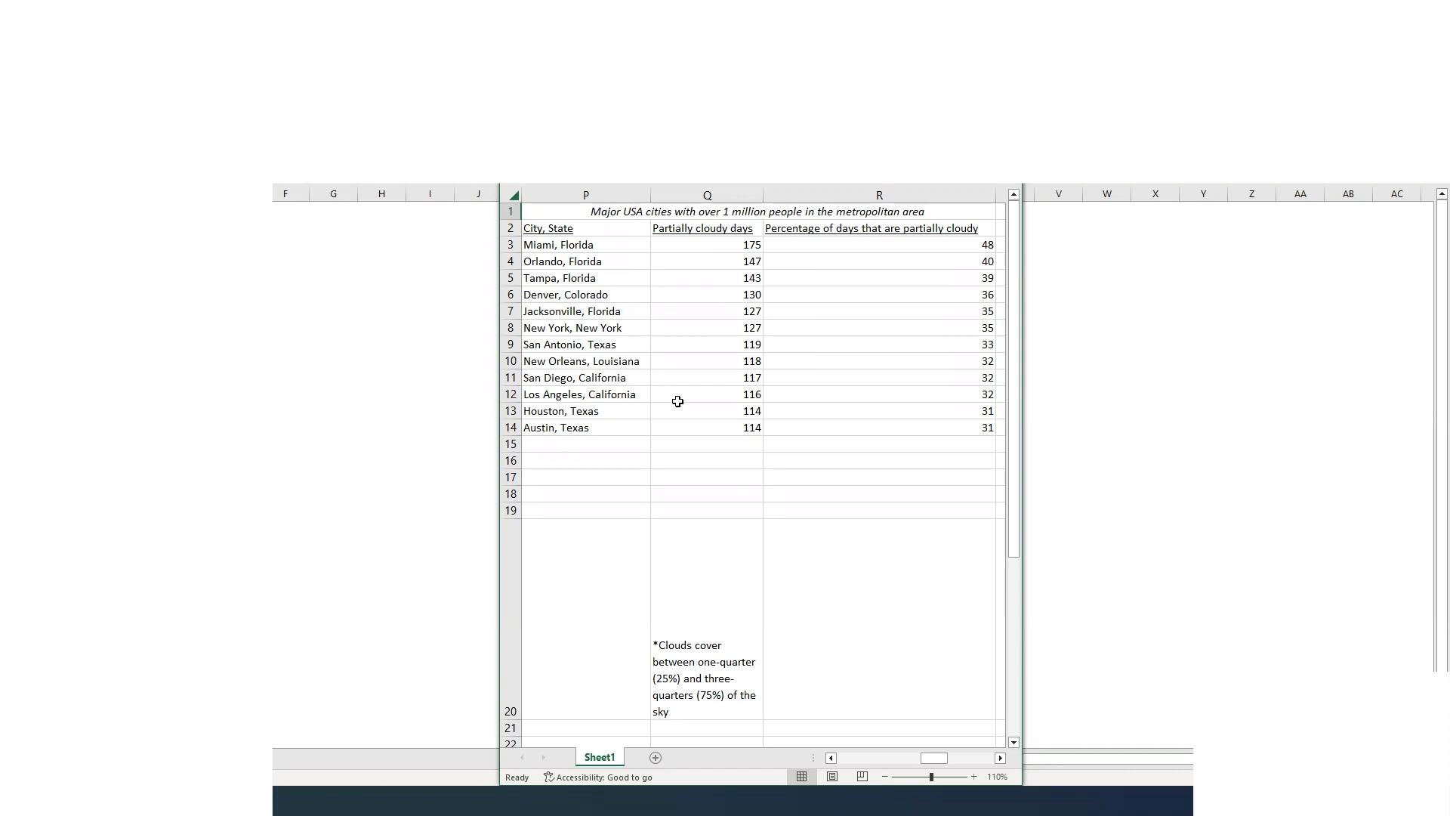
{"action": "mouse_move", "coordinate": [777, 285]}
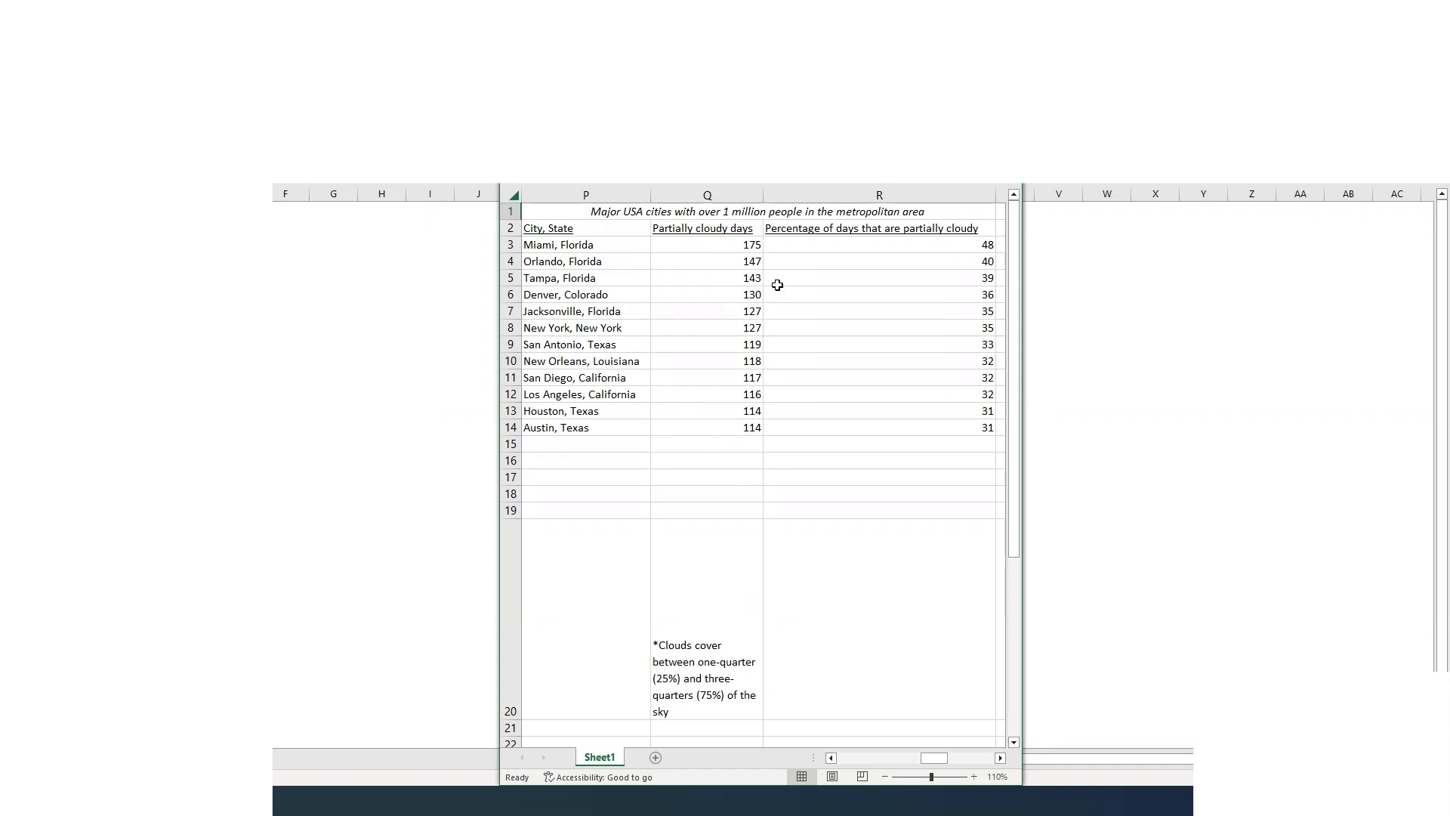
{"action": "mouse_move", "coordinate": [907, 244]}
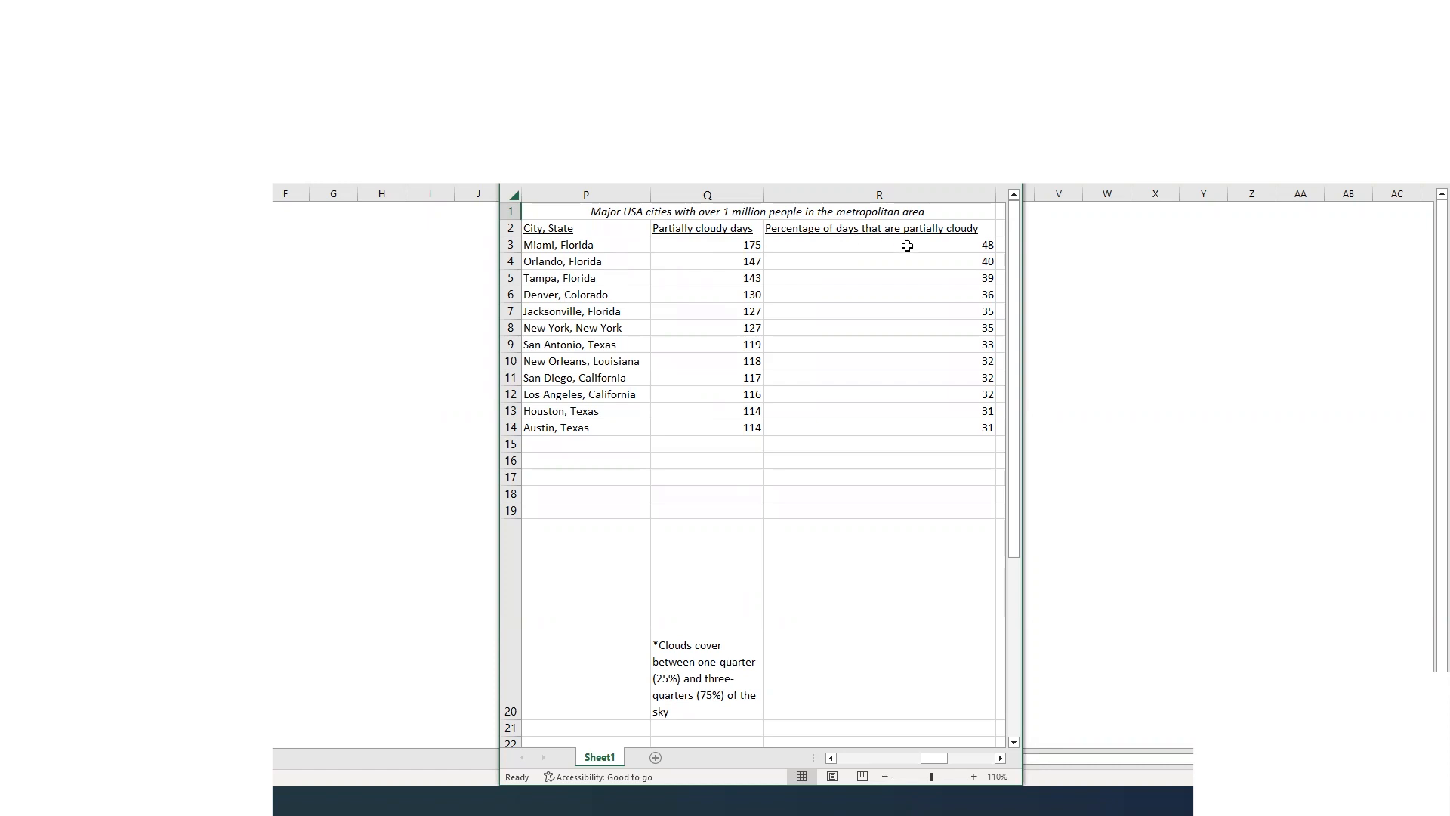
{"action": "mouse_move", "coordinate": [774, 369]}
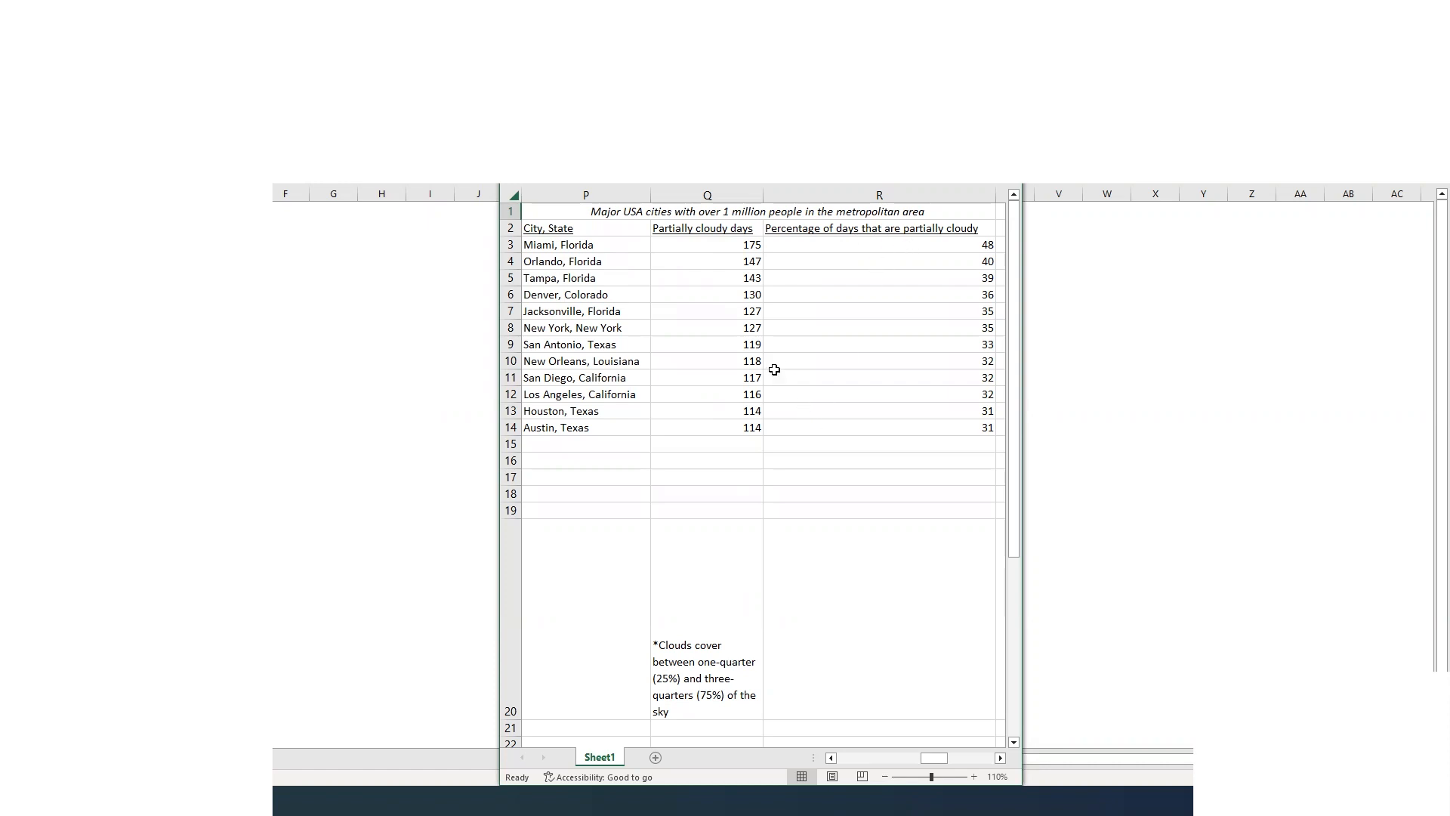
{"action": "mouse_move", "coordinate": [703, 438]}
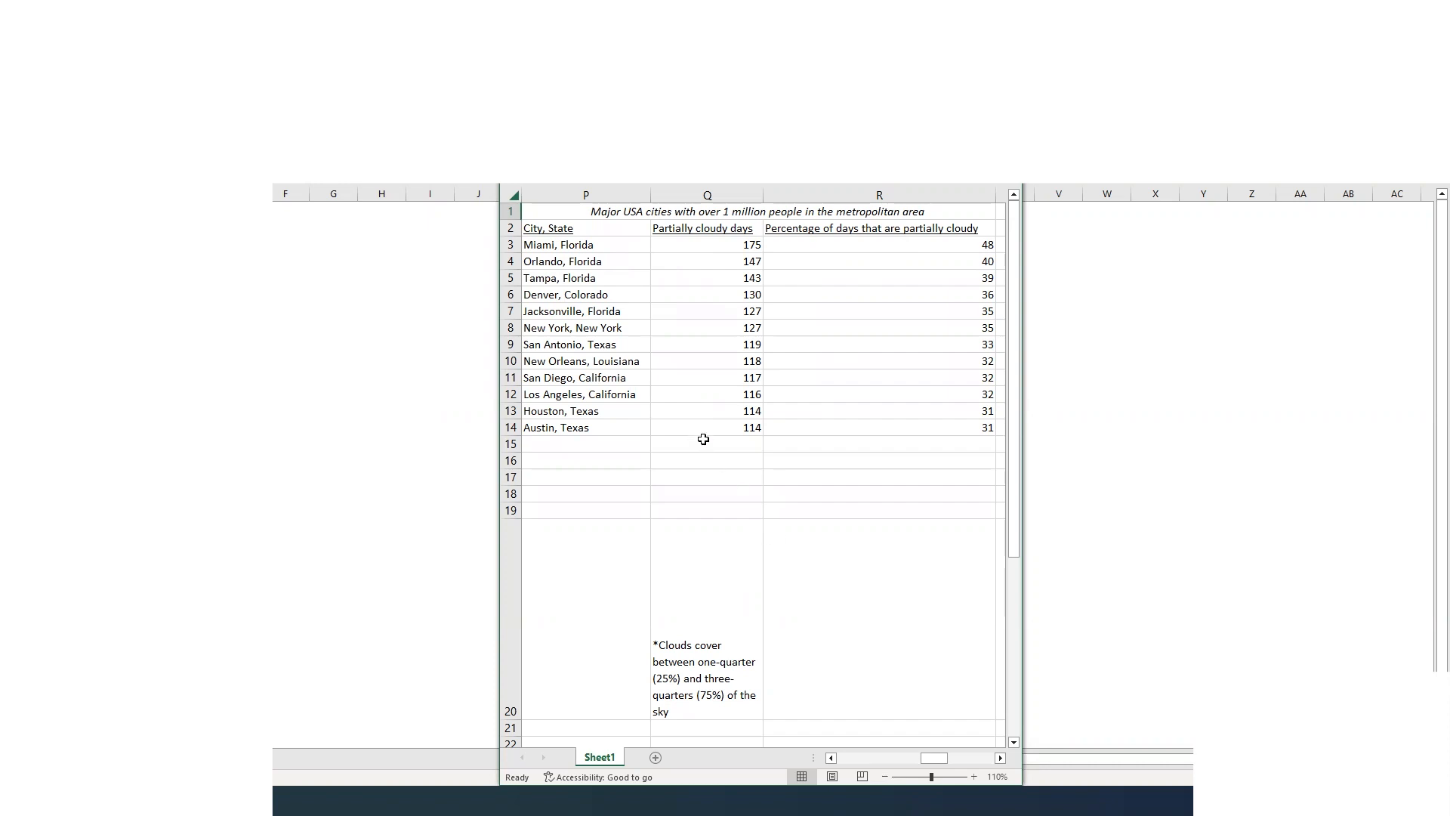
{"action": "mouse_move", "coordinate": [705, 437]}
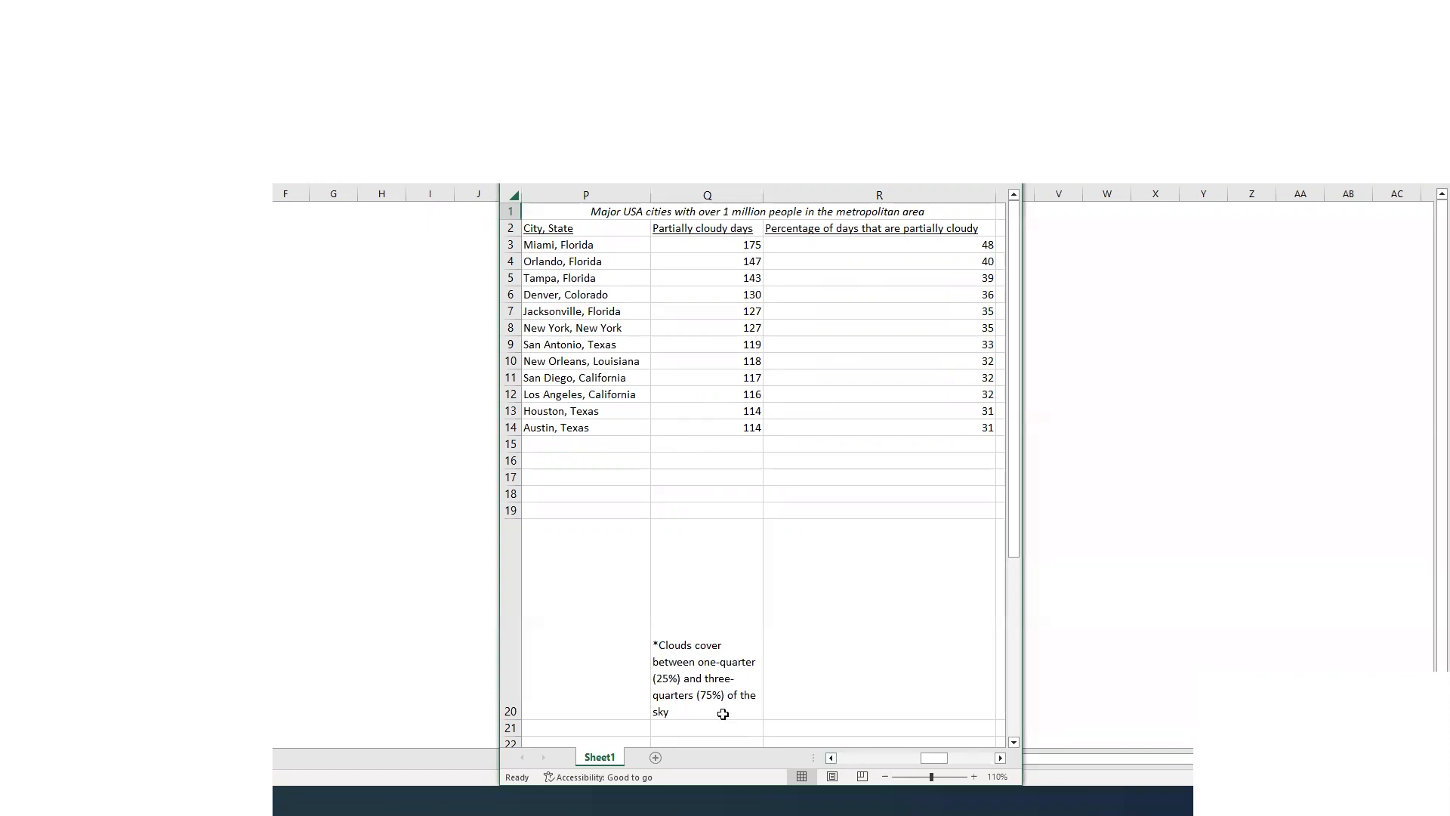
{"action": "mouse_move", "coordinate": [806, 657]}
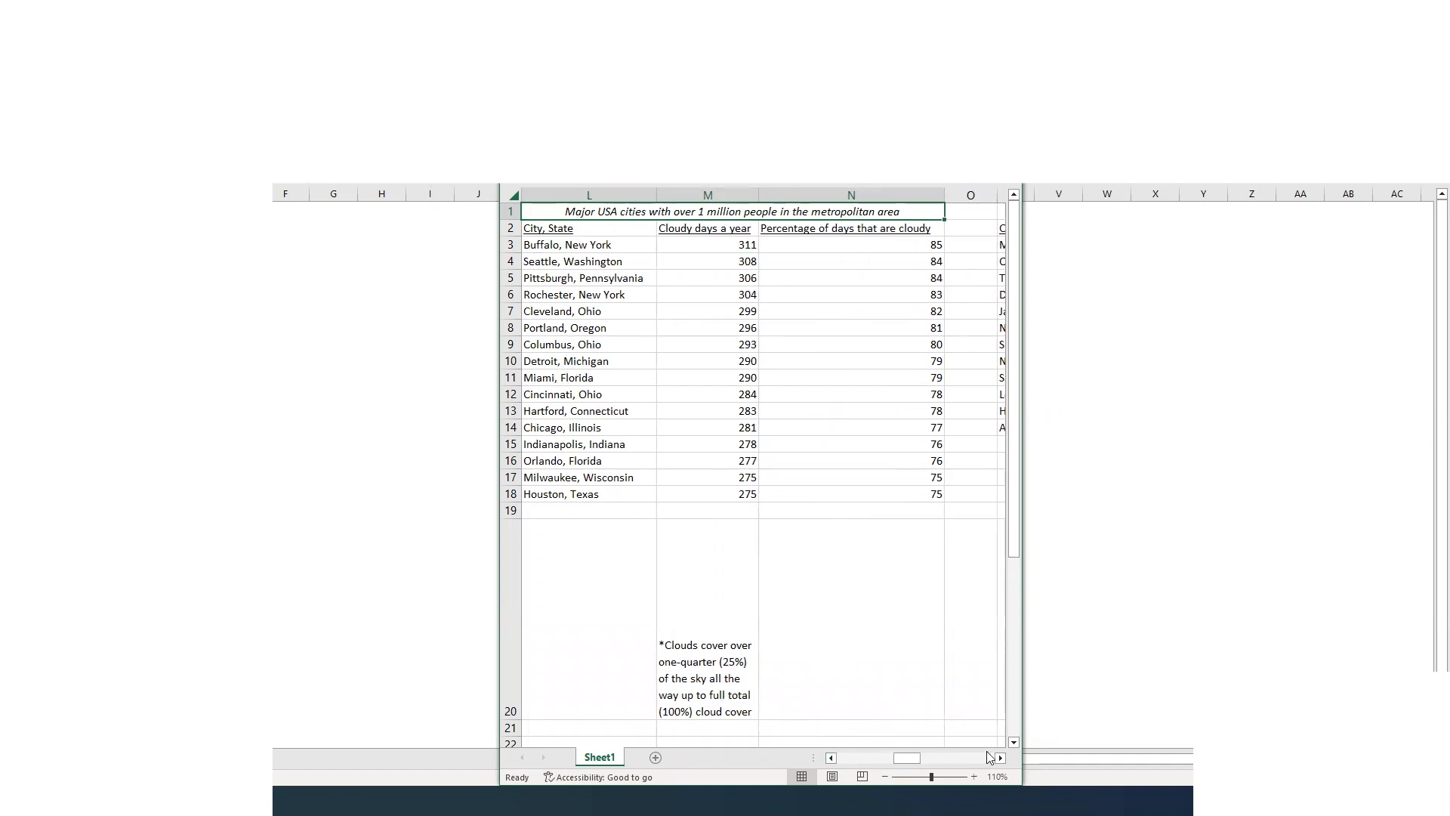
Scroll right past the partially cloudy days table in columns P–R.
{"action": "left_click", "coordinate": [1001, 758]}
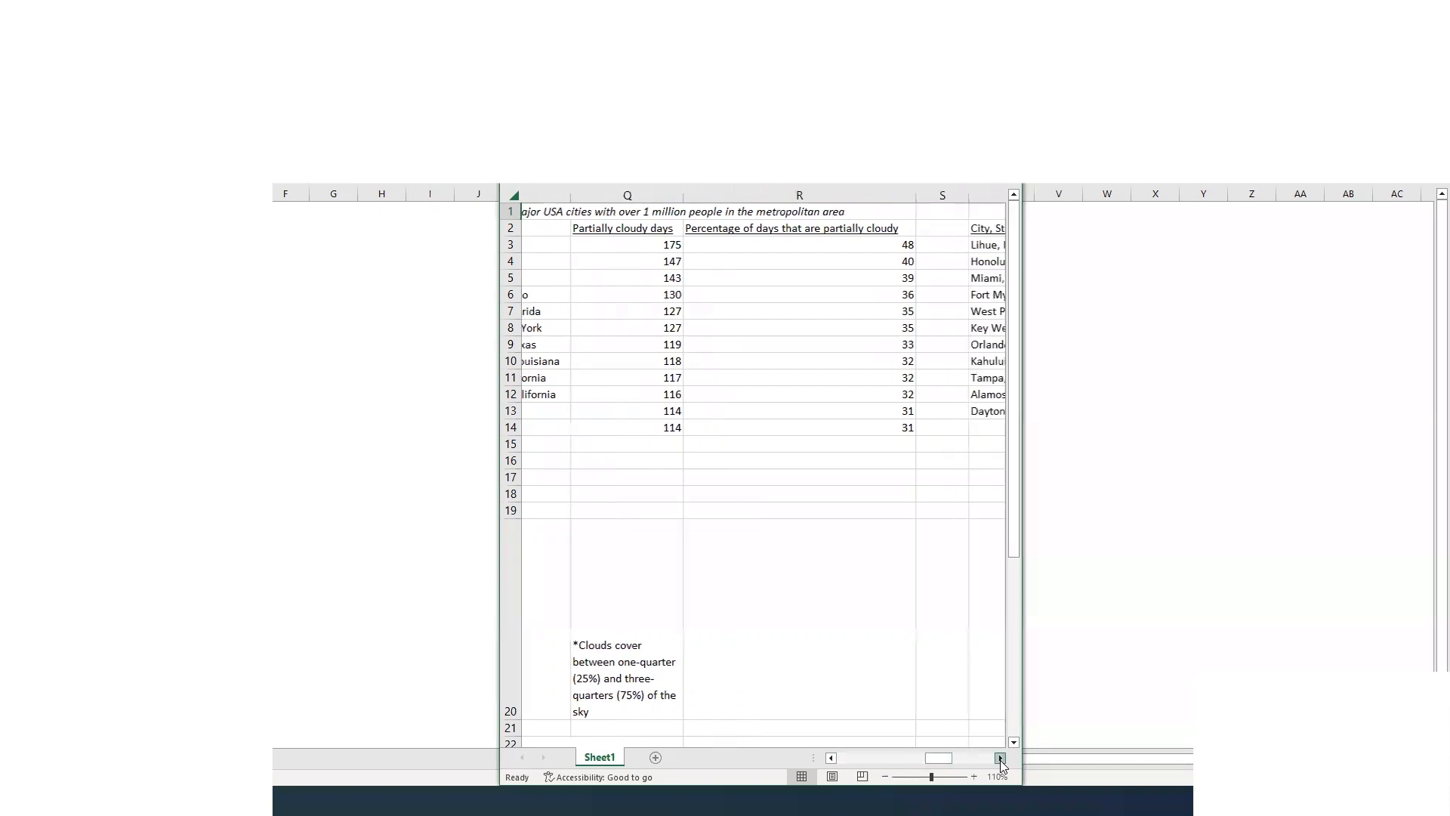
Scroll right to columns T–V showing the All USA cities partially cloudy table.
{"action": "left_click", "coordinate": [1000, 758]}
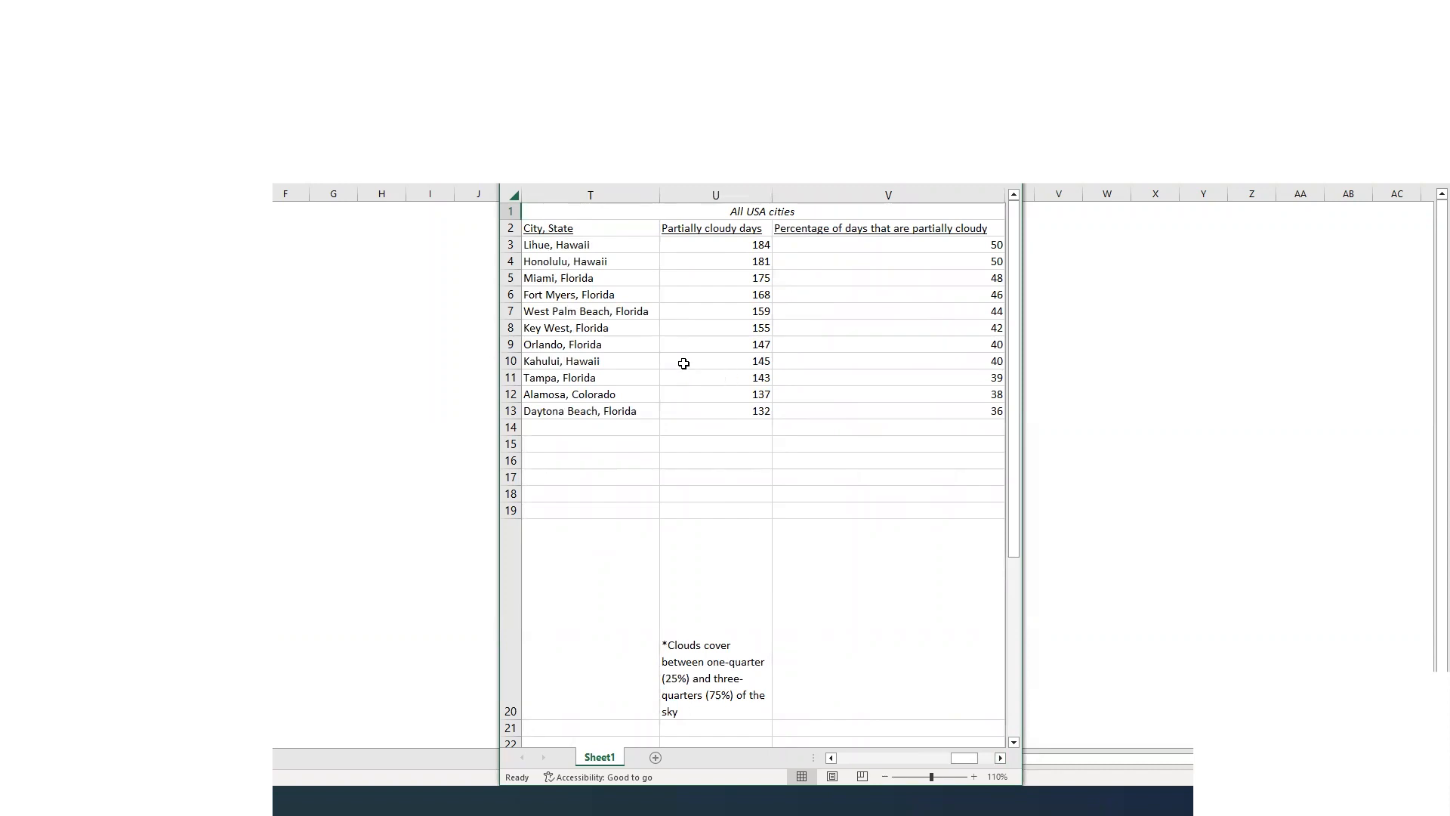
{"action": "mouse_move", "coordinate": [667, 358]}
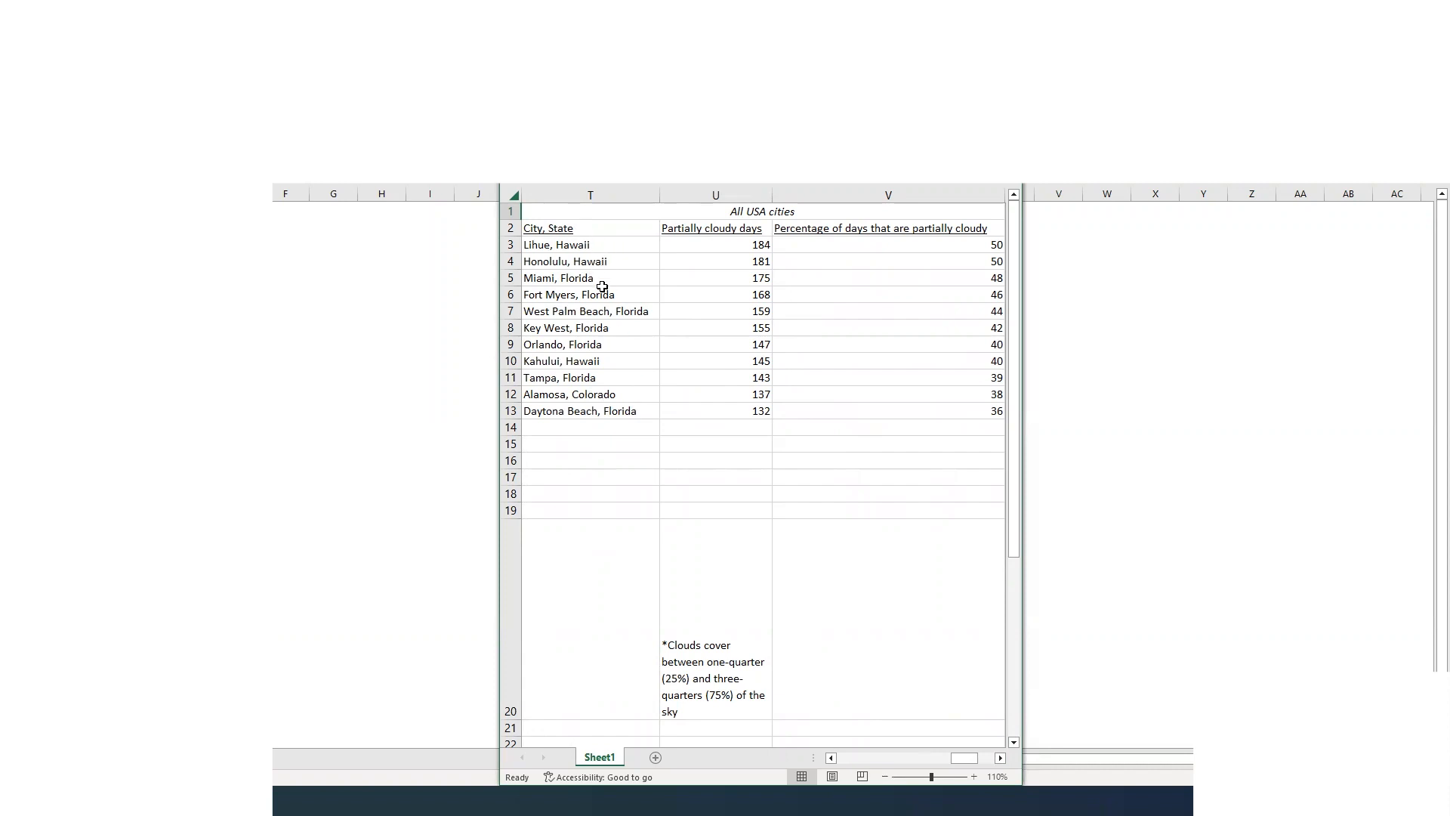
{"action": "mouse_move", "coordinate": [616, 378]}
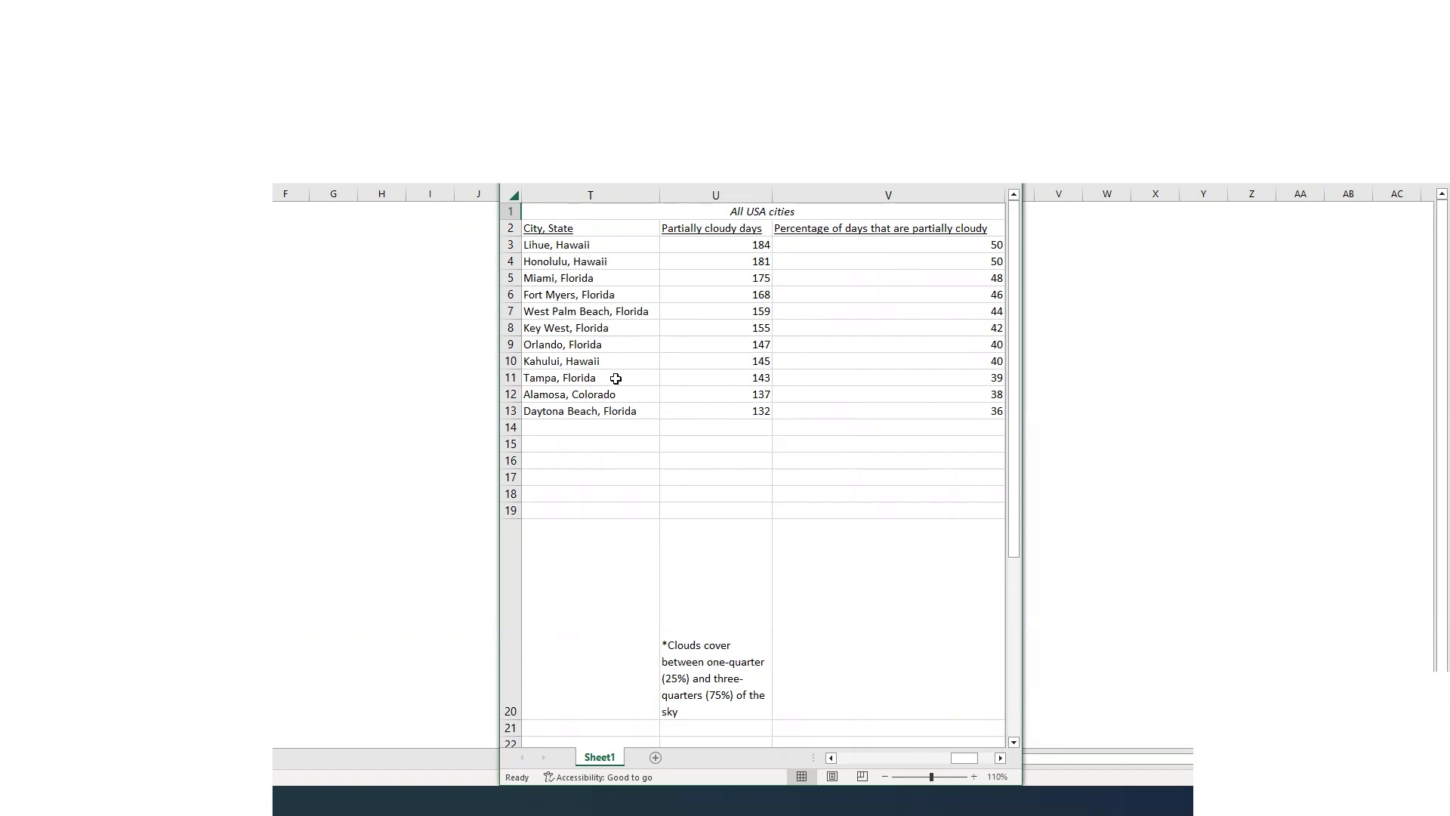
{"action": "mouse_move", "coordinate": [739, 638]}
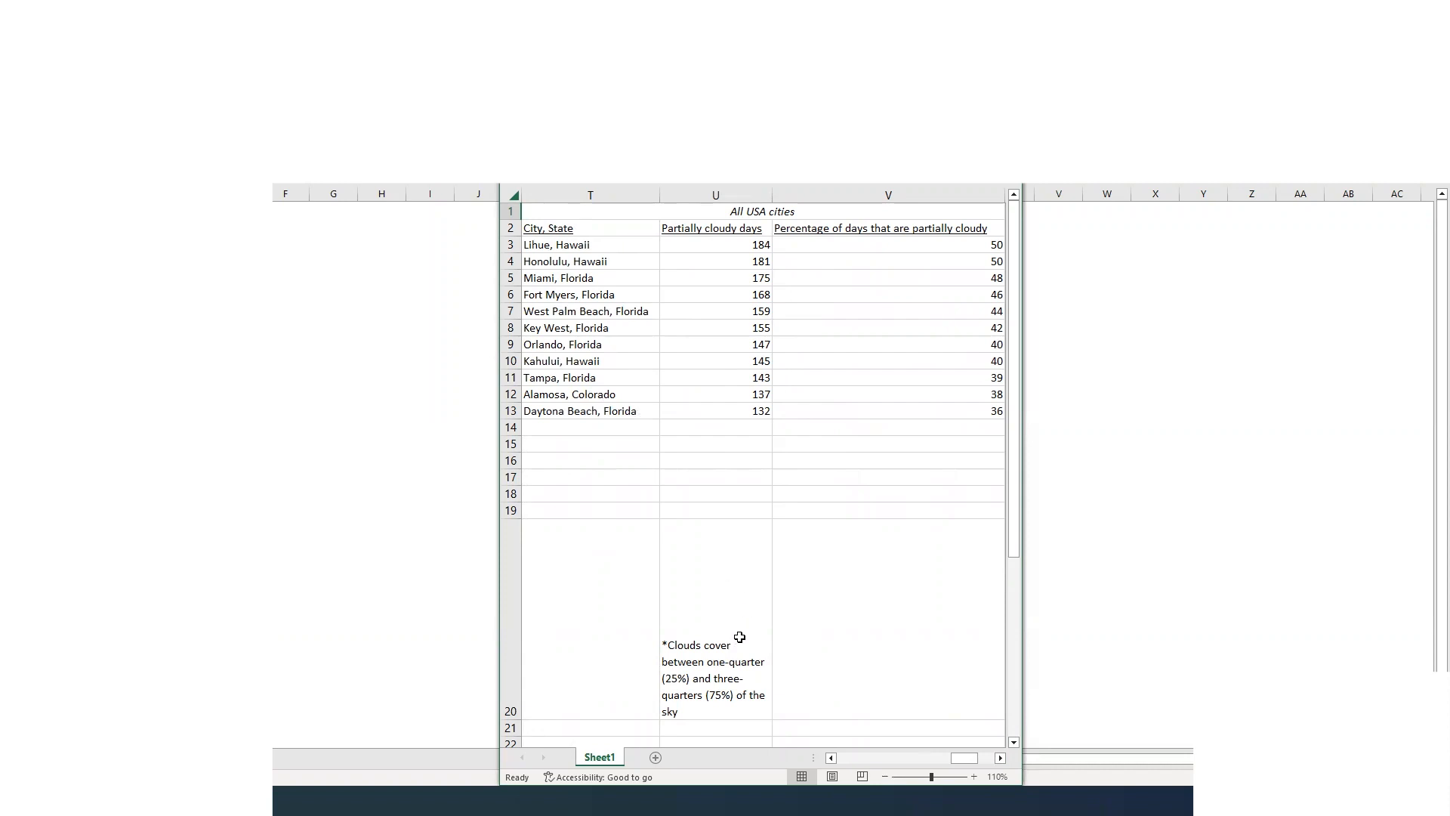
{"action": "mouse_move", "coordinate": [692, 687]}
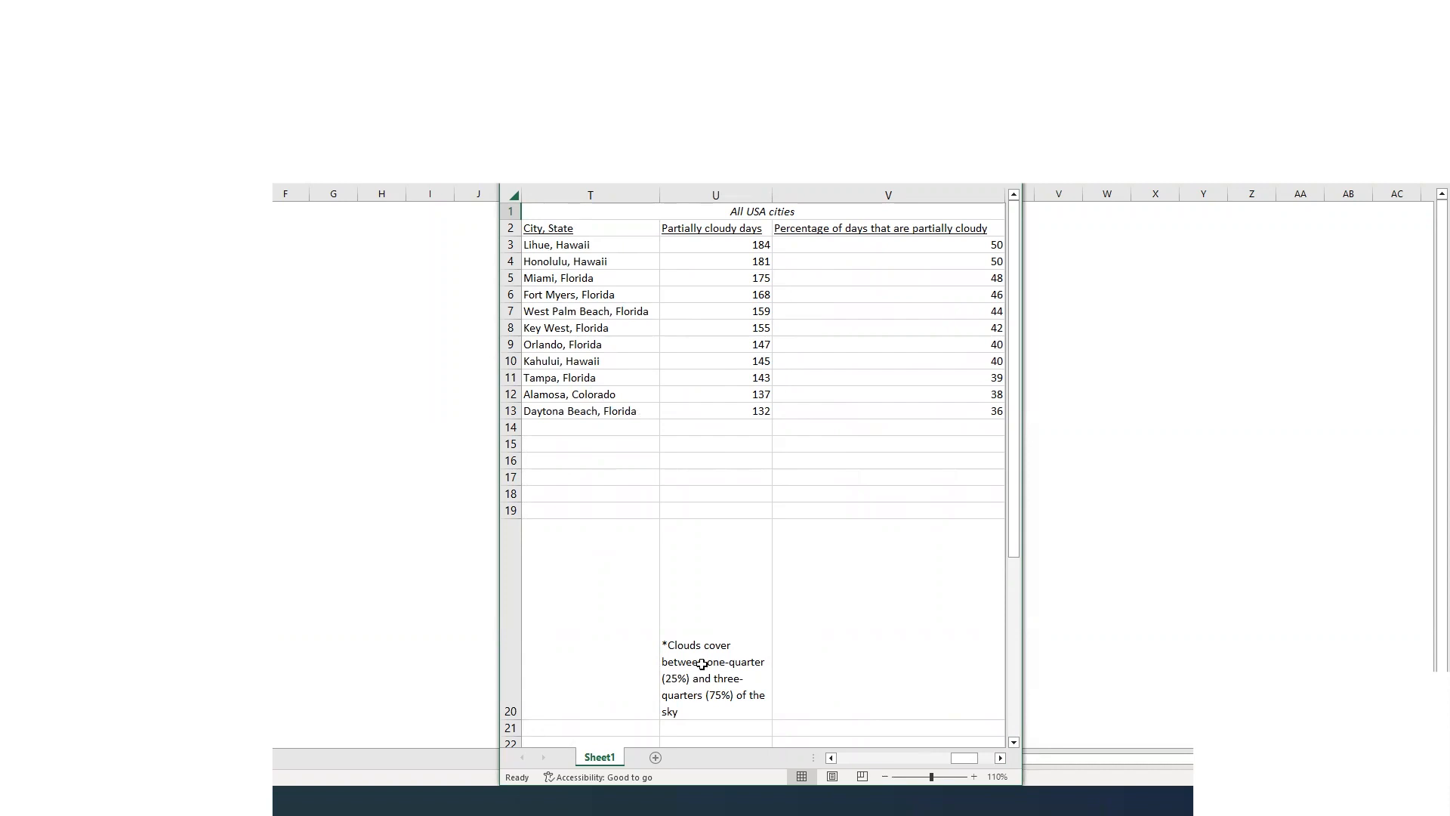
{"action": "mouse_move", "coordinate": [806, 421]}
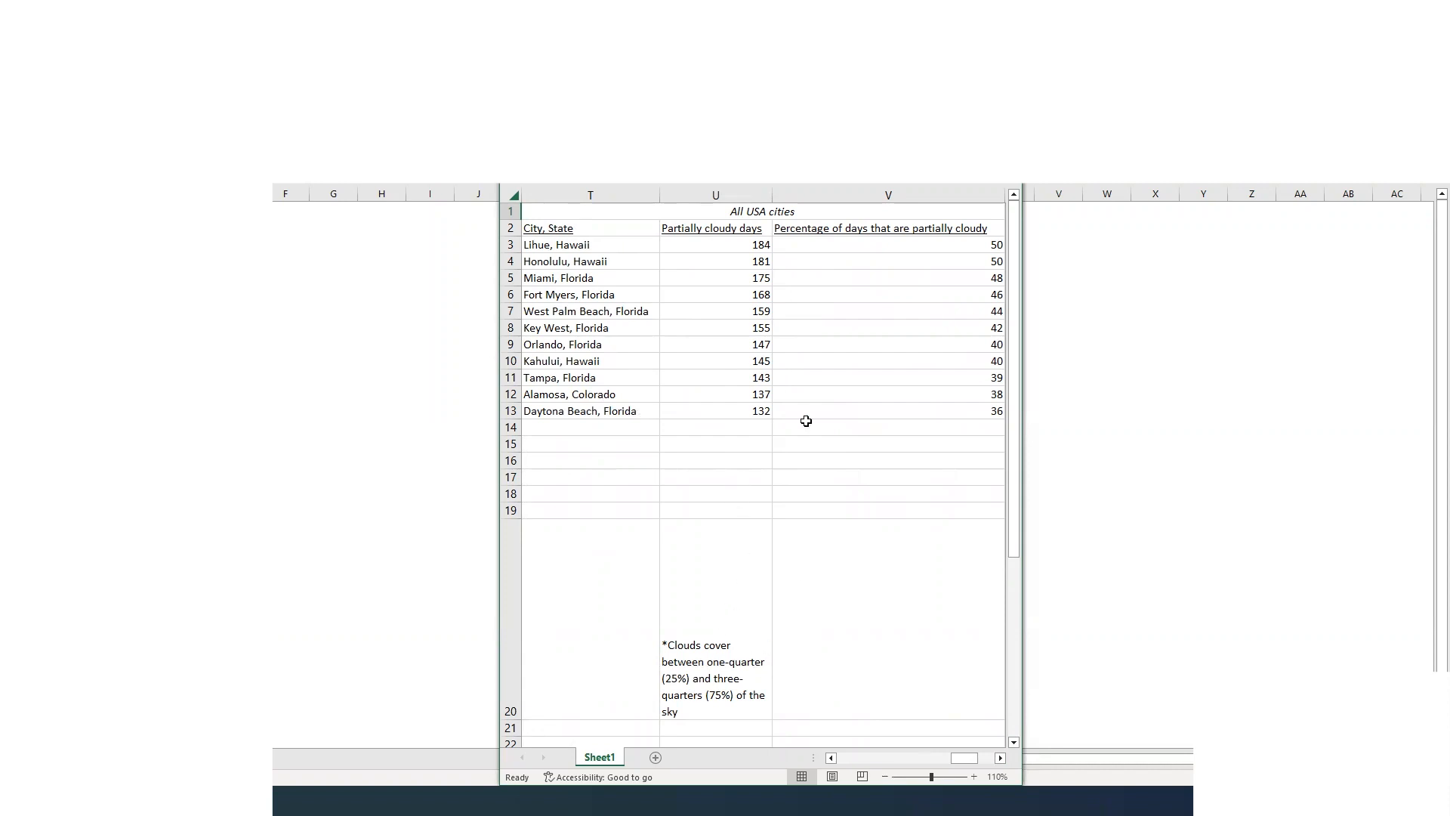
{"action": "mouse_move", "coordinate": [639, 294]}
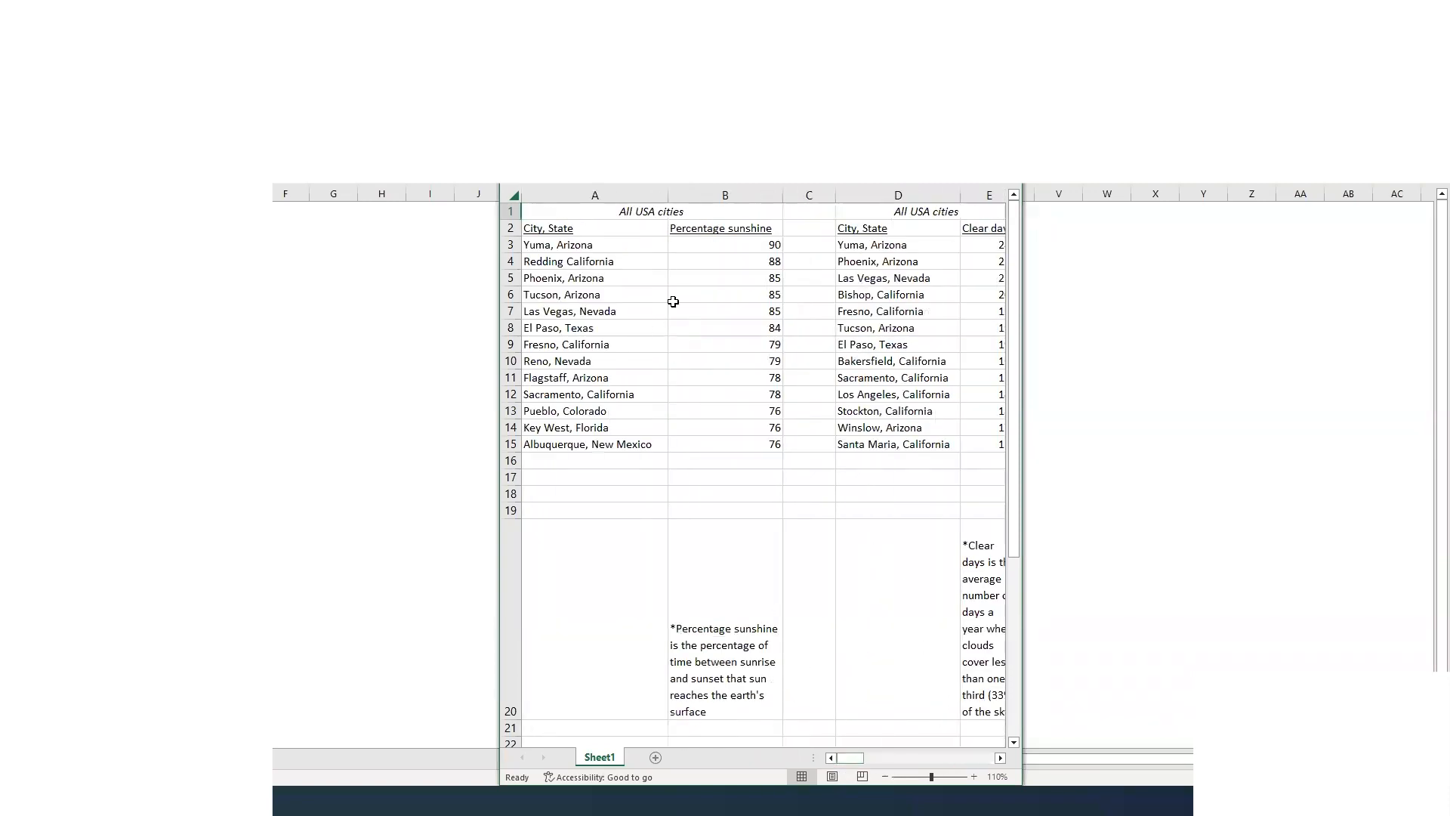
{"action": "mouse_move", "coordinate": [705, 343]}
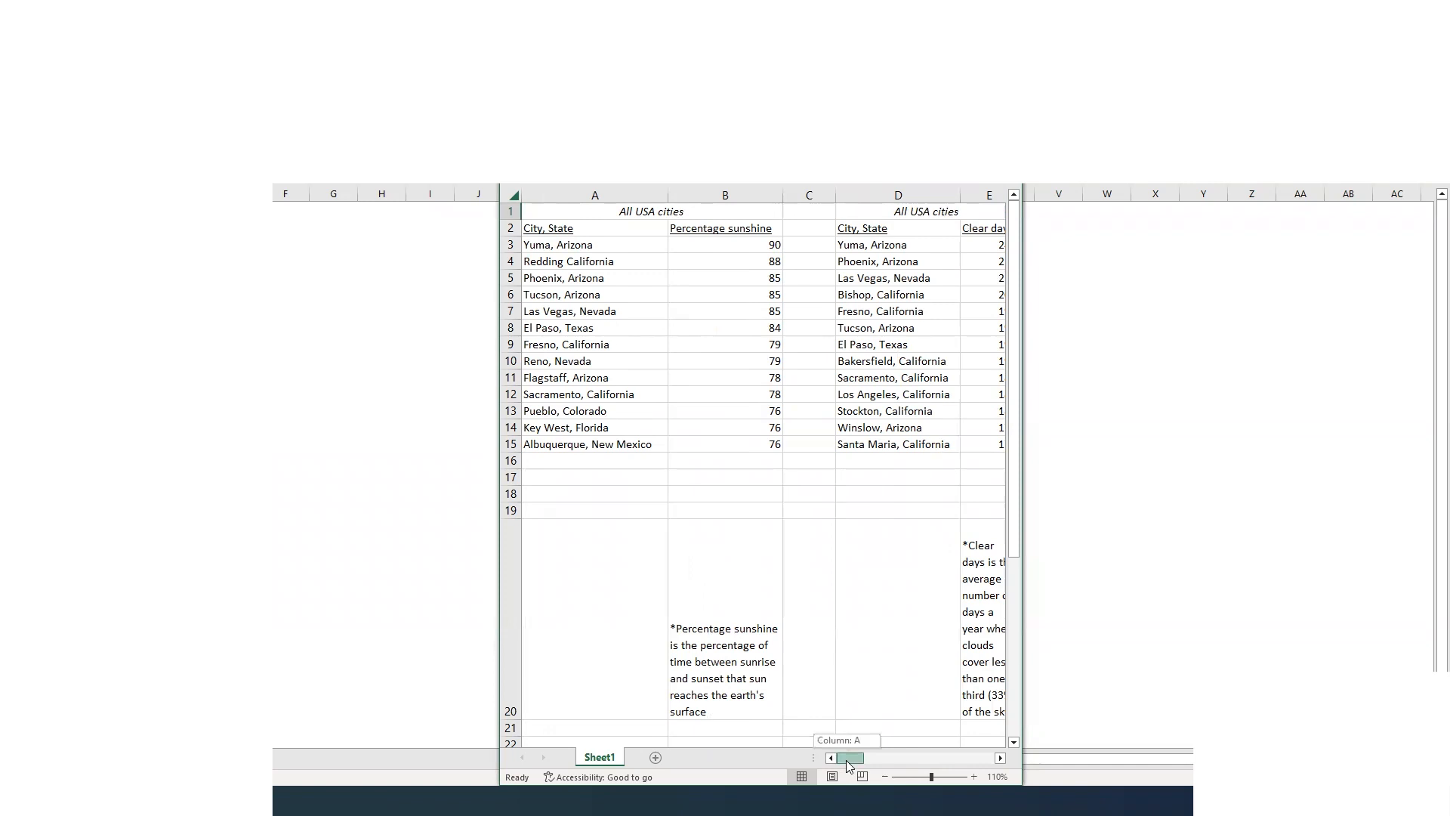
Drag the scroll bar right to columns T–V, the partially cloudy days table led by Lihue.
{"action": "left_click_drag", "start_coordinate": [845, 759], "coordinate": [981, 758]}
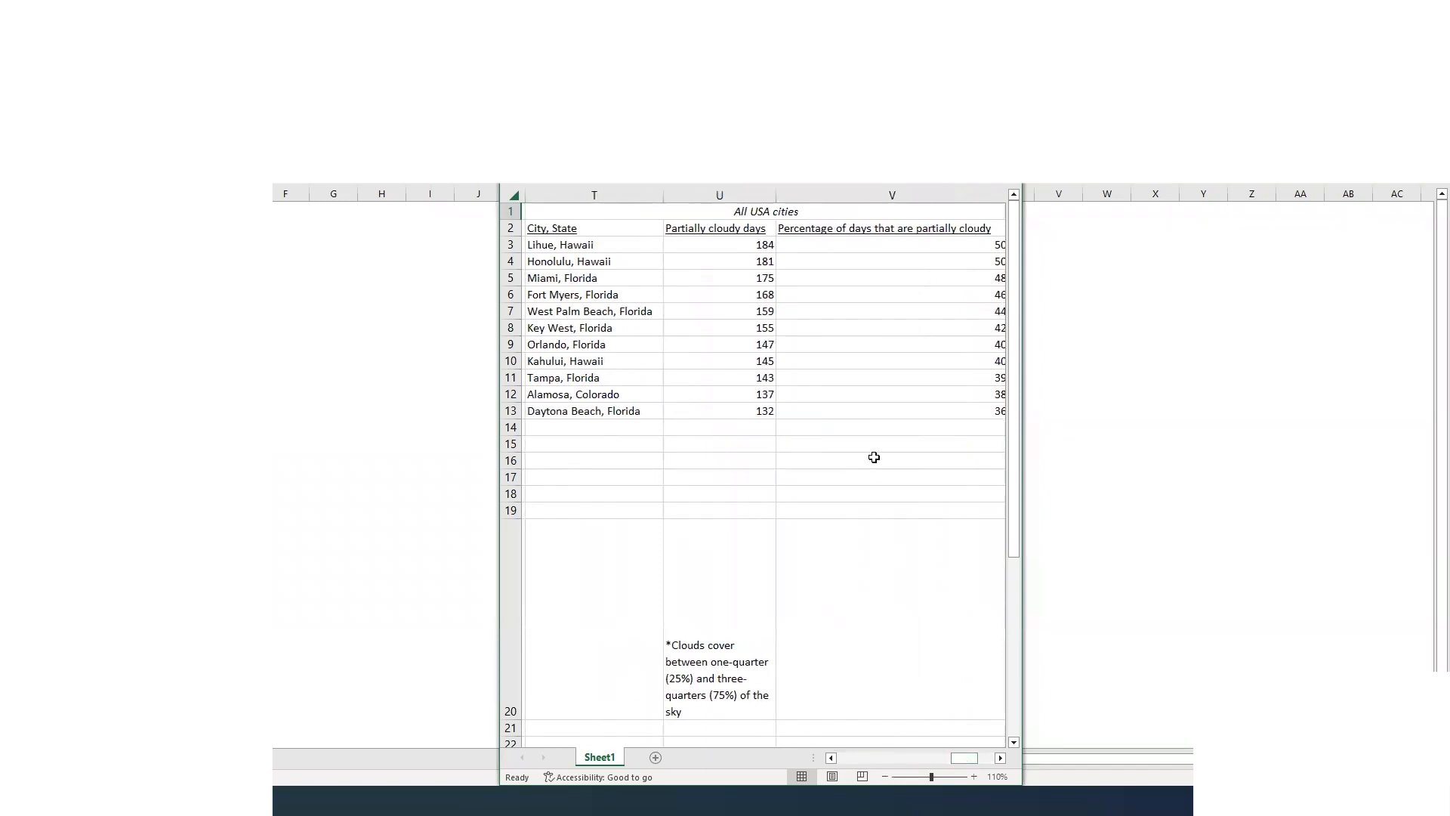
{"action": "mouse_move", "coordinate": [877, 431]}
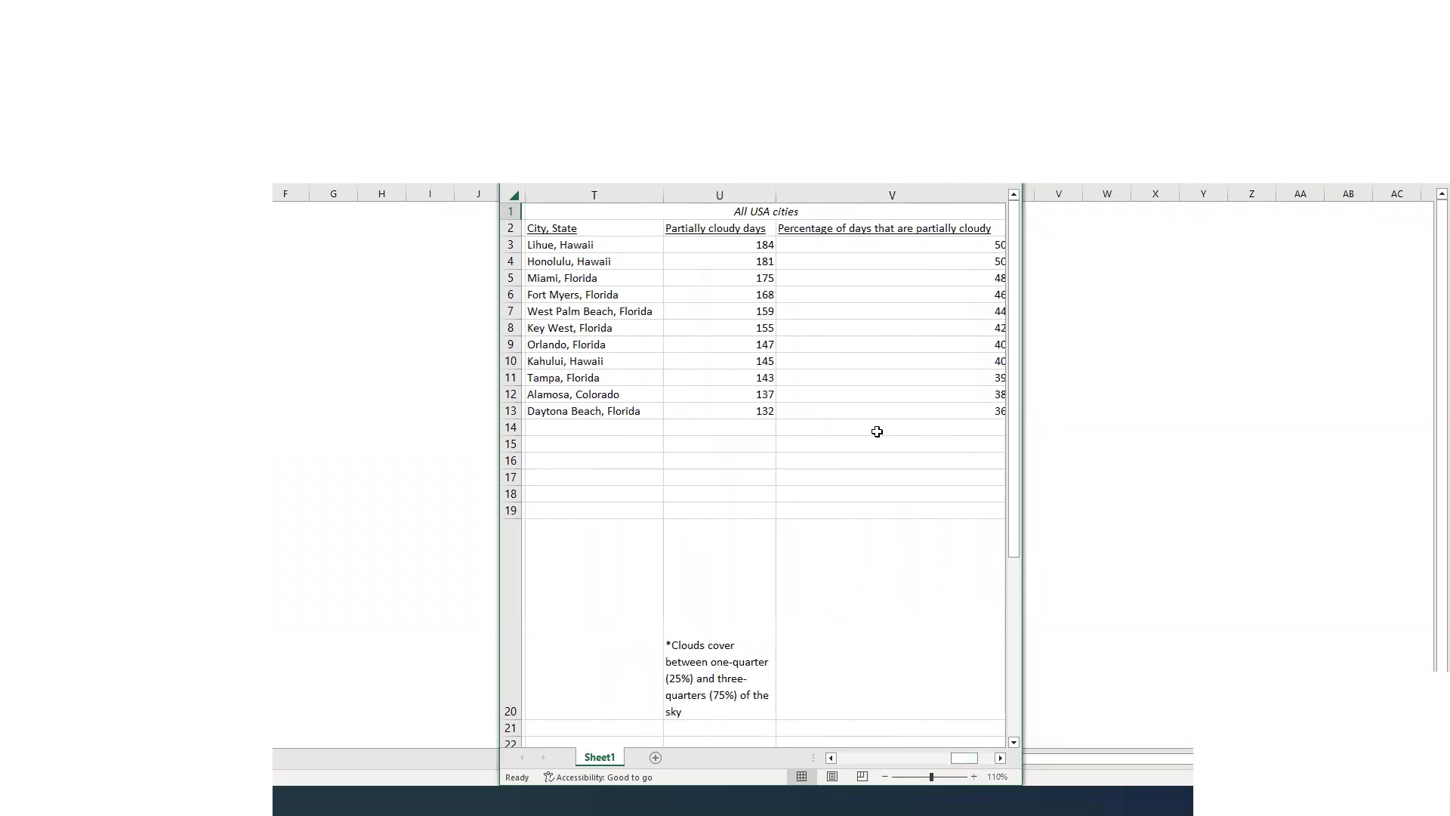
{"action": "mouse_move", "coordinate": [618, 371]}
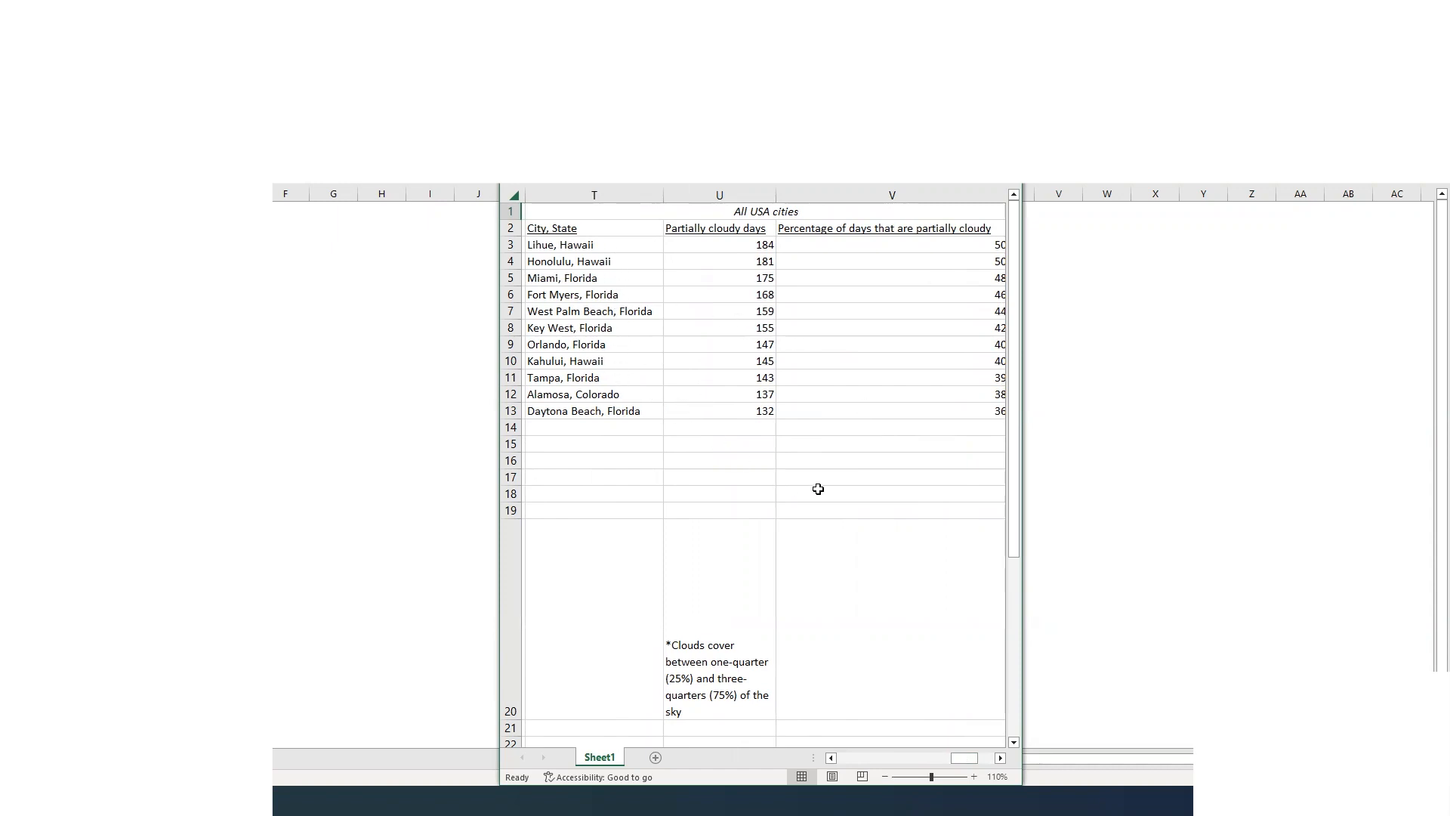
{"action": "mouse_move", "coordinate": [818, 483]}
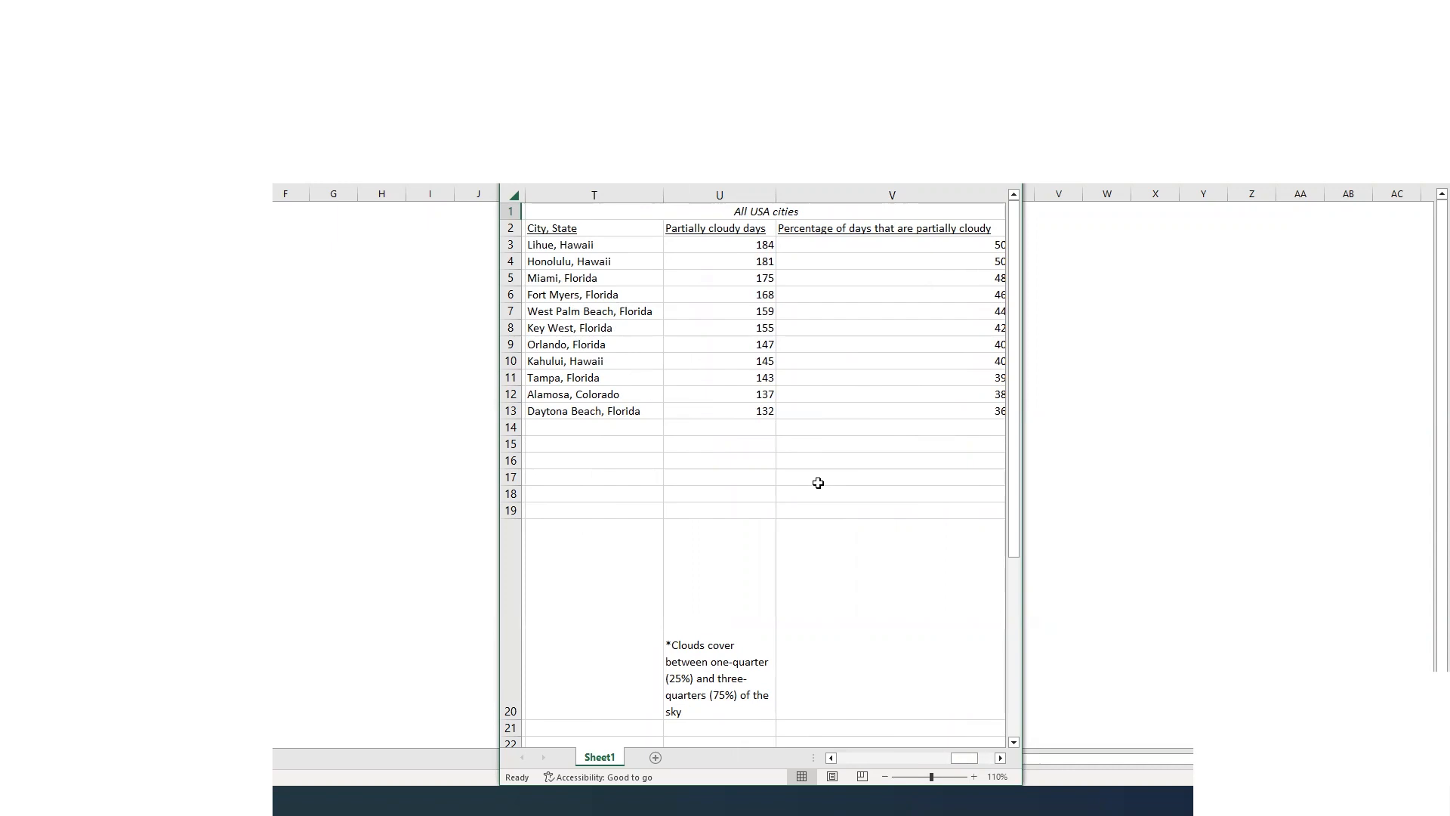
{"action": "mouse_move", "coordinate": [938, 724]}
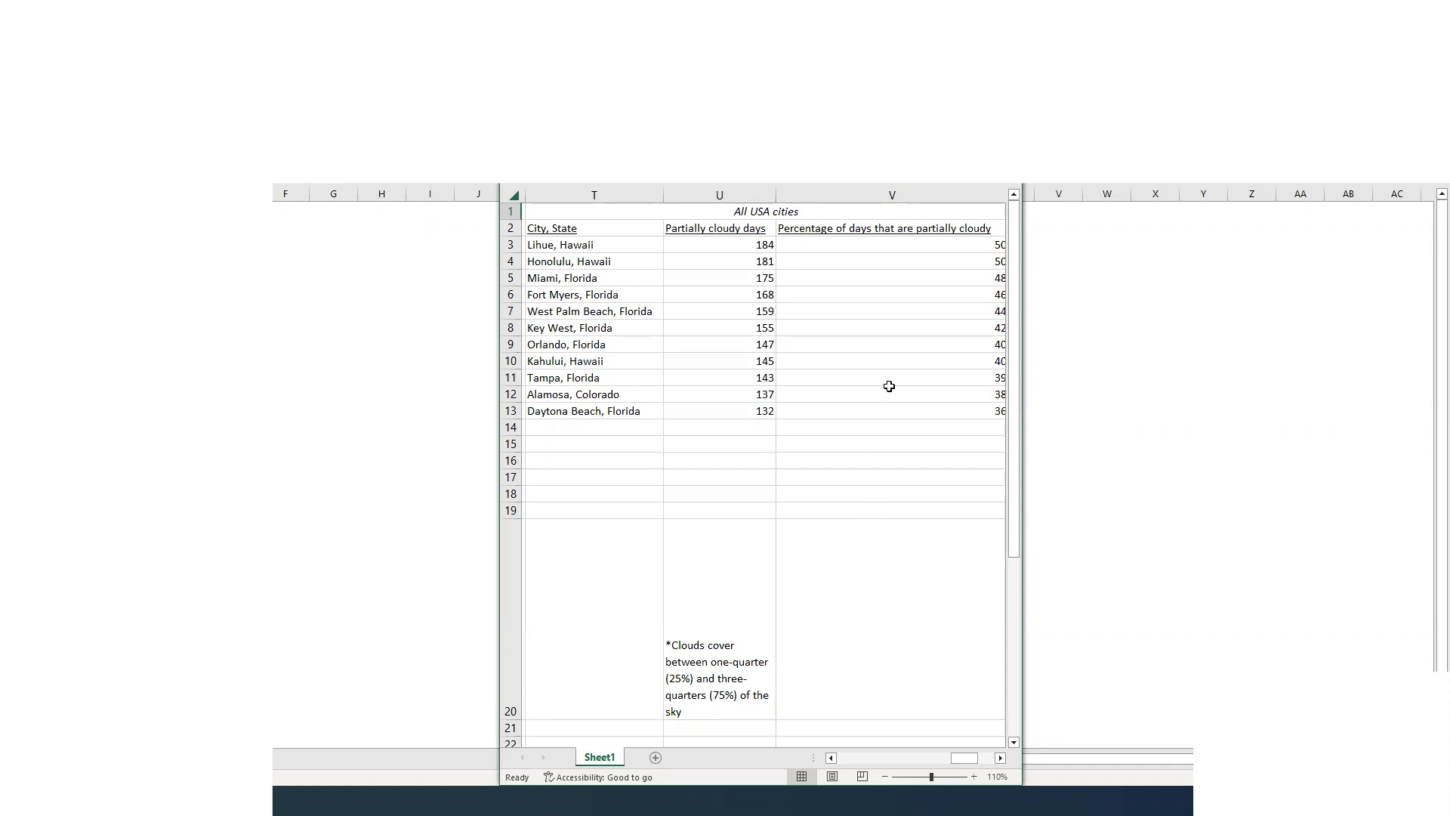
{"action": "mouse_move", "coordinate": [615, 297]}
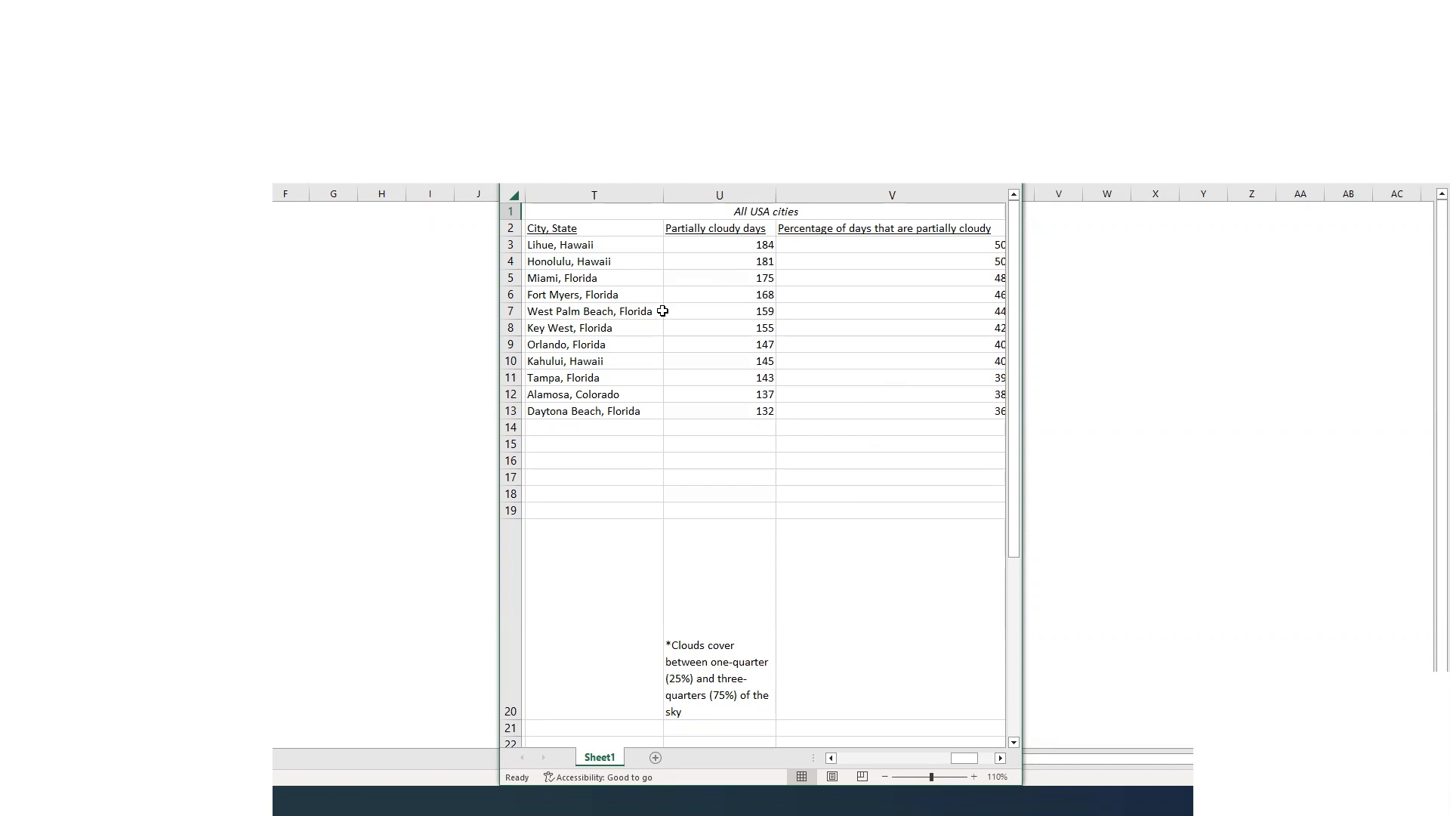
{"action": "mouse_move", "coordinate": [684, 403]}
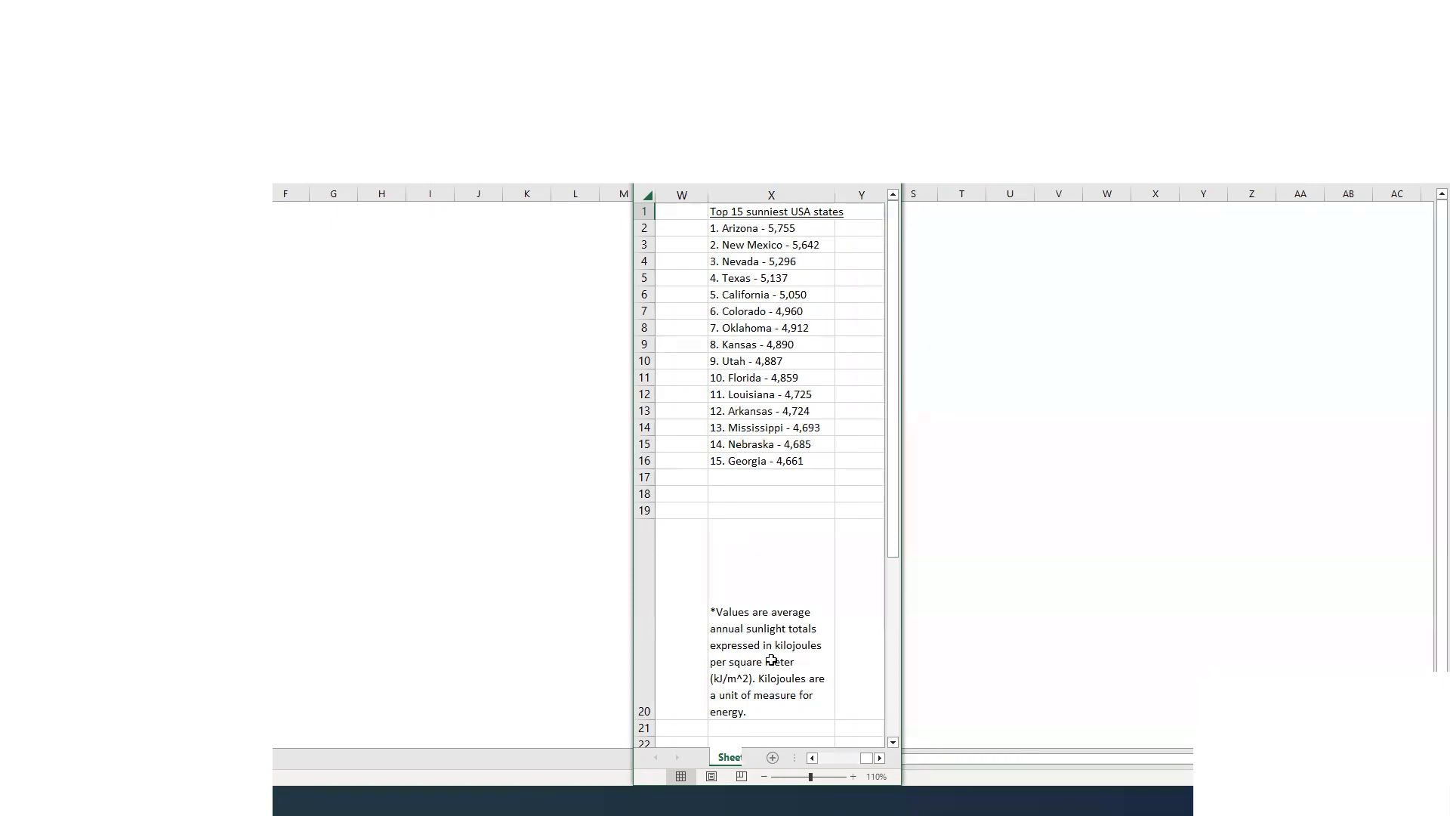
{"action": "mouse_move", "coordinate": [800, 675]}
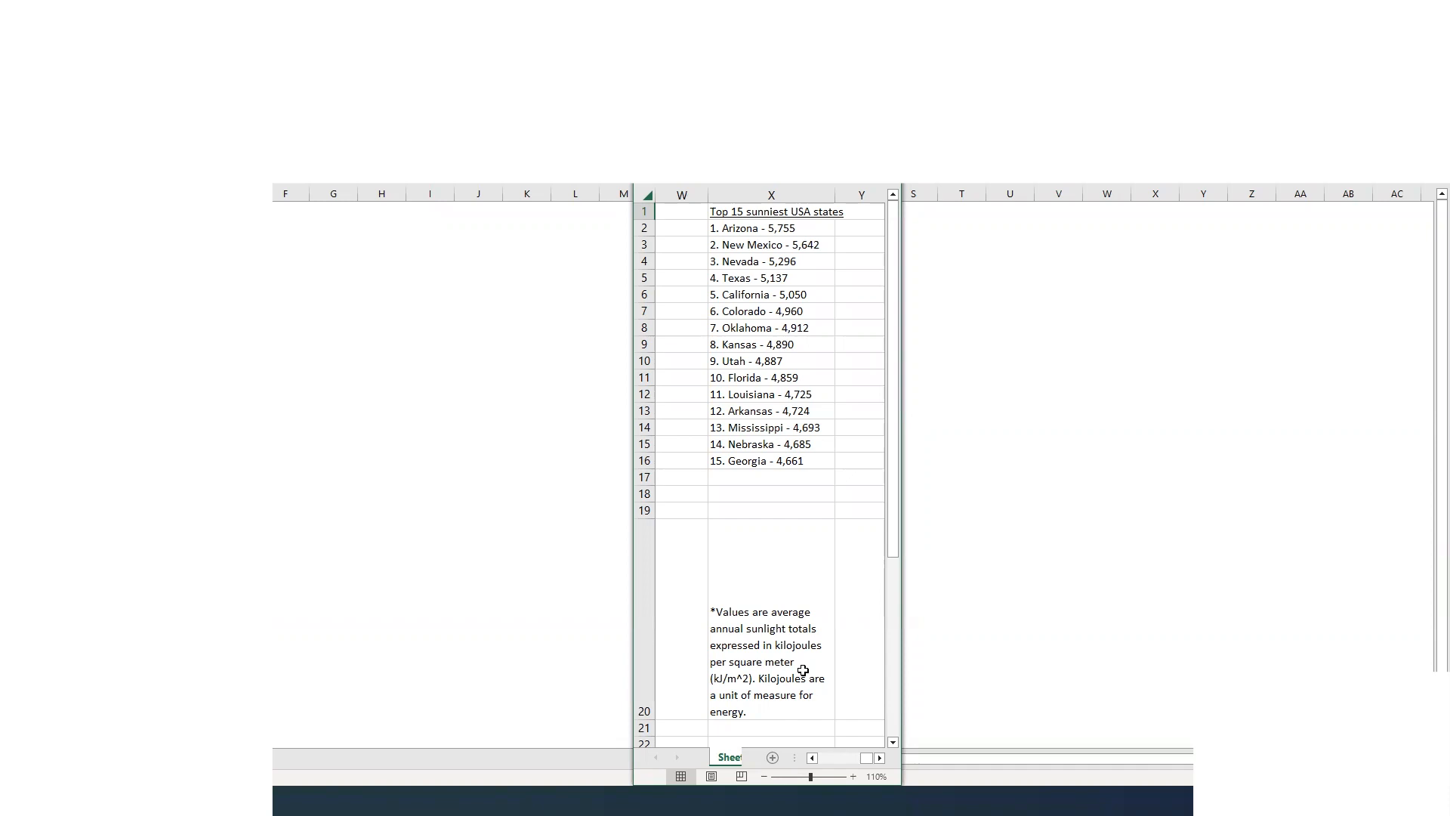
{"action": "mouse_move", "coordinate": [626, 407]}
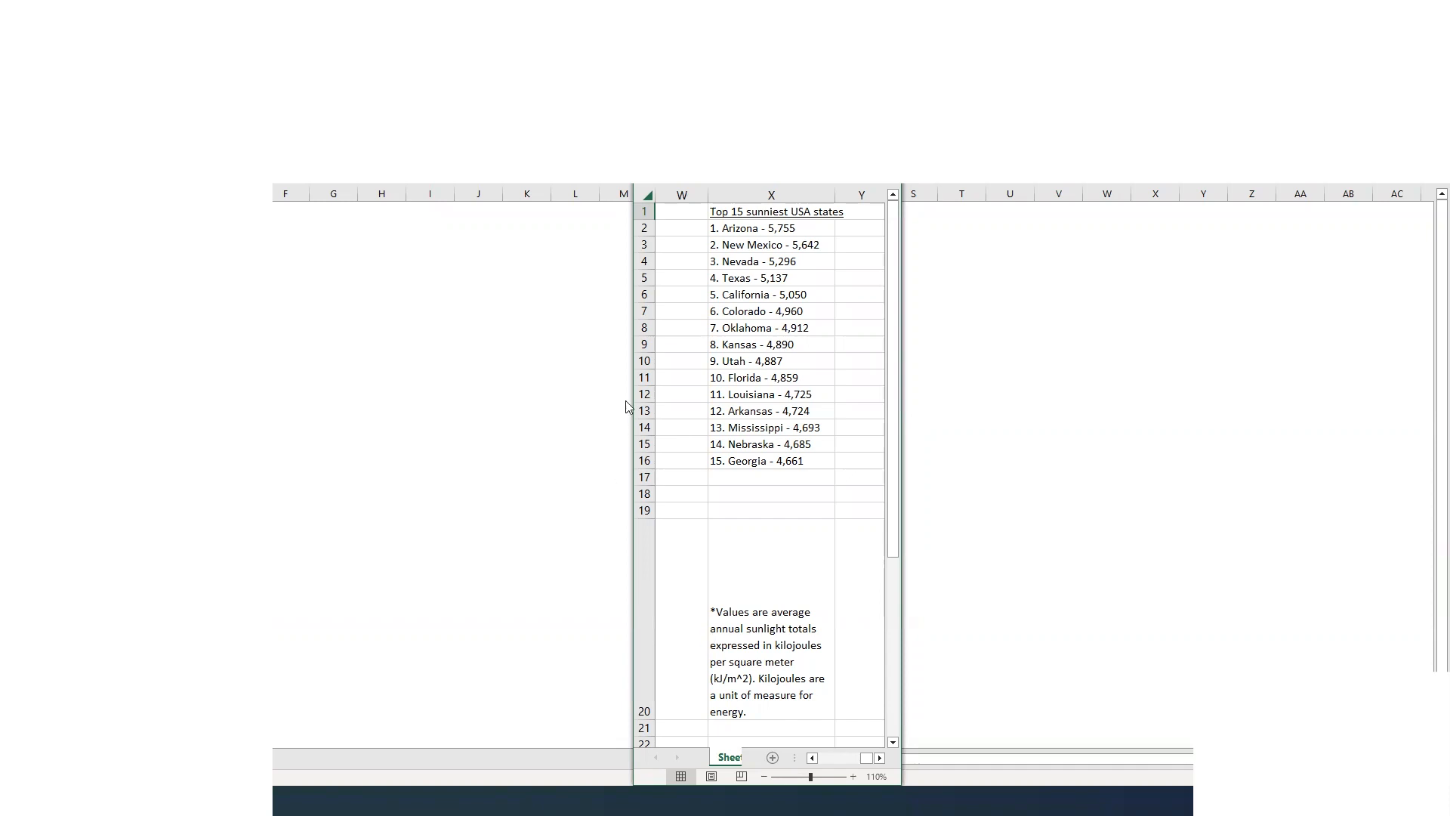
{"action": "mouse_move", "coordinate": [755, 243]}
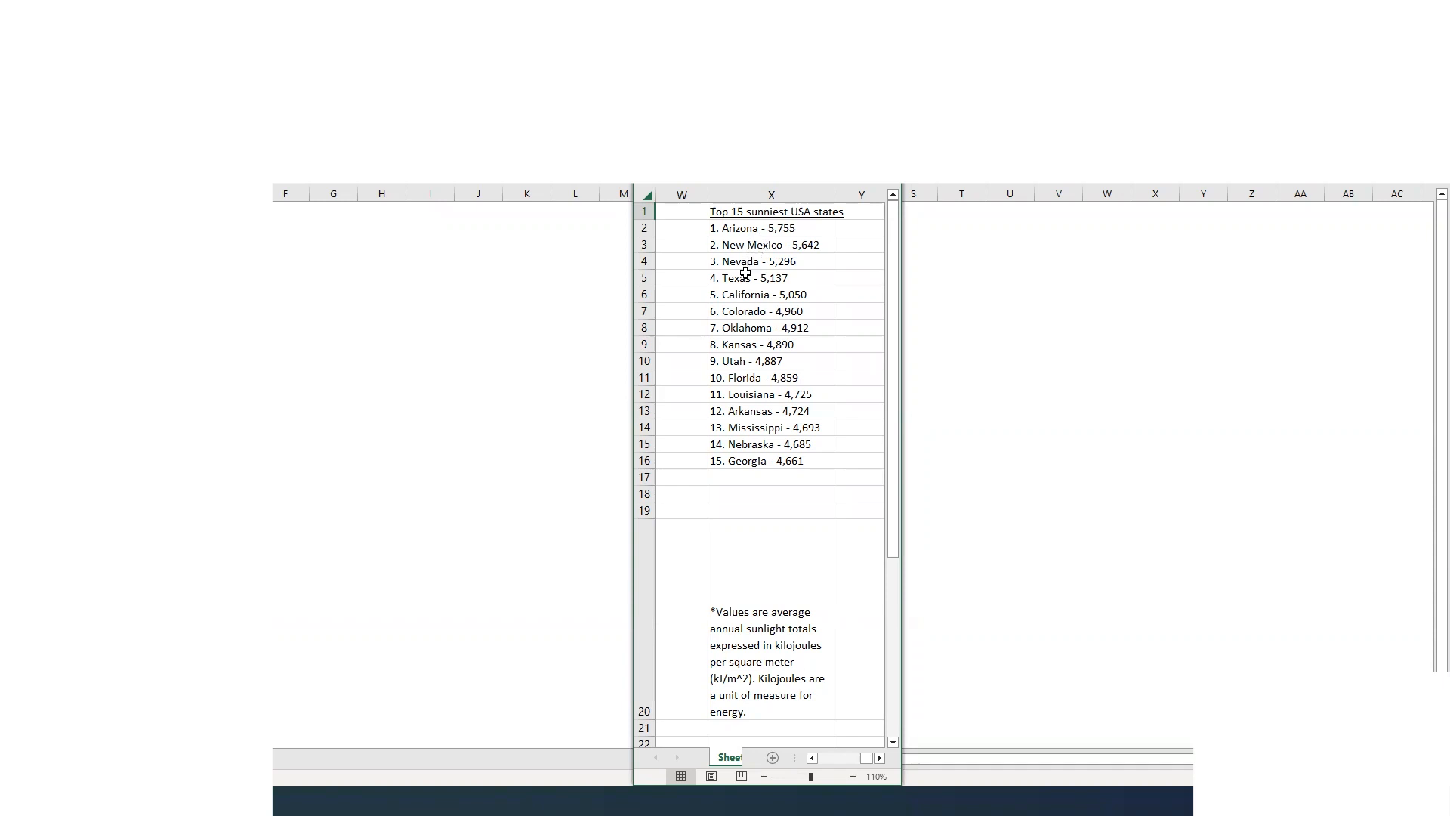
{"action": "mouse_move", "coordinate": [747, 293]}
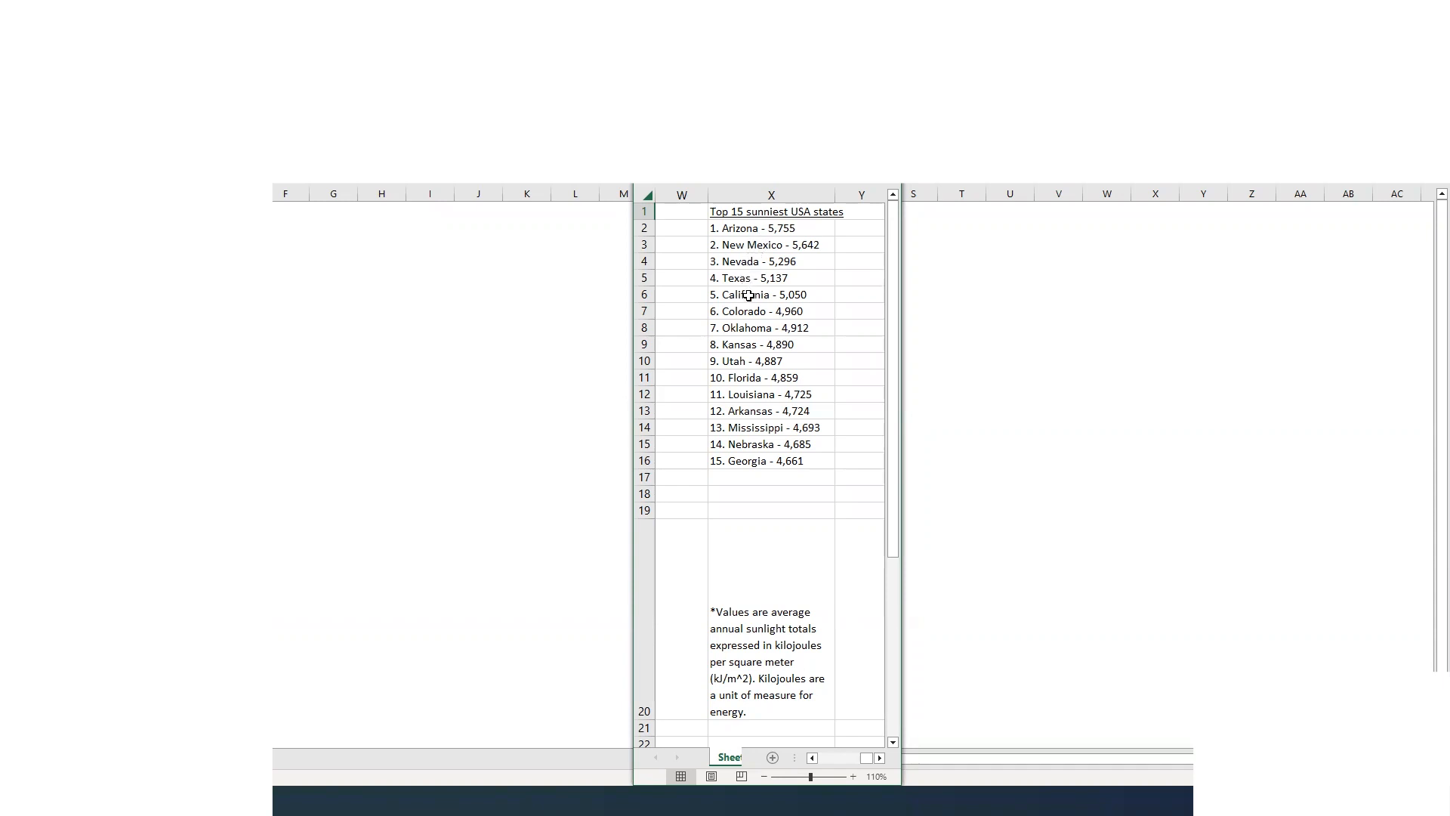
{"action": "mouse_move", "coordinate": [748, 324]}
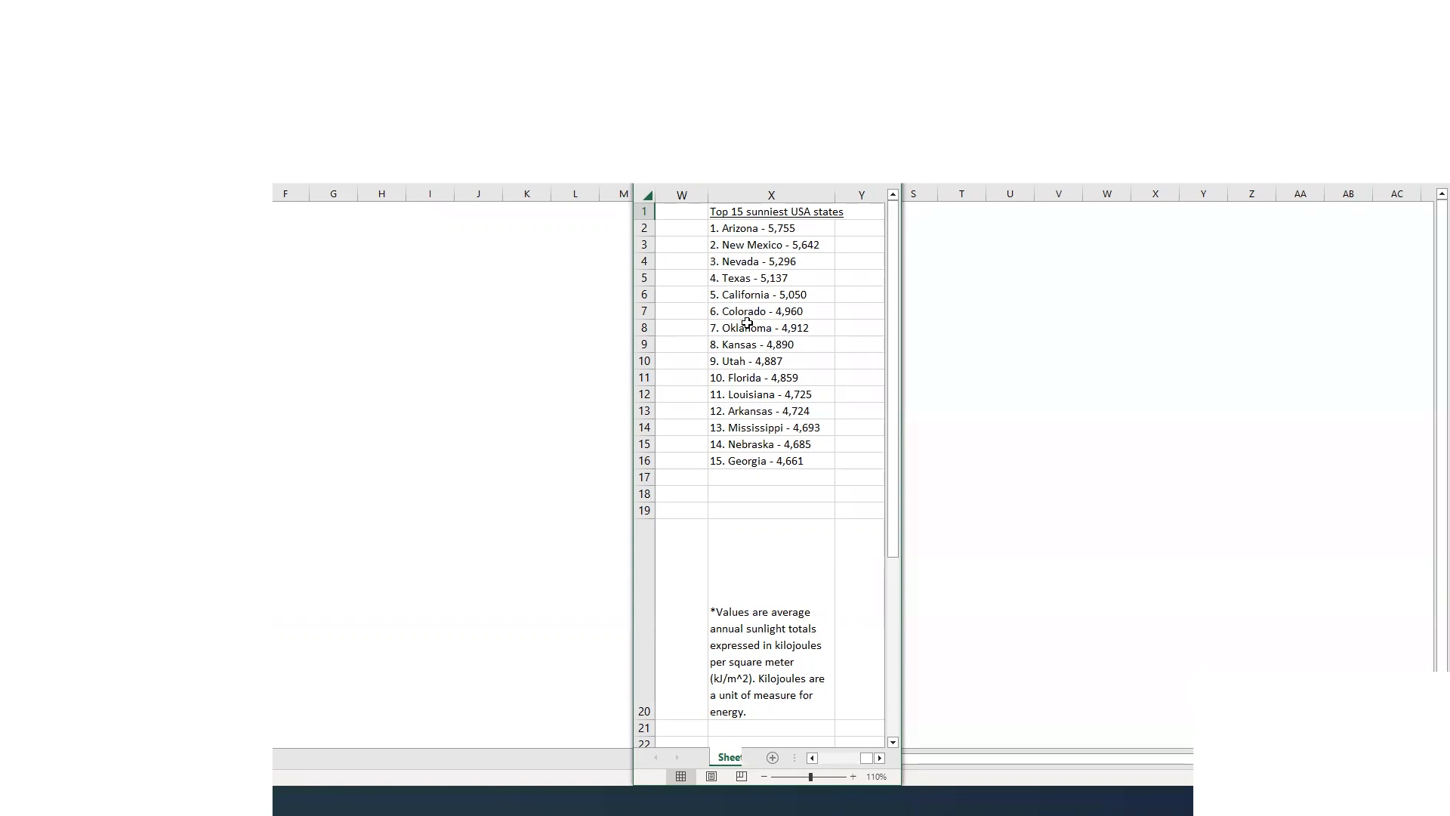
{"action": "mouse_move", "coordinate": [735, 355]}
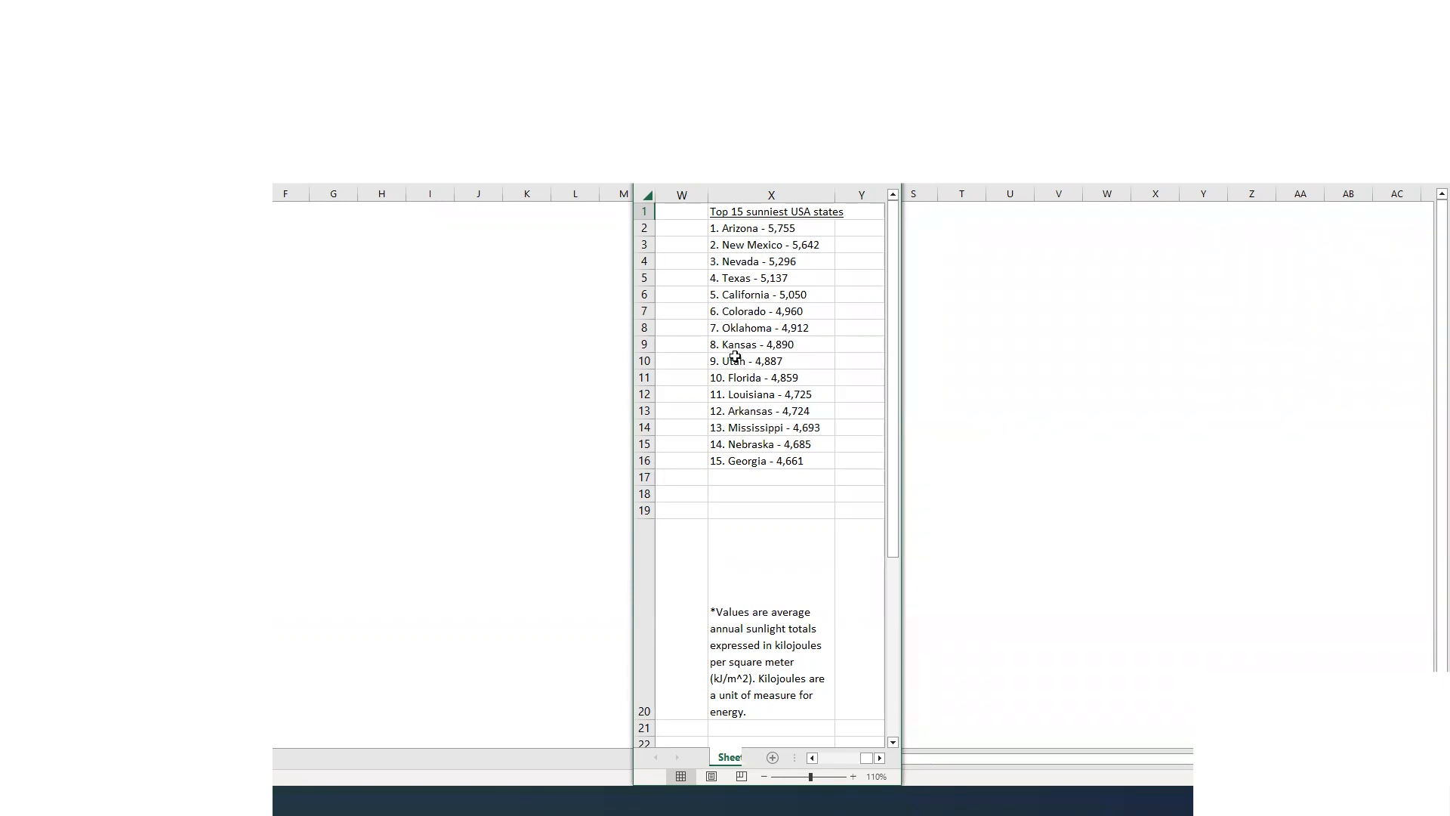
{"action": "mouse_move", "coordinate": [742, 376]}
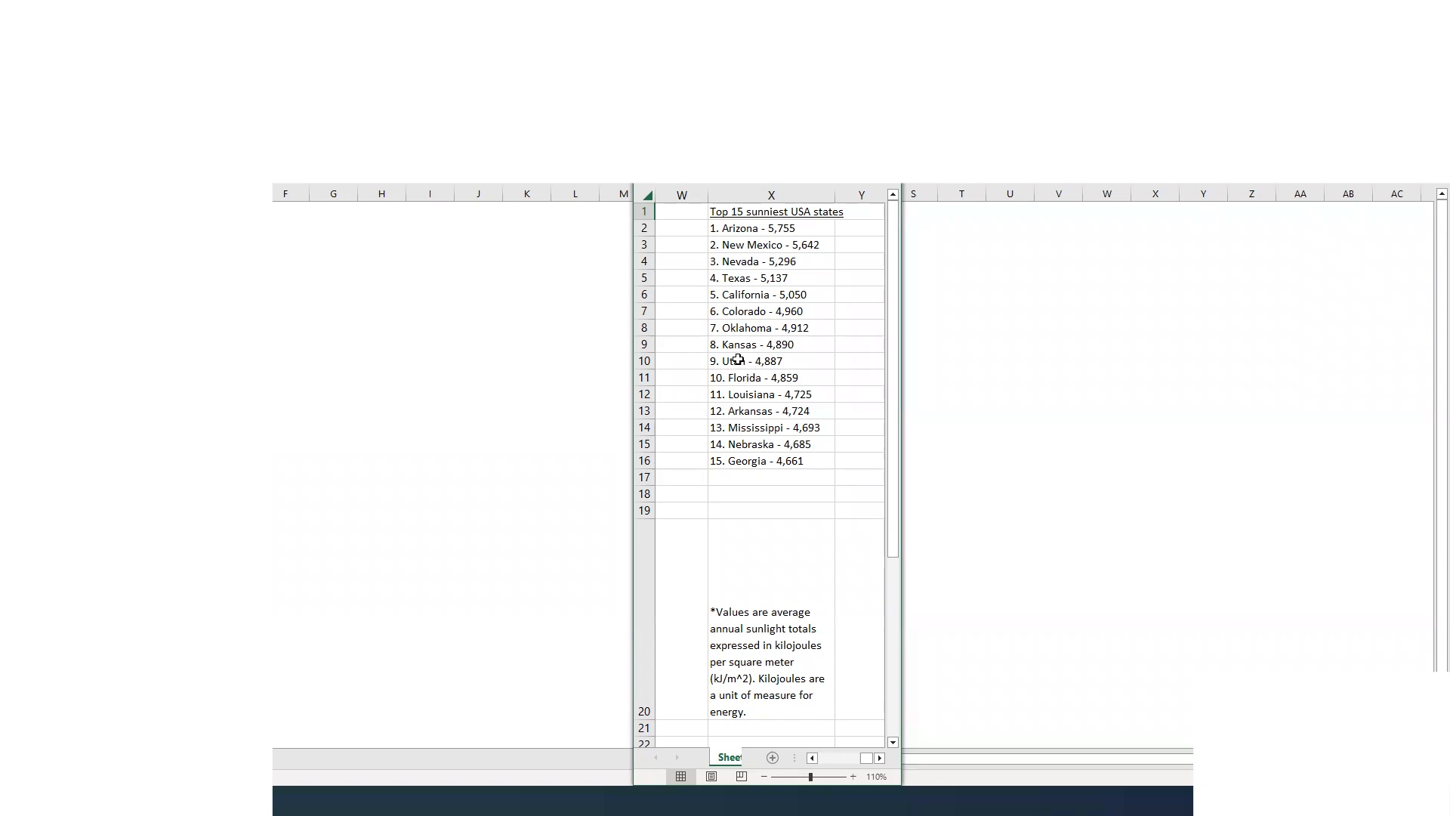
{"action": "mouse_move", "coordinate": [740, 329]}
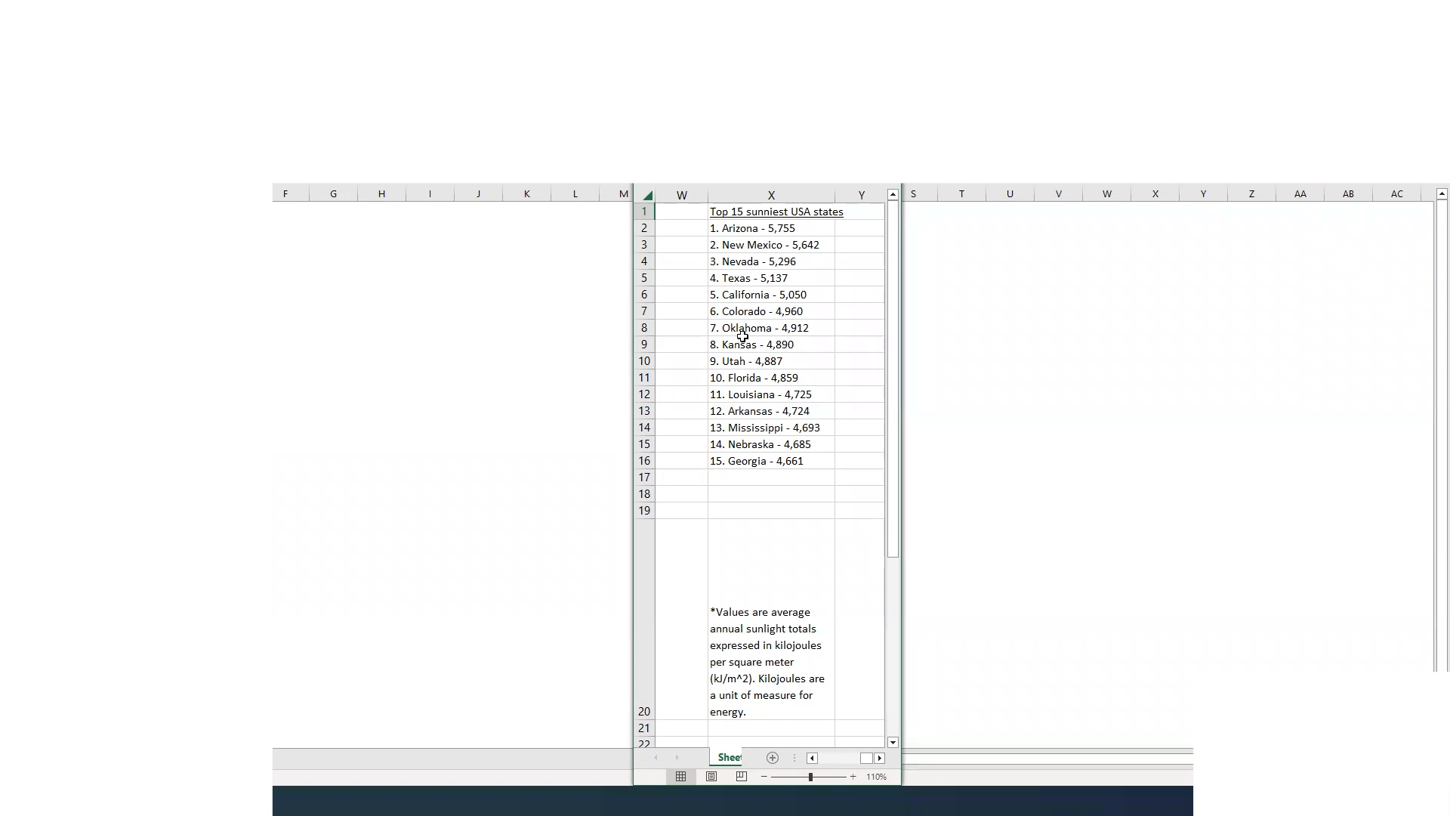
{"action": "mouse_move", "coordinate": [743, 312]}
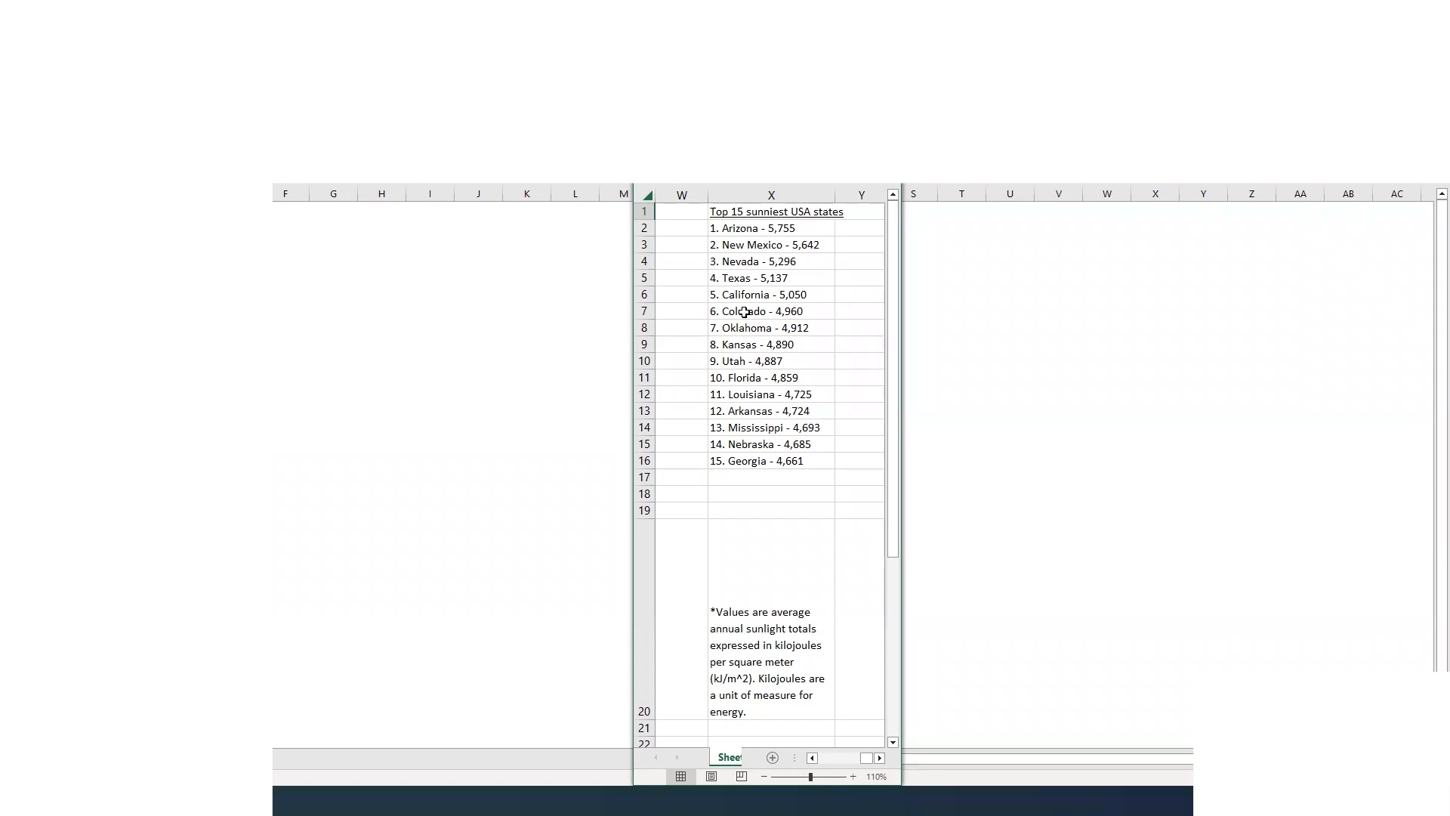
{"action": "mouse_move", "coordinate": [753, 372]}
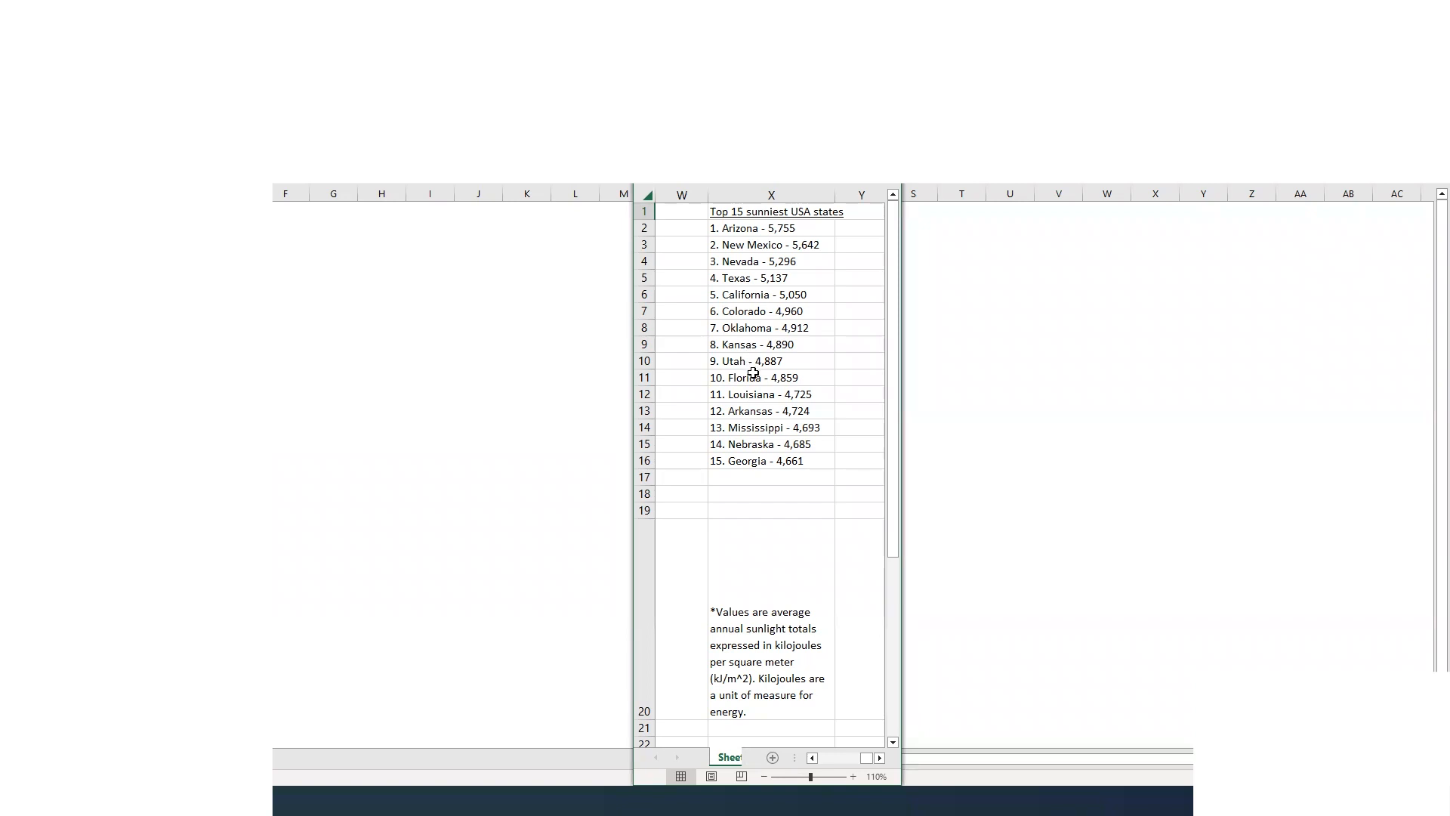
{"action": "mouse_move", "coordinate": [758, 377]}
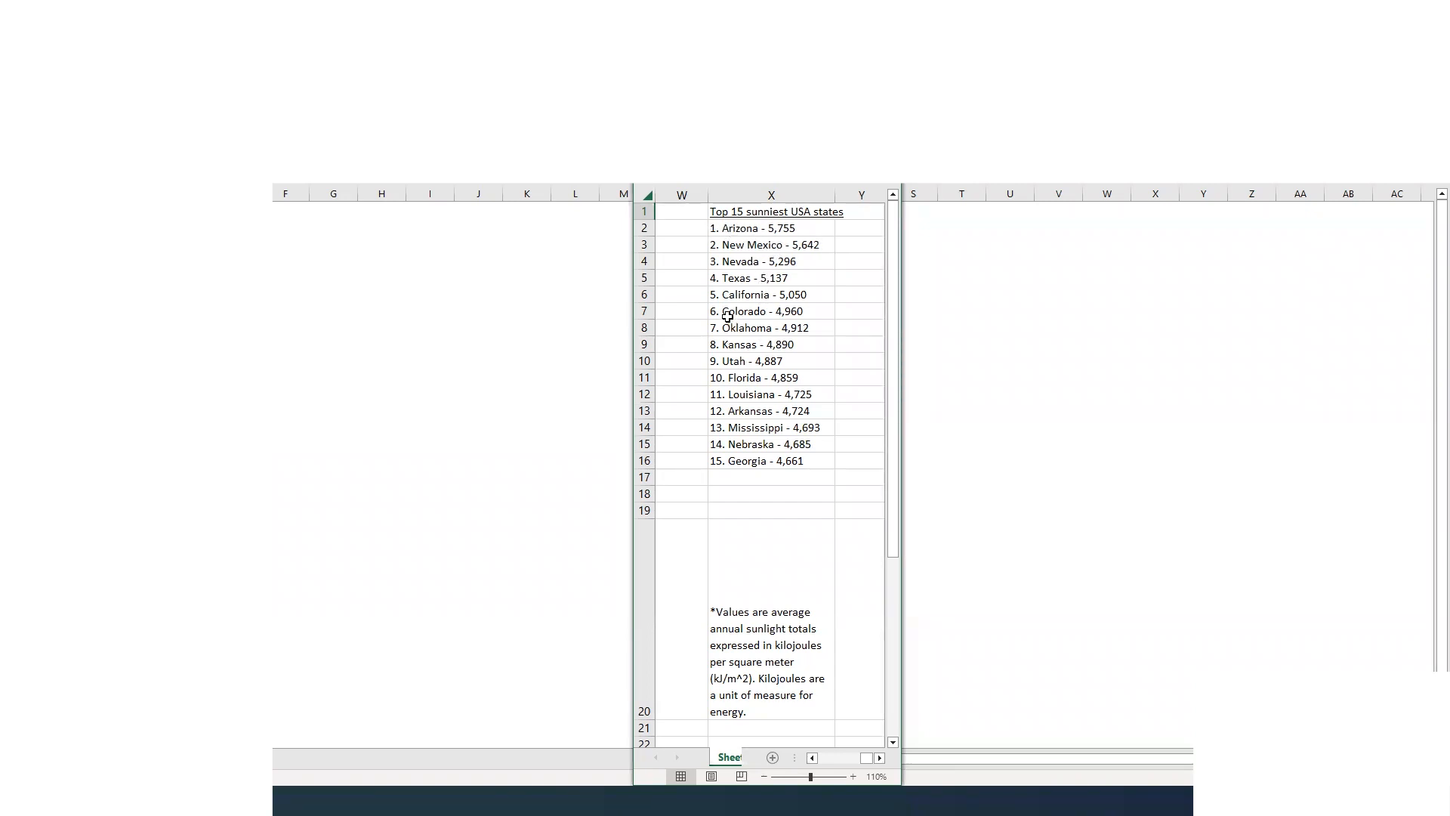
{"action": "mouse_move", "coordinate": [786, 351]}
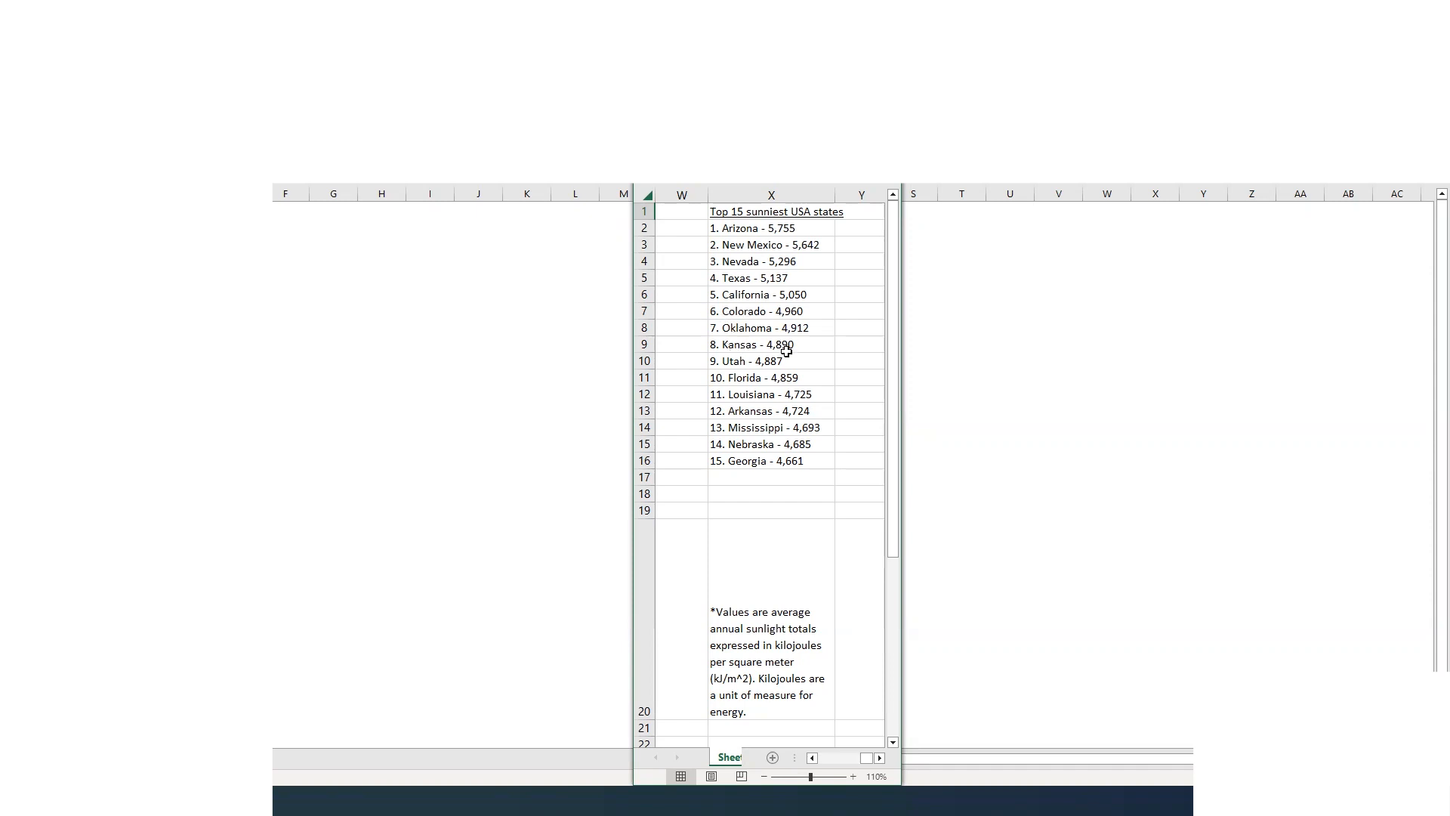
{"action": "mouse_move", "coordinate": [780, 349]}
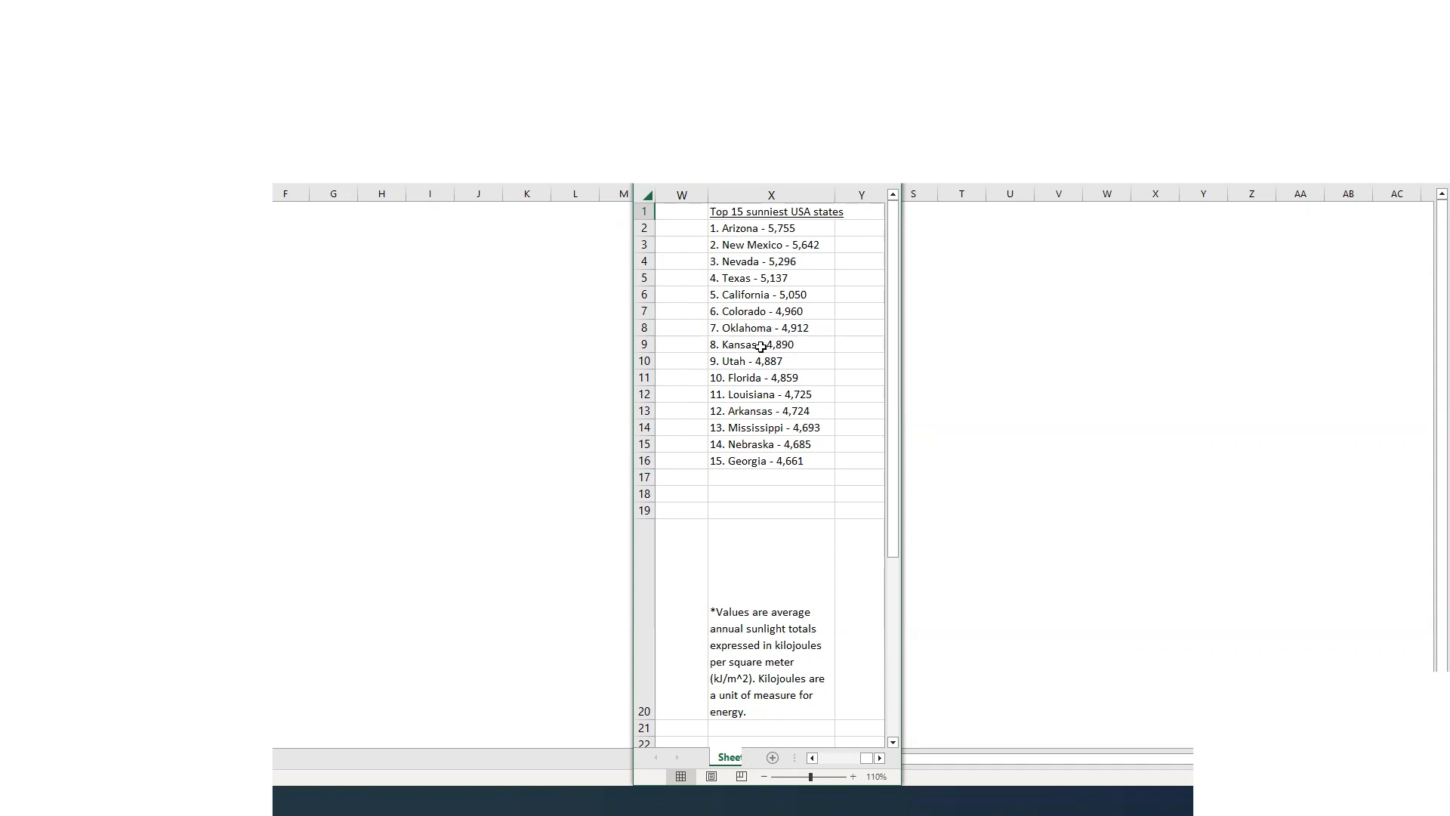
{"action": "mouse_move", "coordinate": [806, 277]}
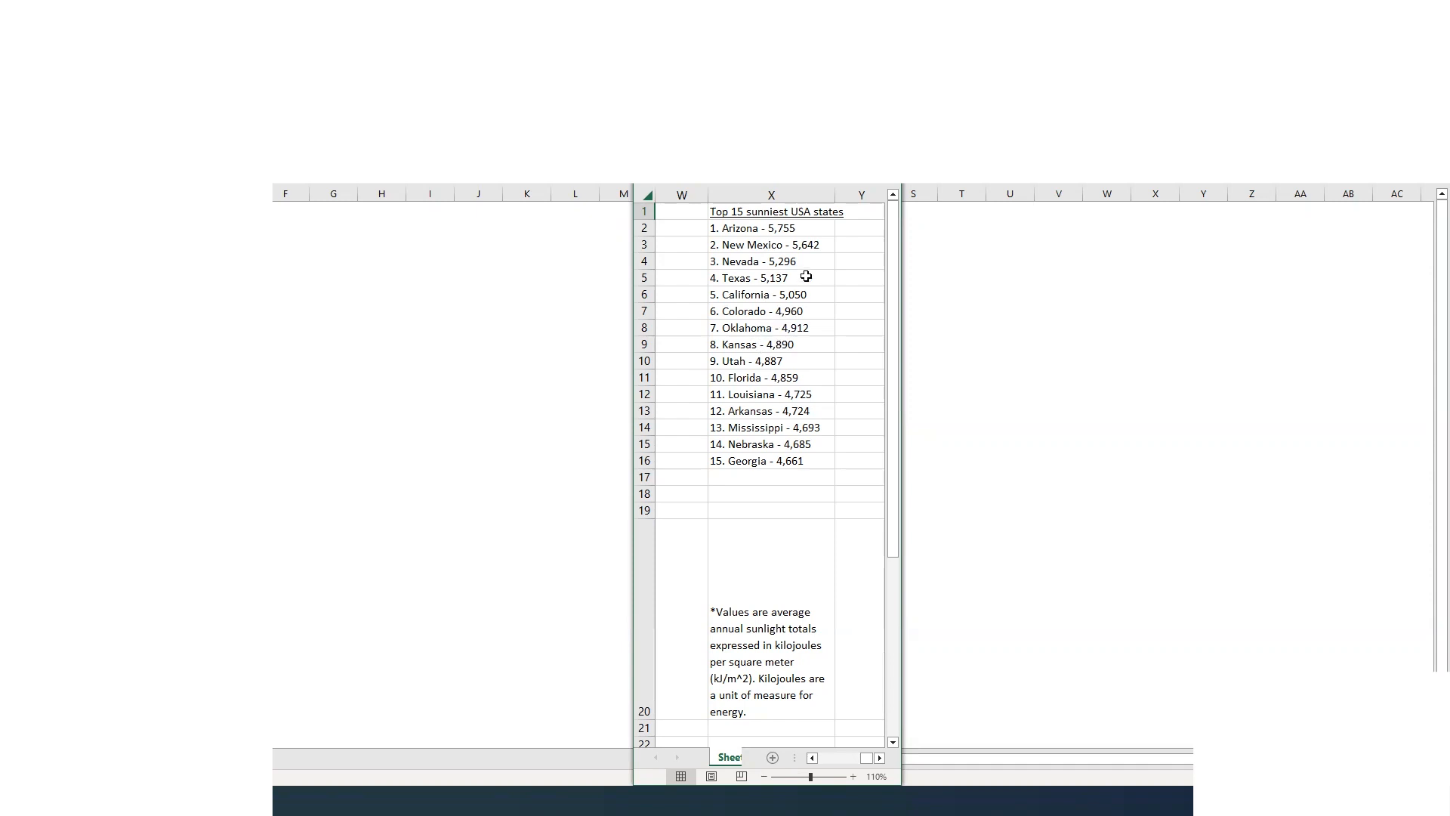
{"action": "mouse_move", "coordinate": [776, 294]}
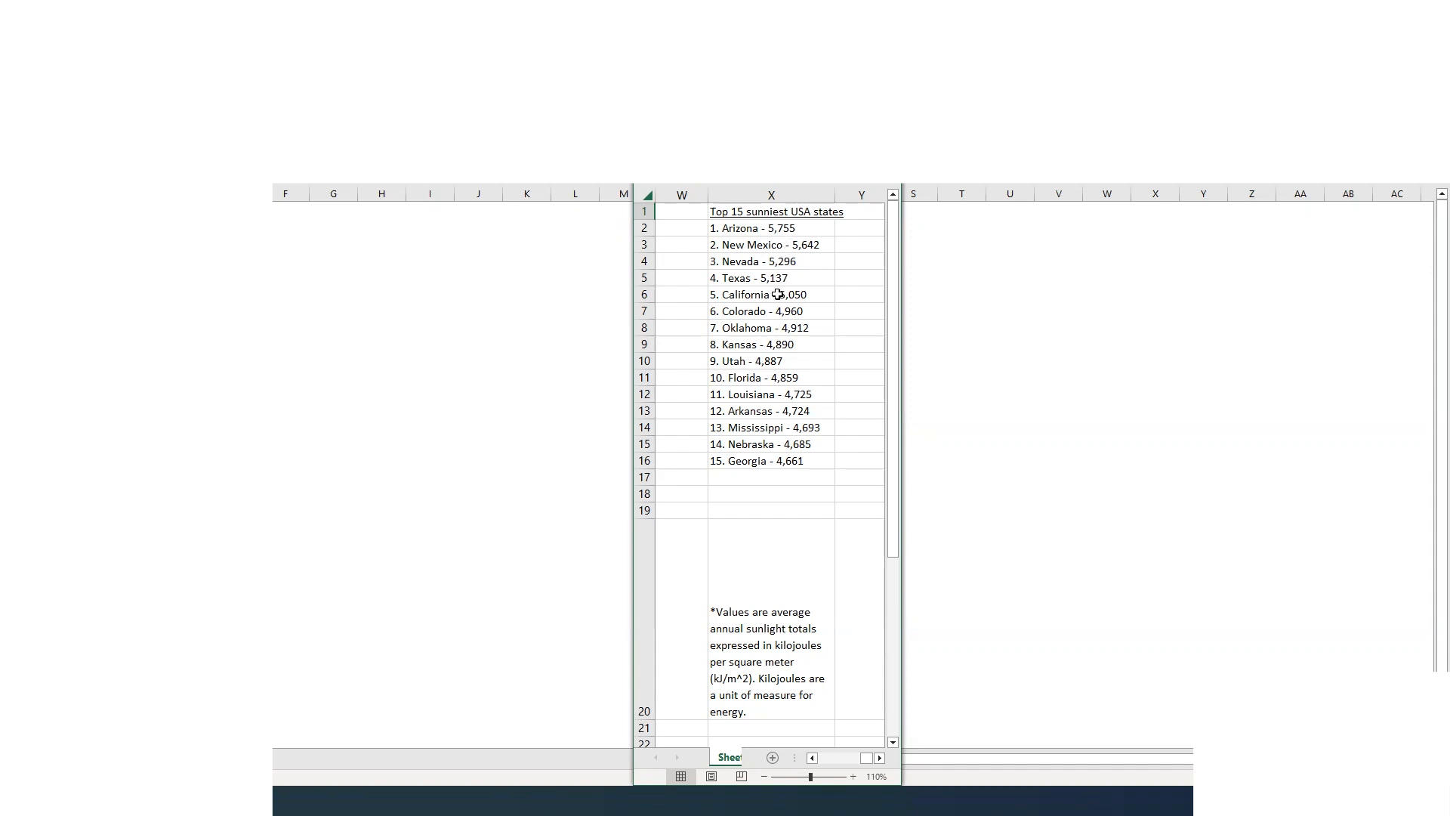
{"action": "mouse_move", "coordinate": [758, 310]}
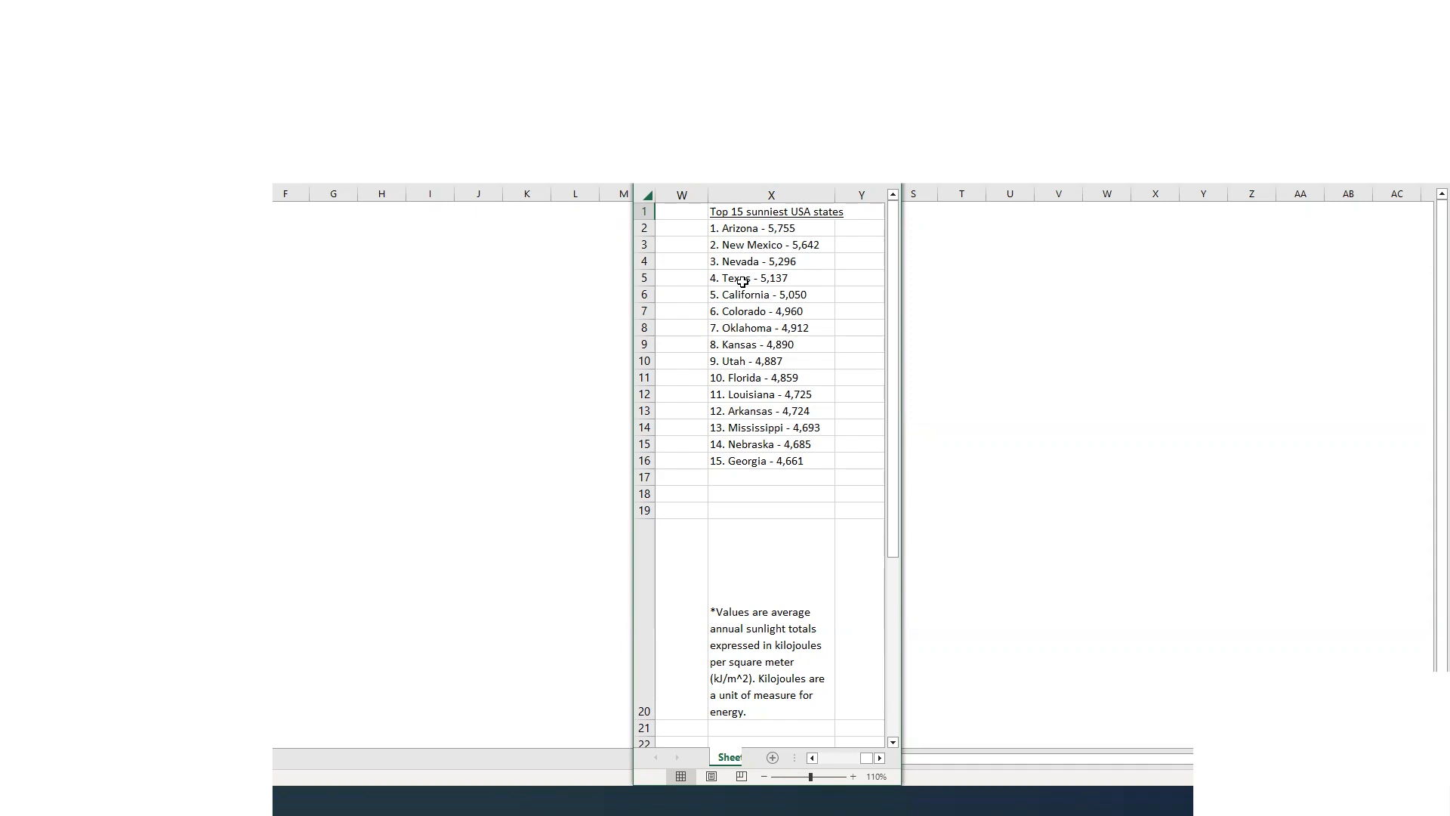
{"action": "mouse_move", "coordinate": [741, 276]}
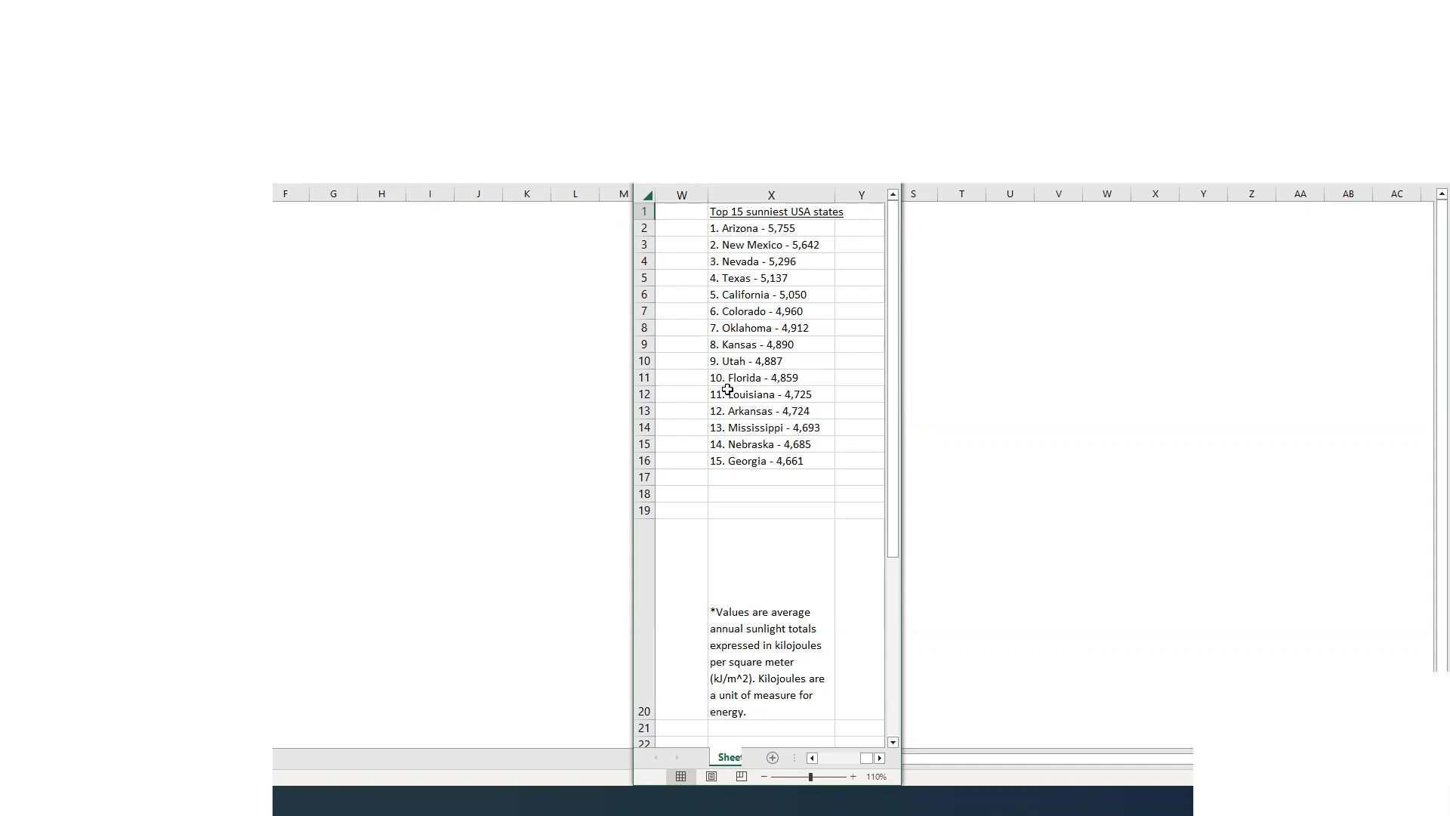
{"action": "mouse_move", "coordinate": [737, 416]}
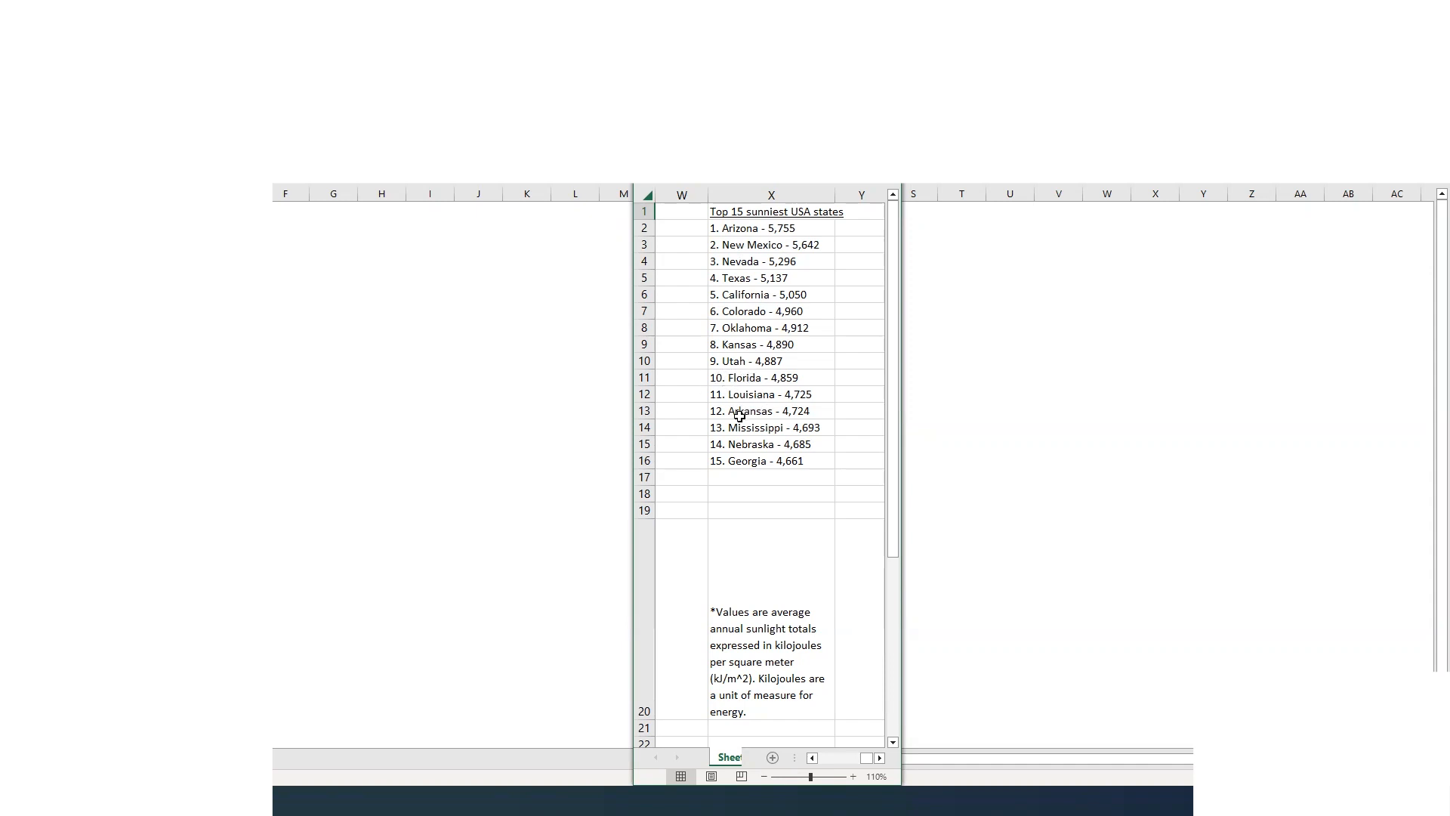
{"action": "mouse_move", "coordinate": [749, 442]}
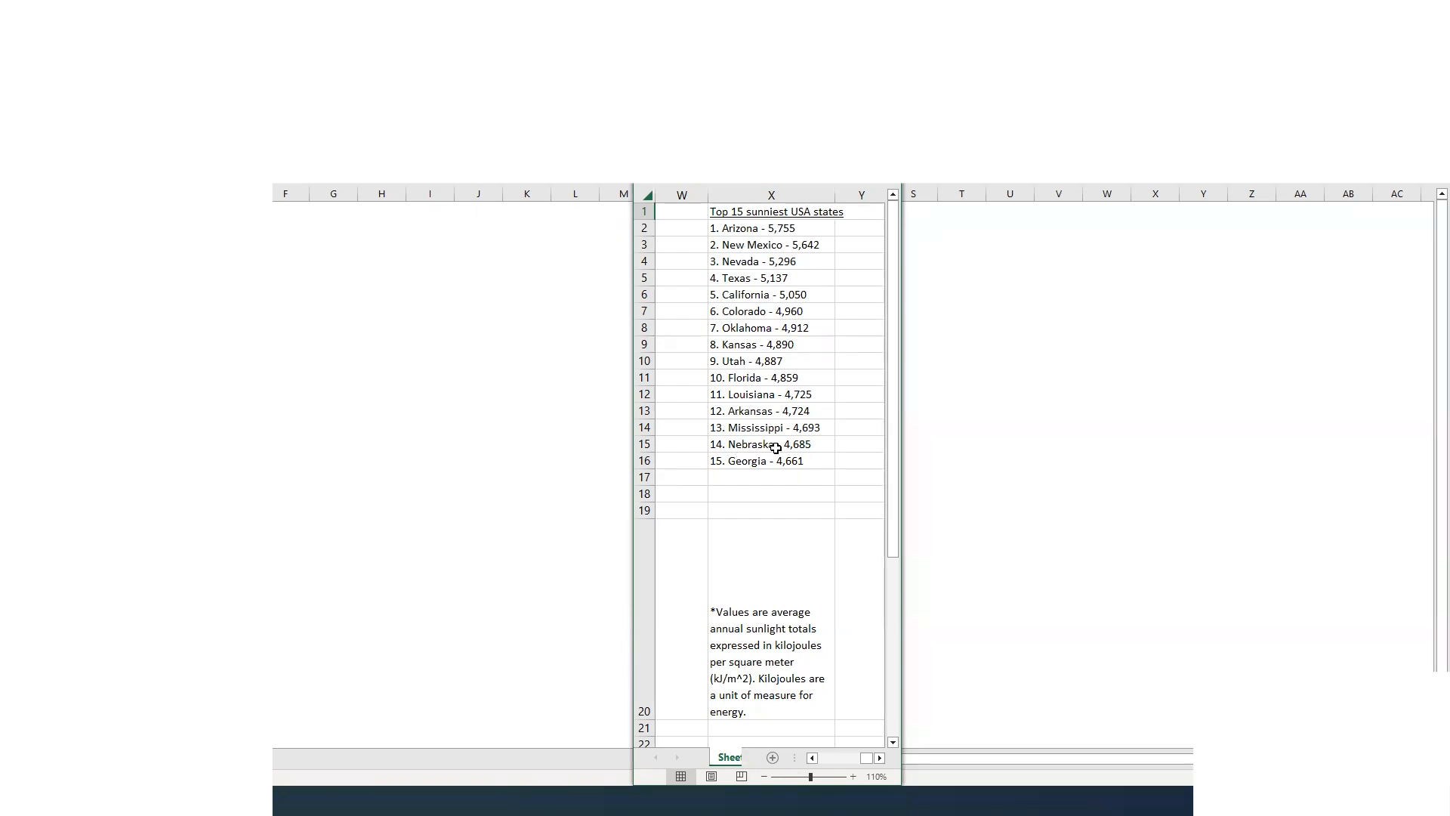
{"action": "mouse_move", "coordinate": [803, 545]}
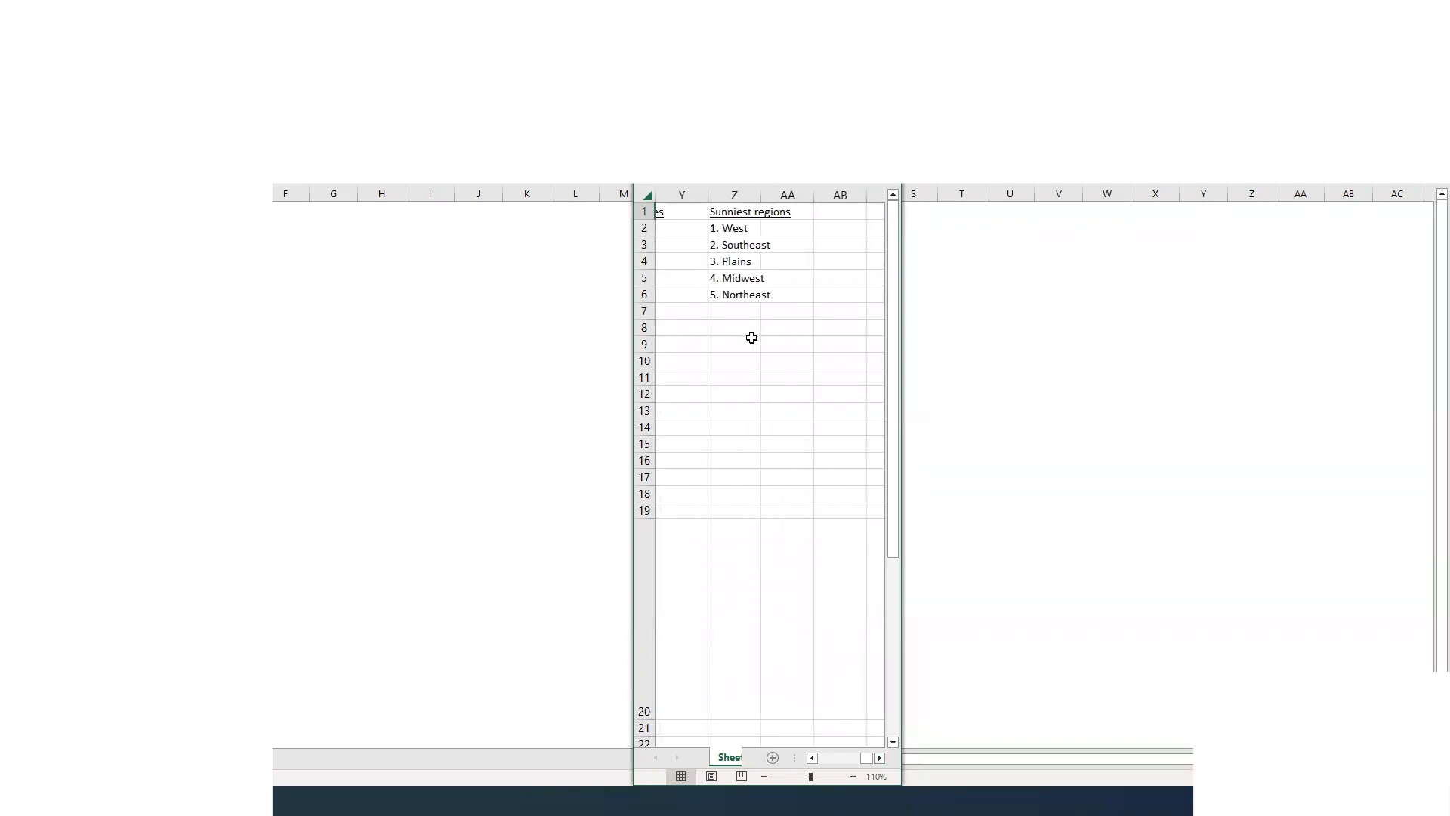
{"action": "mouse_move", "coordinate": [748, 318]}
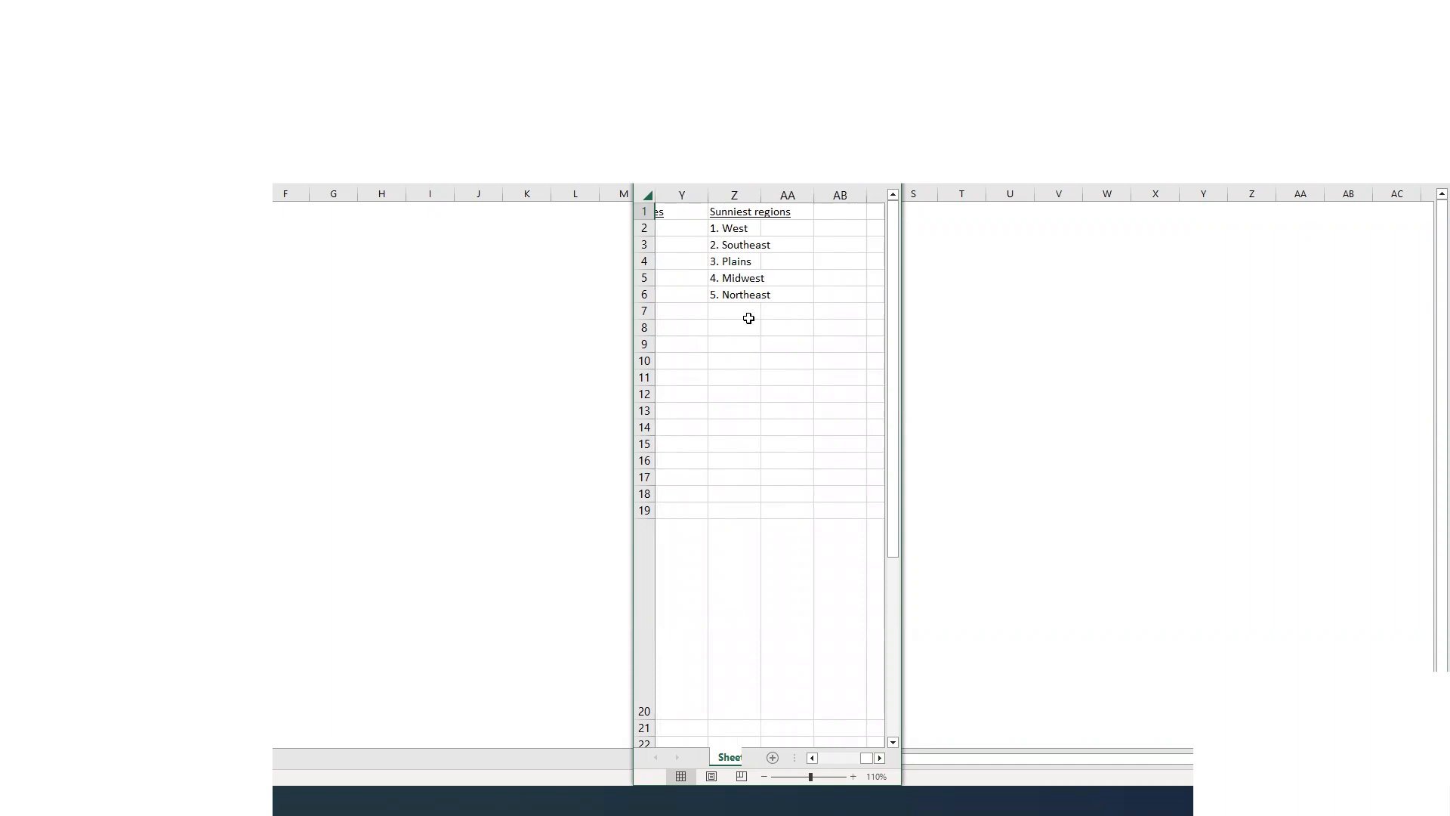
{"action": "mouse_move", "coordinate": [732, 228]}
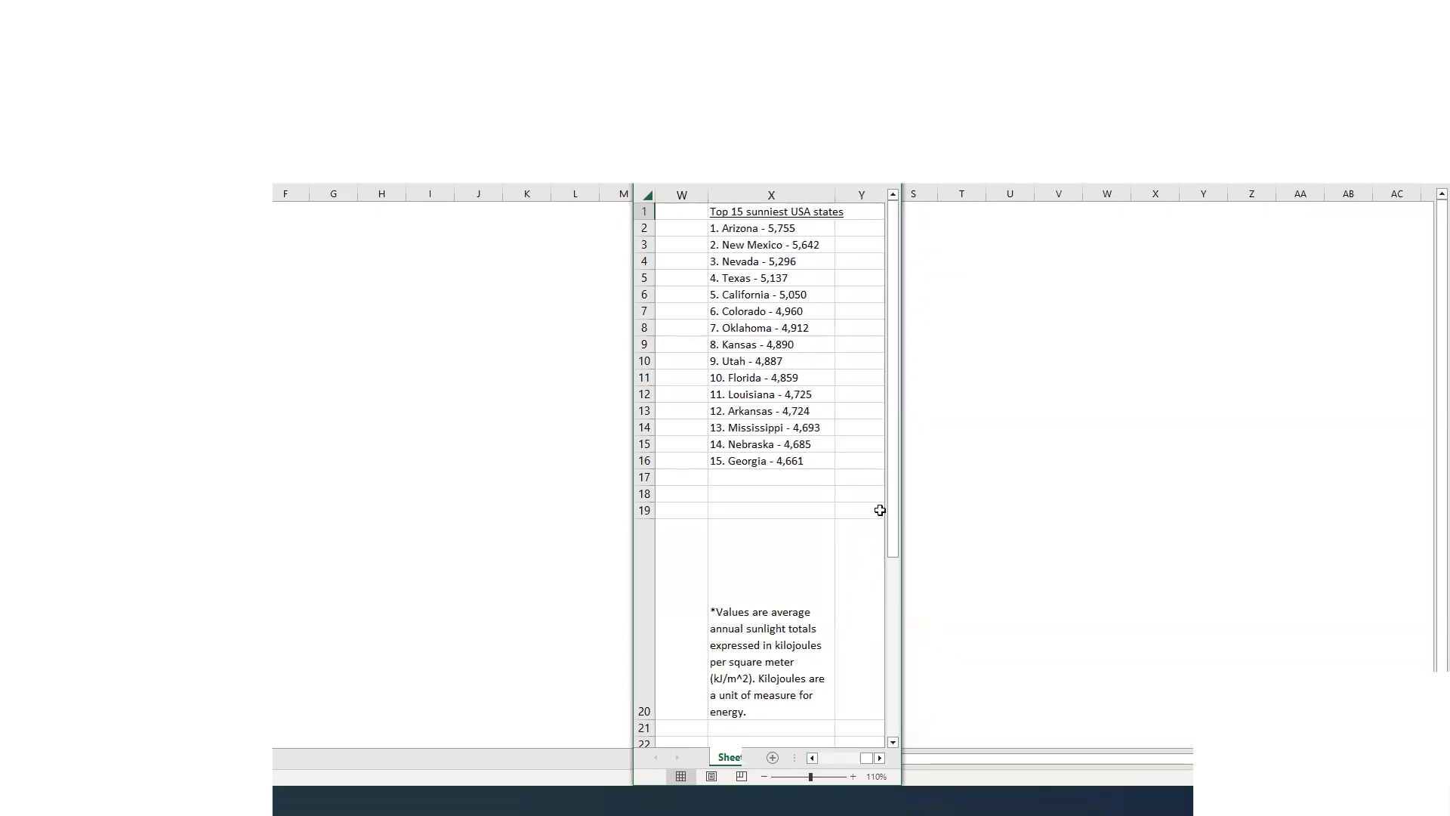
{"action": "mouse_move", "coordinate": [841, 426]}
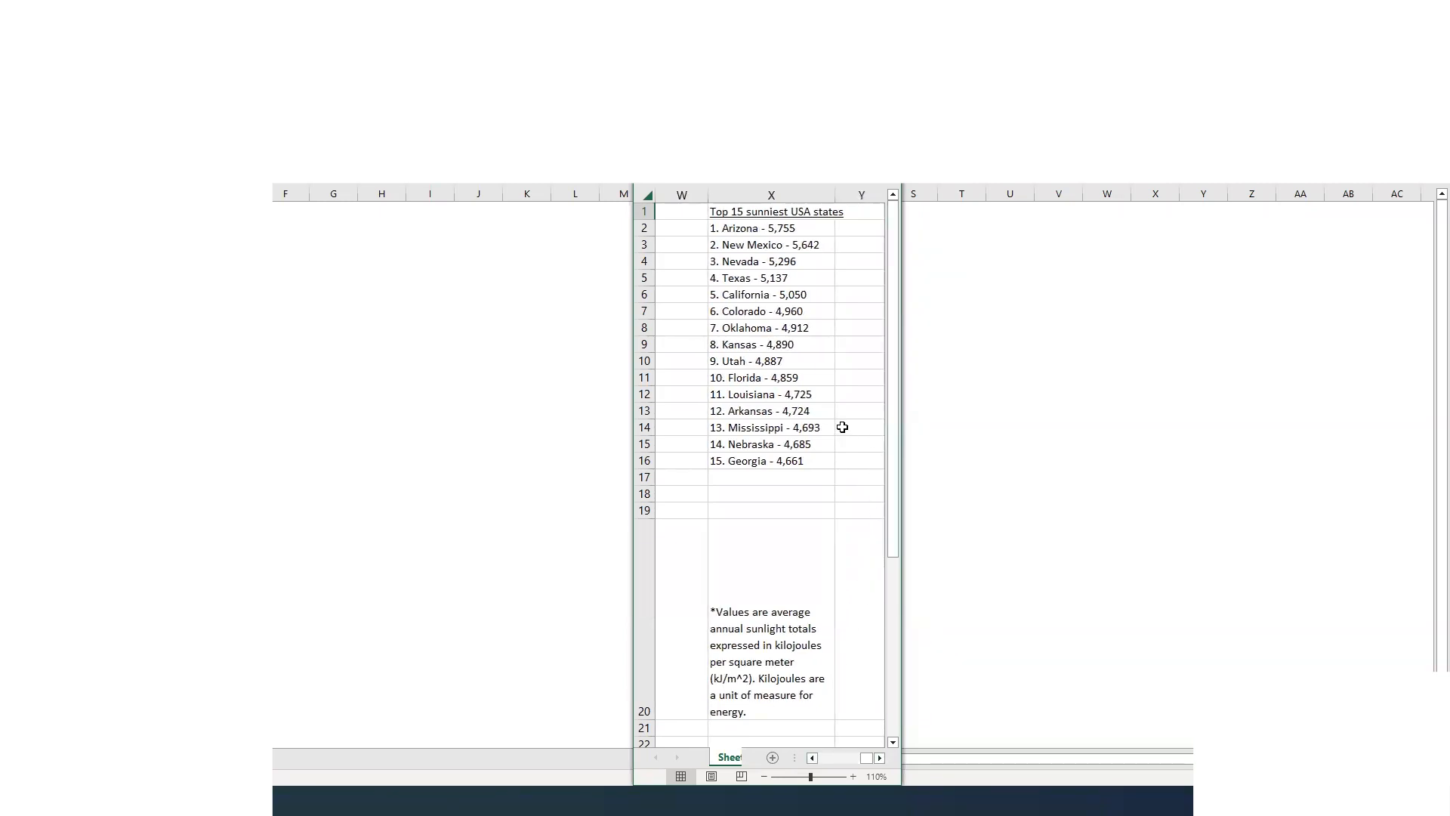
{"action": "mouse_move", "coordinate": [783, 377]}
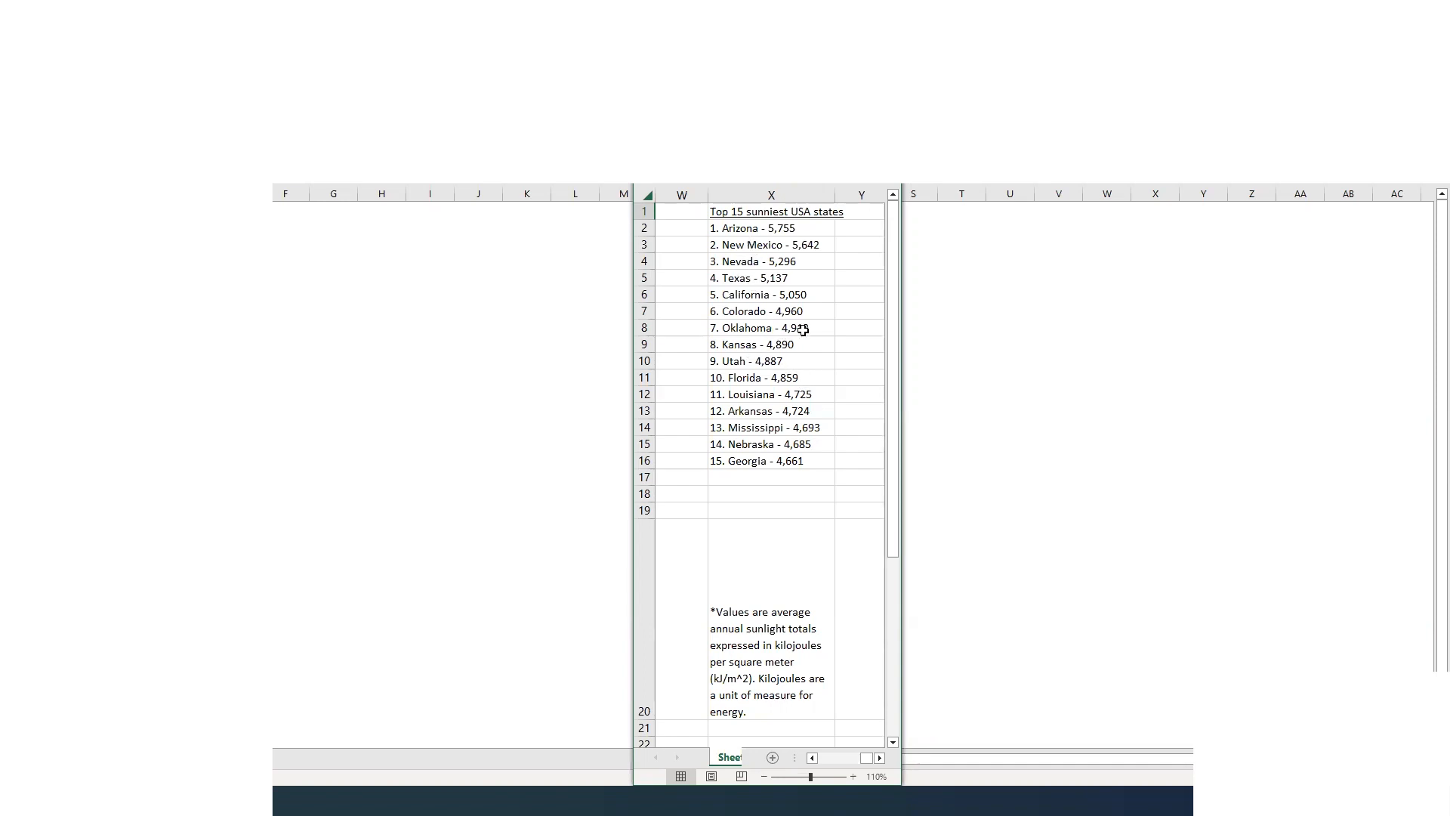
{"action": "mouse_move", "coordinate": [810, 345]}
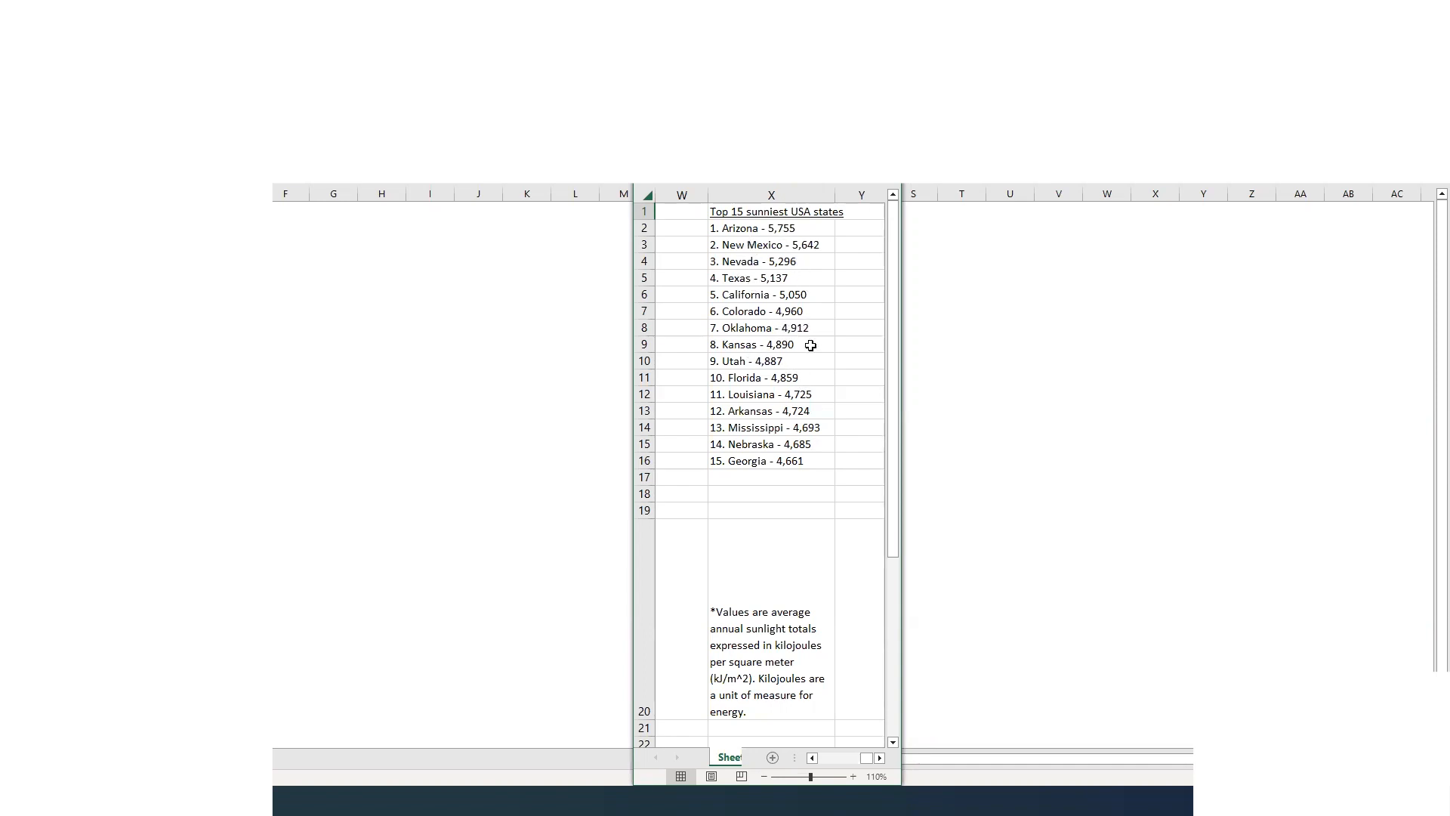
{"action": "mouse_move", "coordinate": [820, 348]}
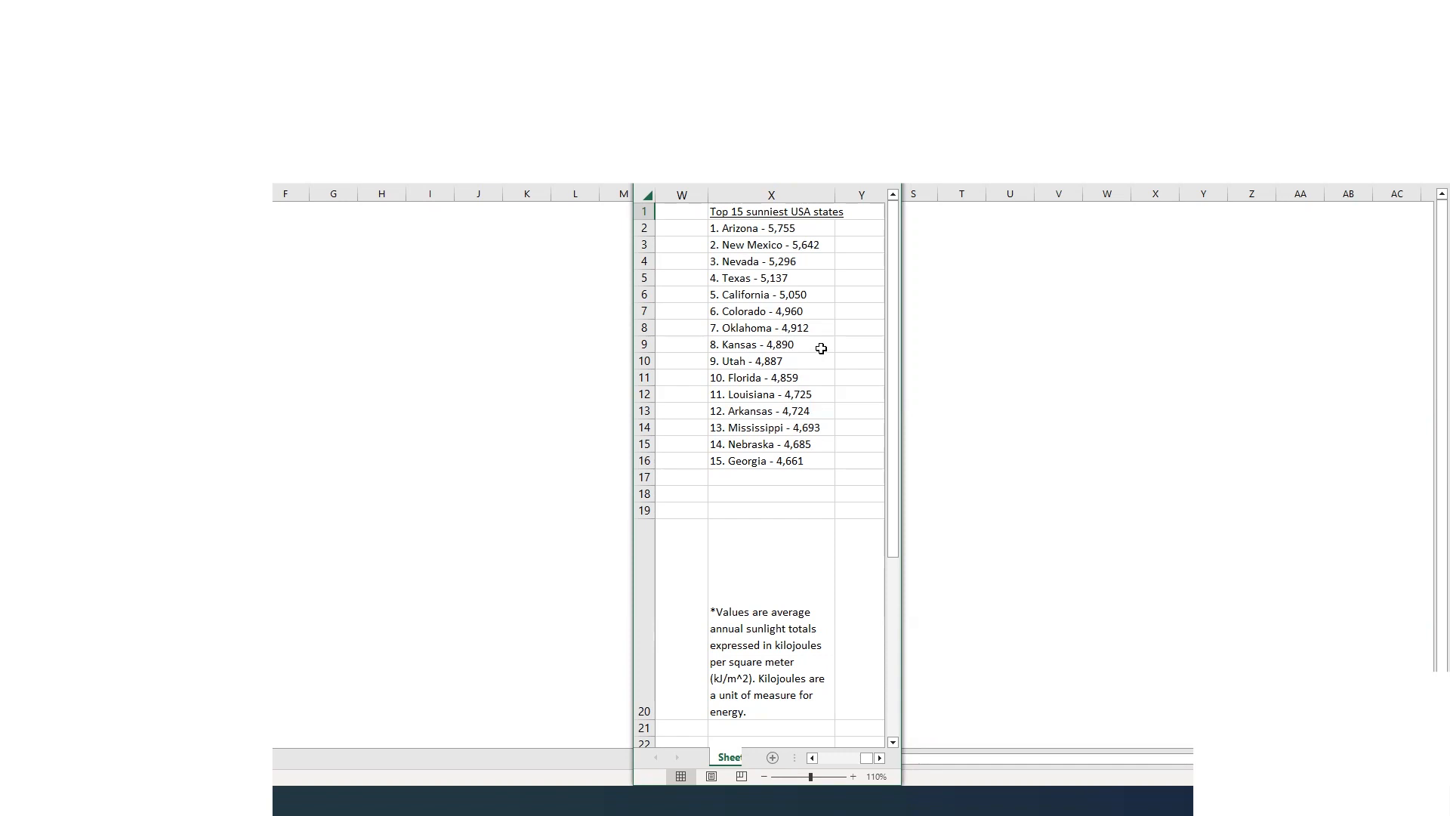
{"action": "mouse_move", "coordinate": [816, 248]}
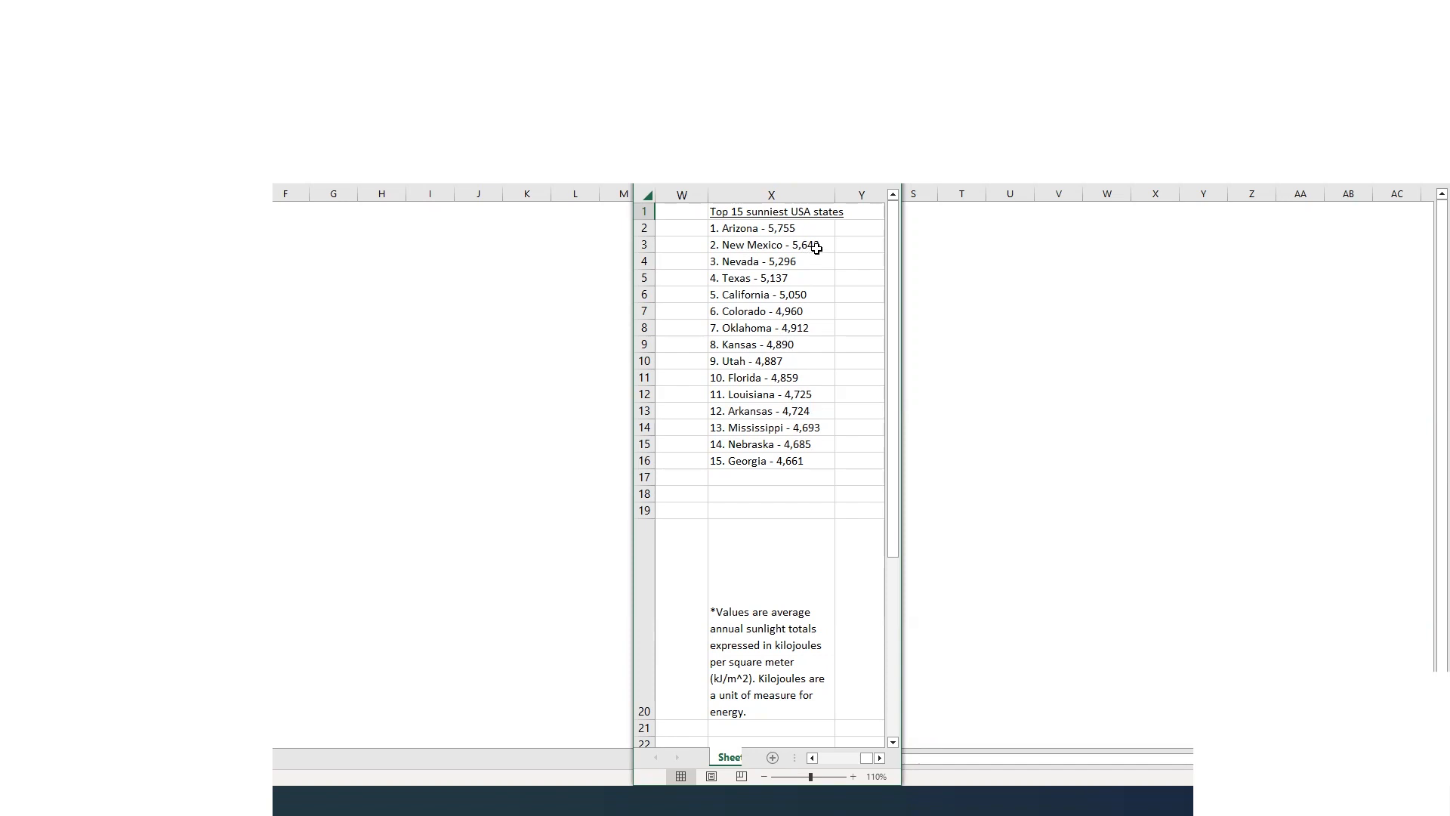
{"action": "mouse_move", "coordinate": [848, 263]}
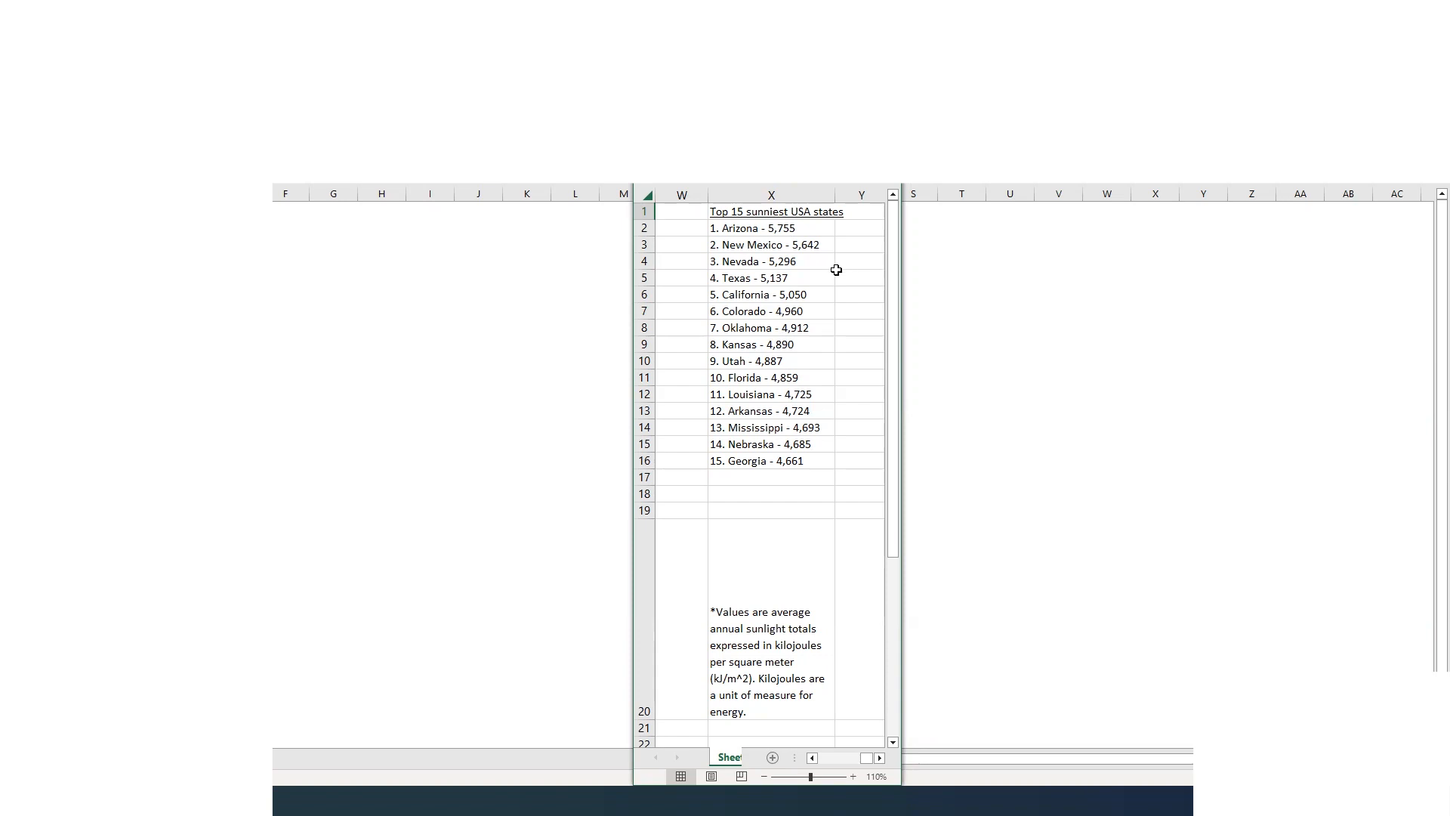
{"action": "mouse_move", "coordinate": [823, 255]}
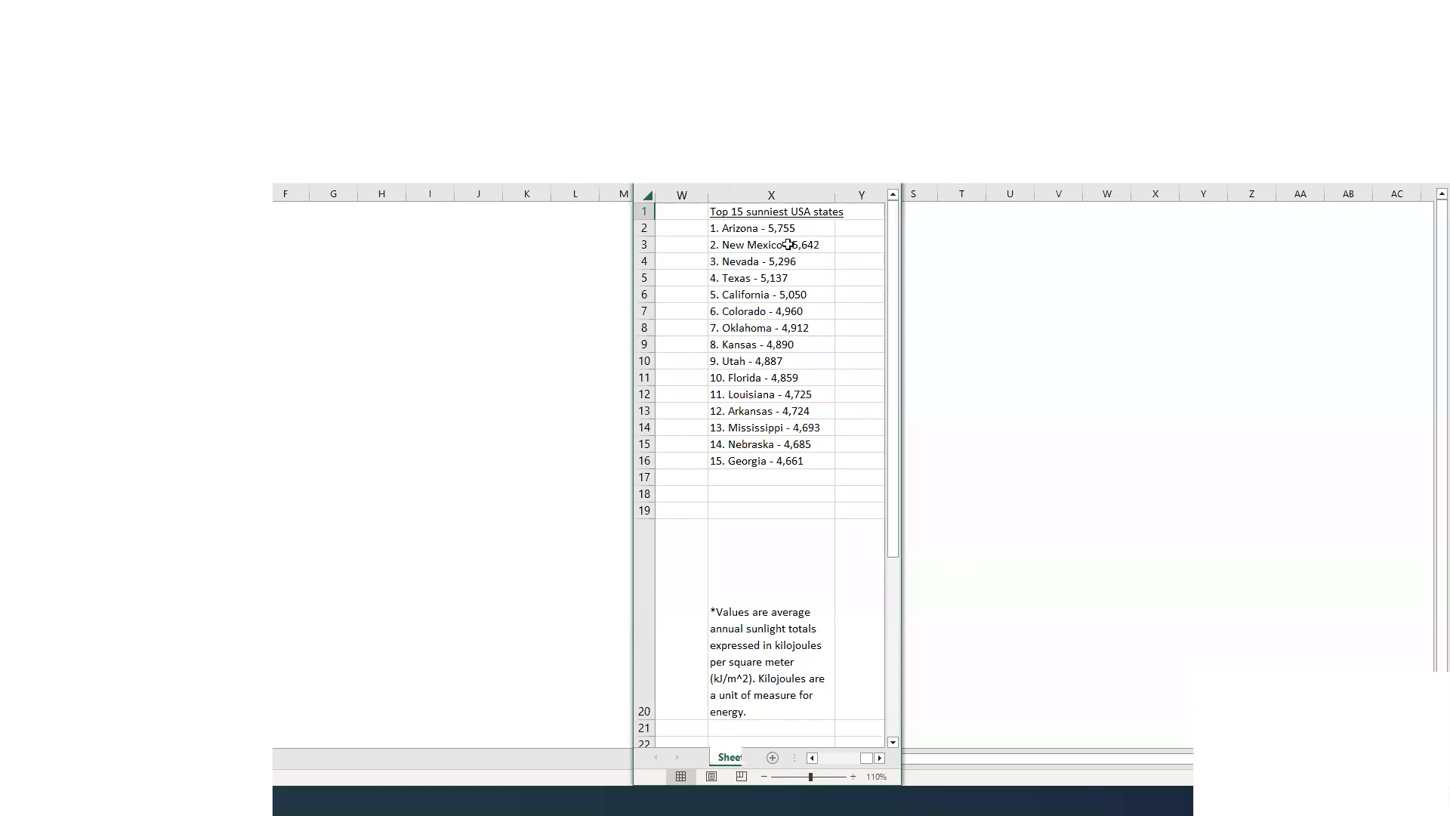
{"action": "mouse_move", "coordinate": [818, 278]}
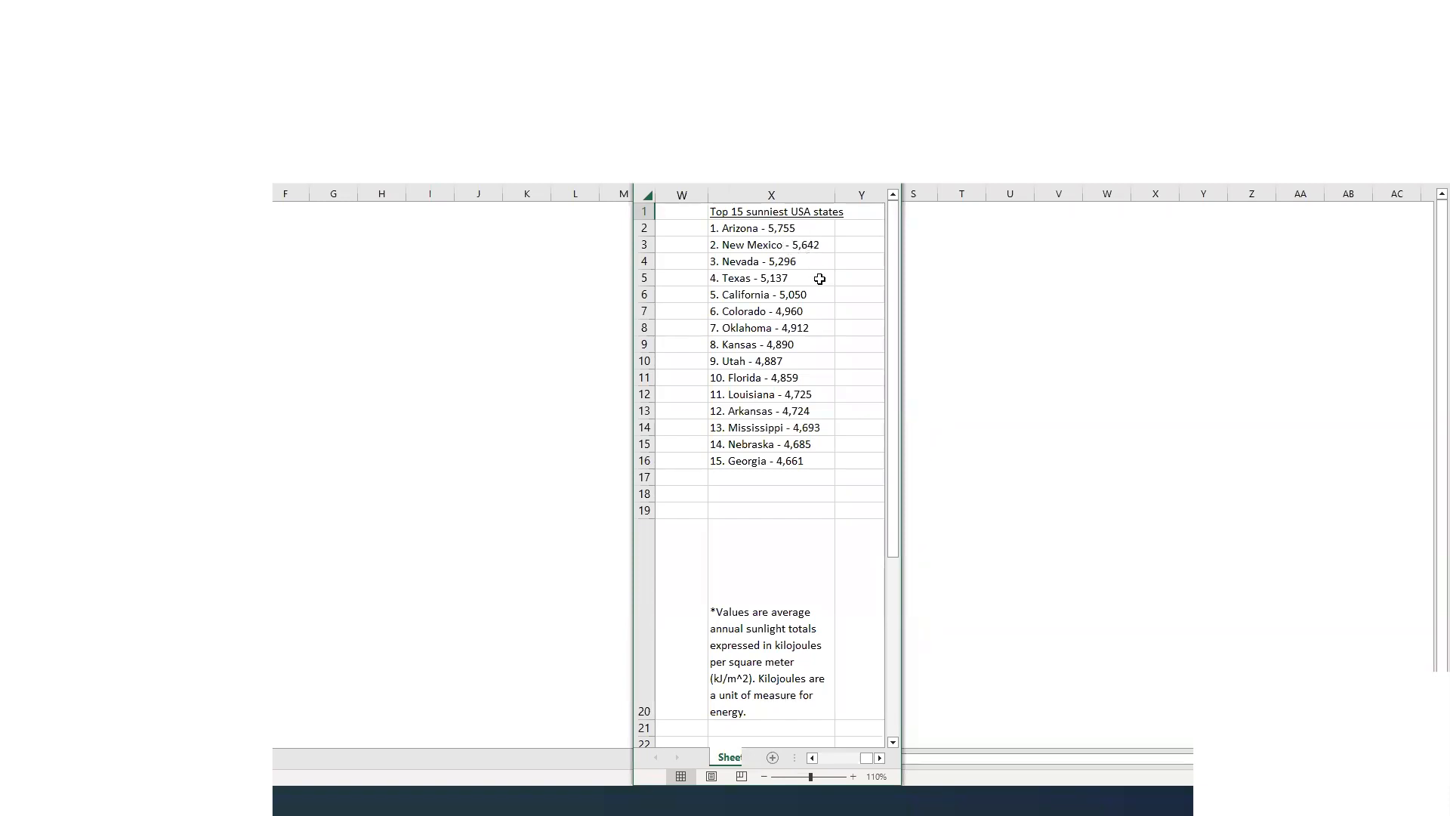
{"action": "mouse_move", "coordinate": [816, 363]}
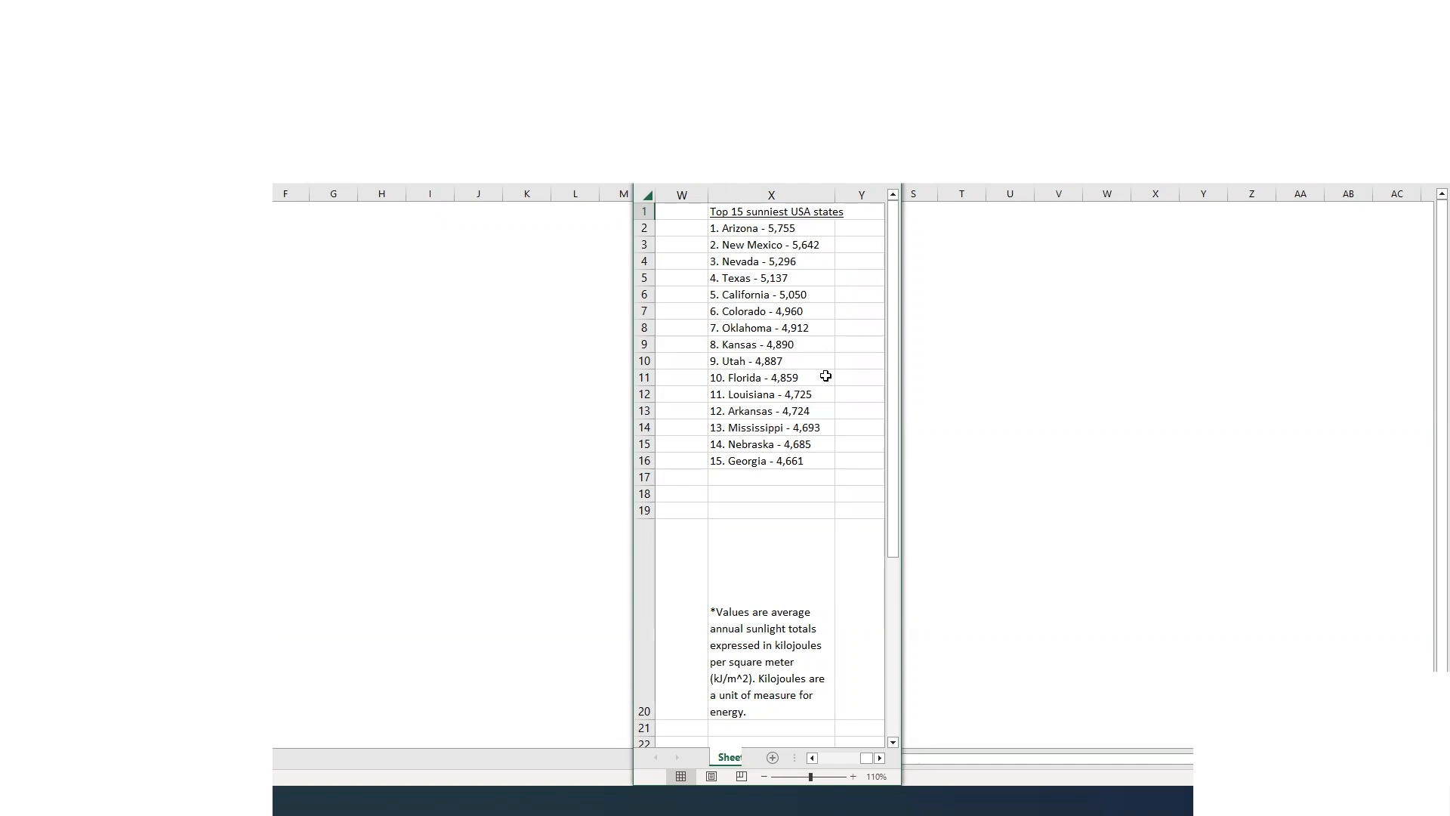
{"action": "mouse_move", "coordinate": [825, 376]}
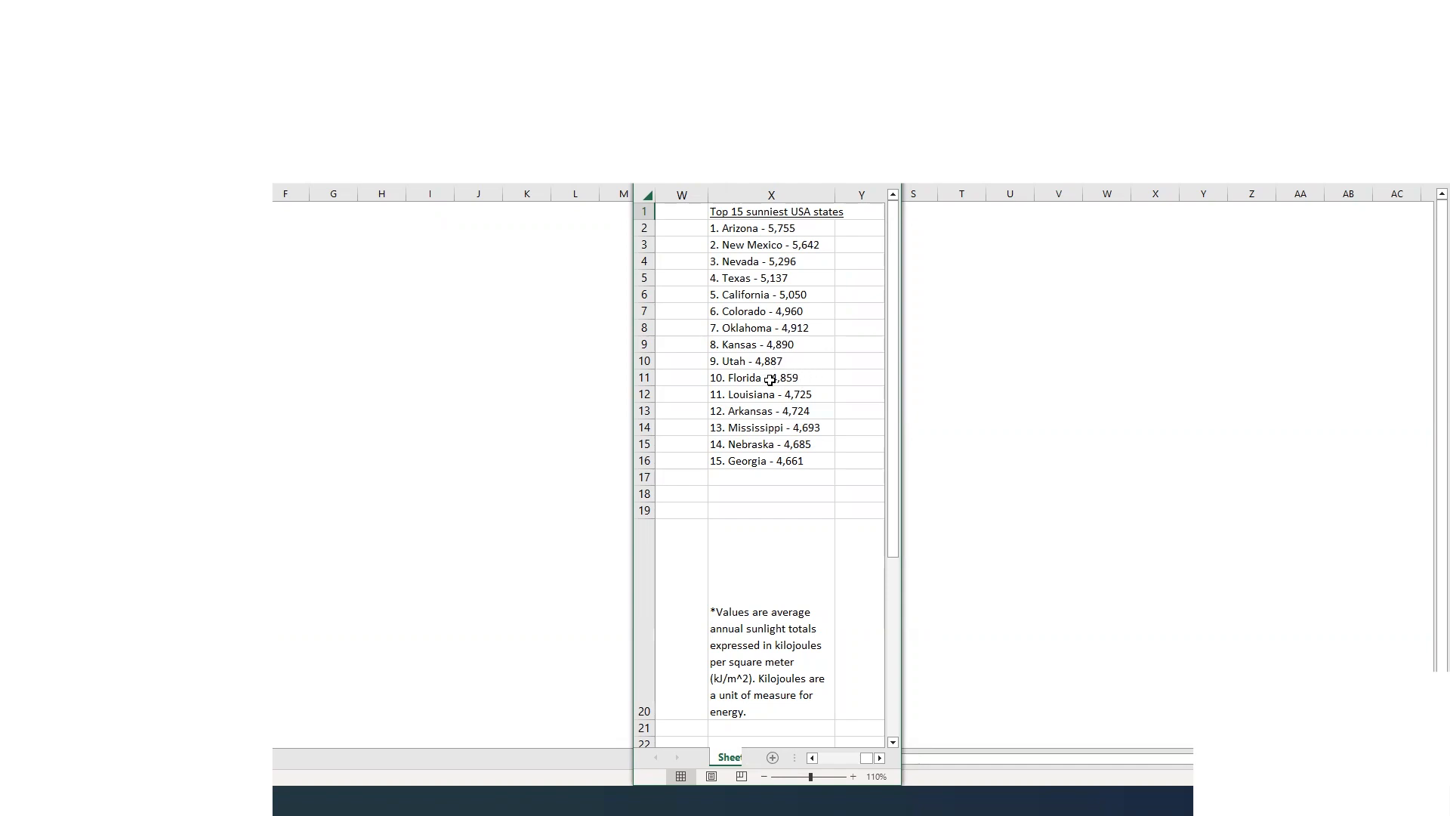
{"action": "mouse_move", "coordinate": [815, 378]}
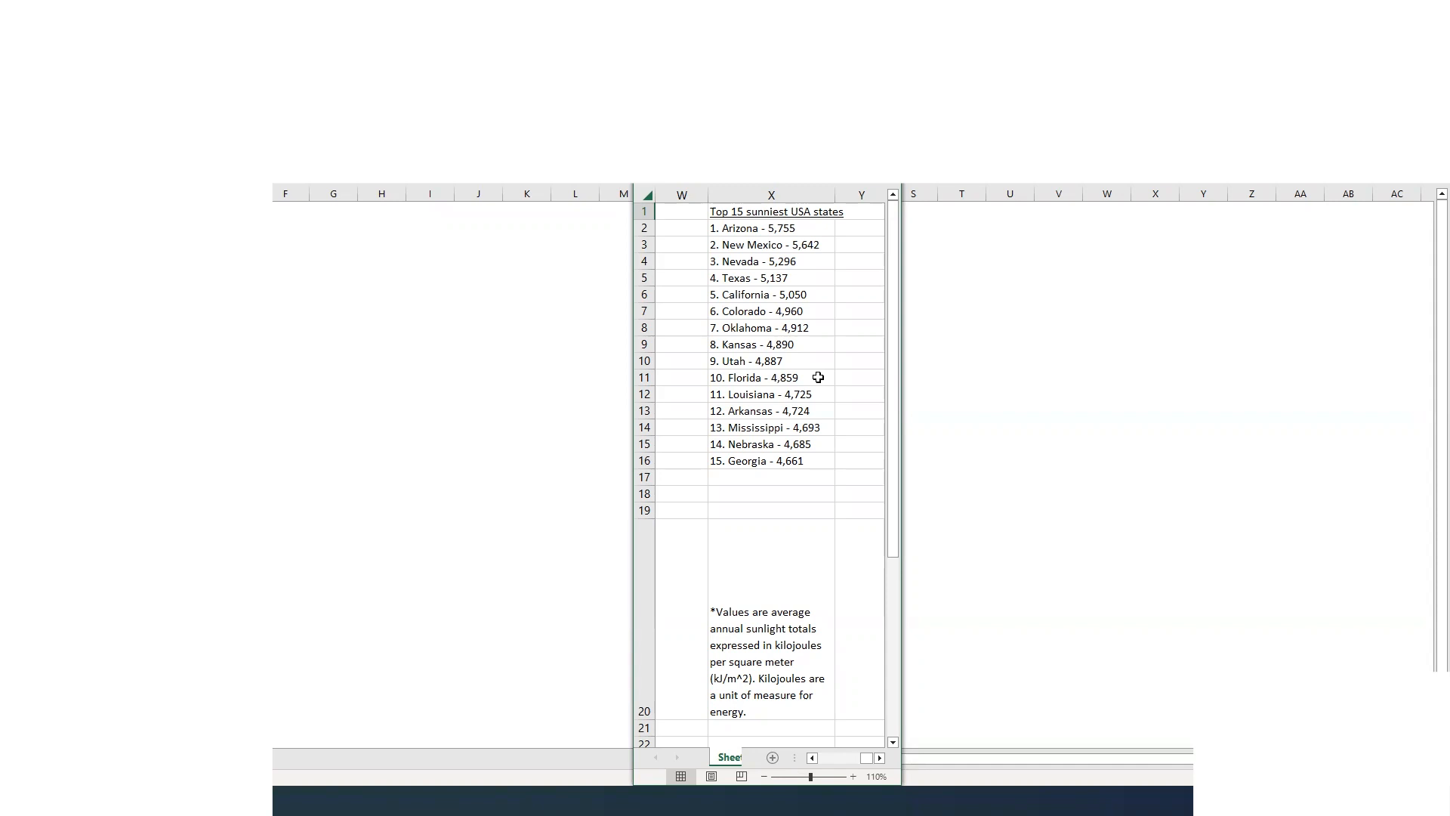
{"action": "mouse_move", "coordinate": [814, 378]}
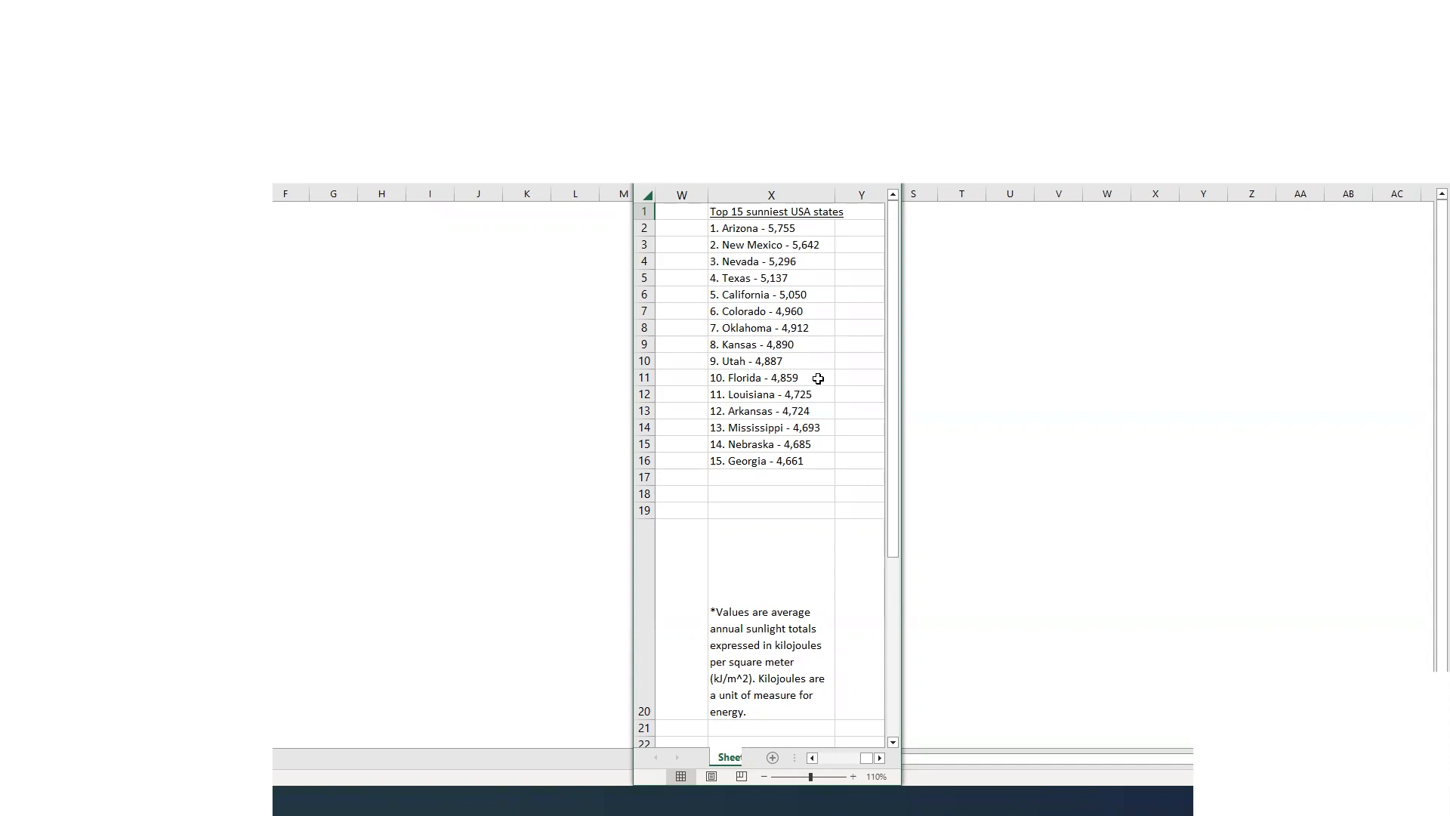
{"action": "mouse_move", "coordinate": [799, 361]}
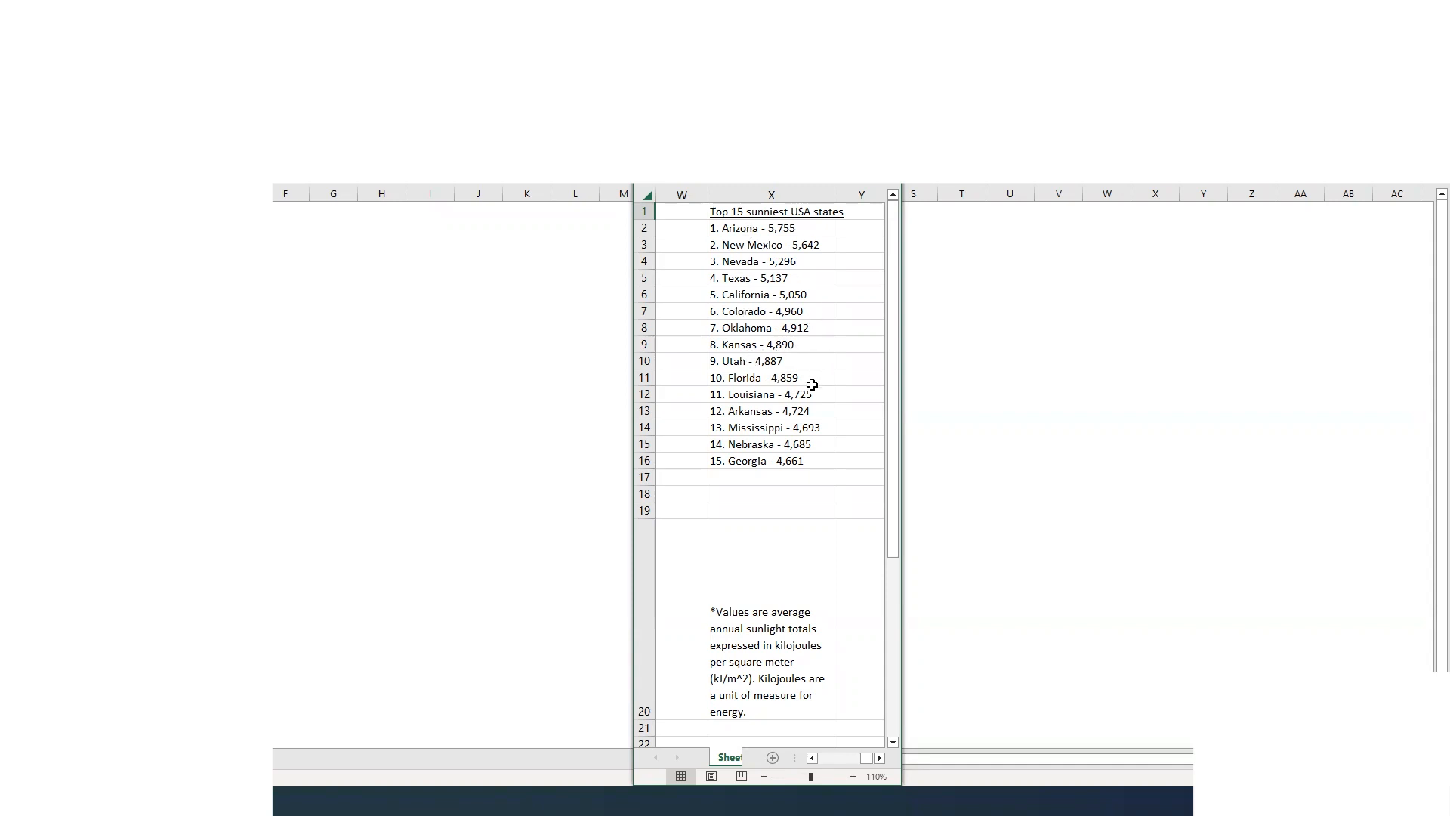
{"action": "mouse_move", "coordinate": [822, 379]}
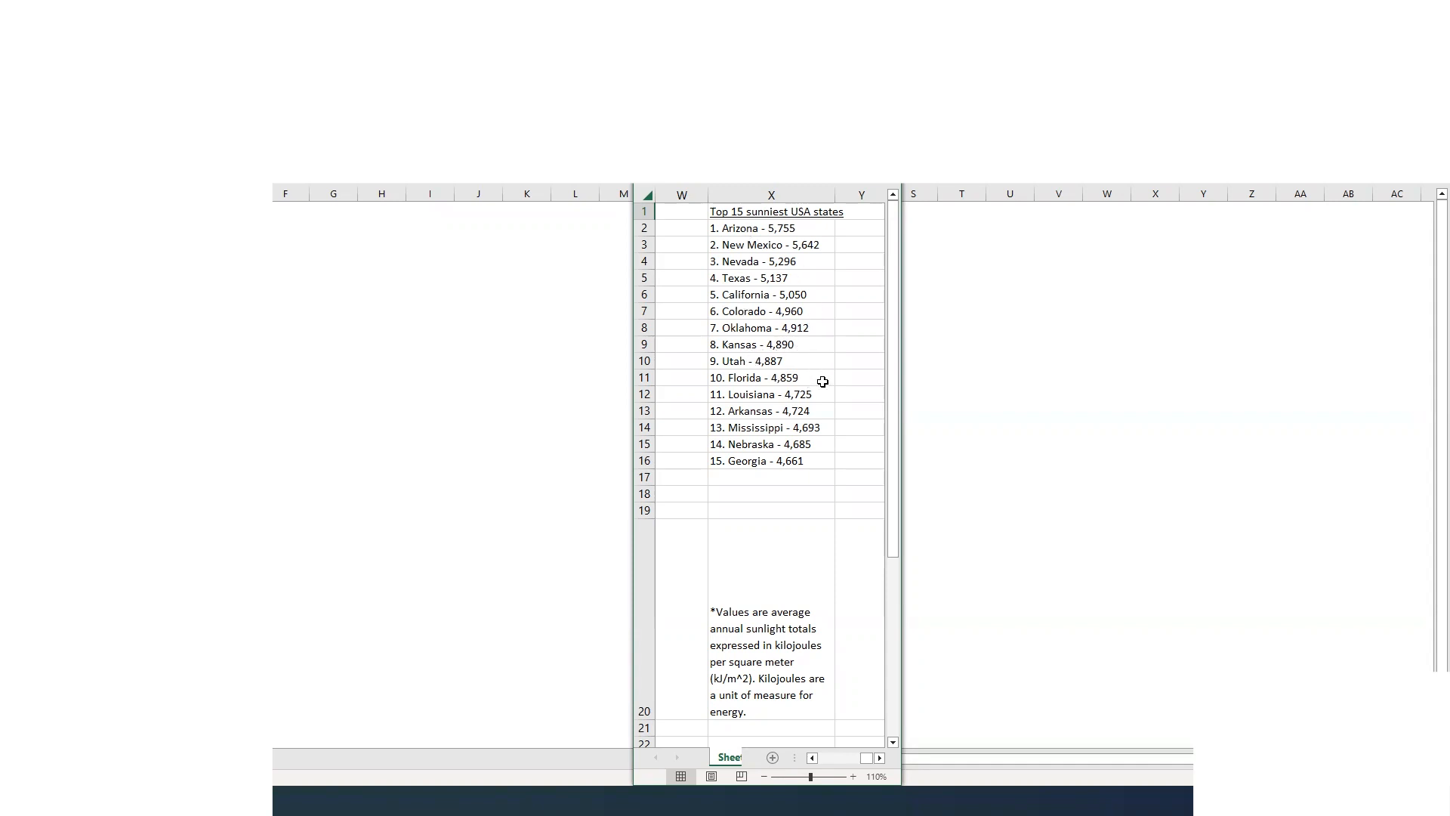